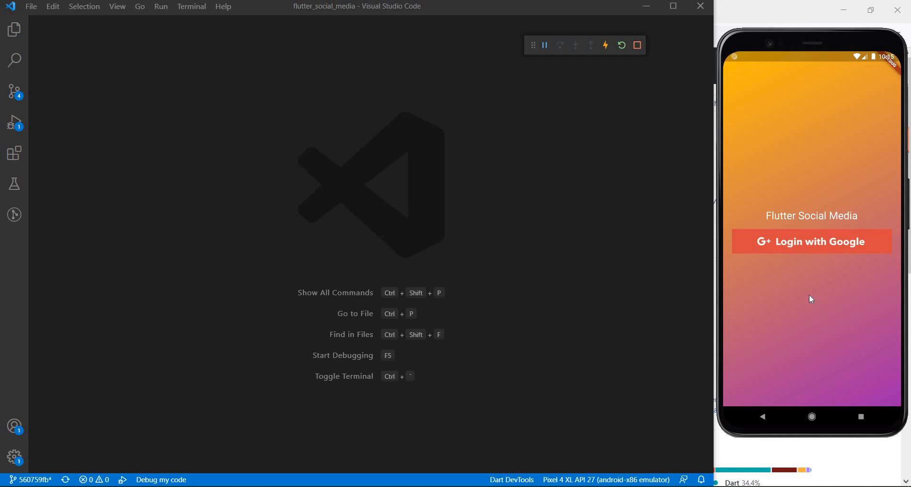
{"action": "mouse_move", "coordinate": [807, 238]}
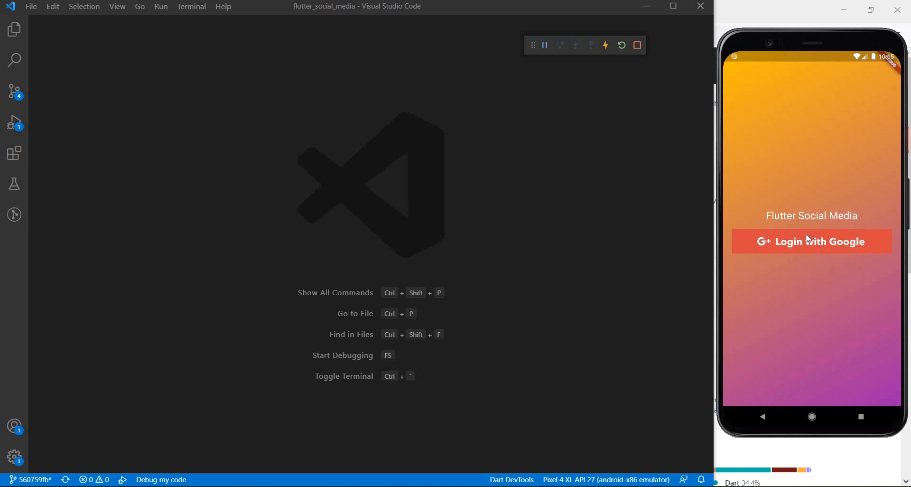
{"action": "mouse_move", "coordinate": [795, 304]}
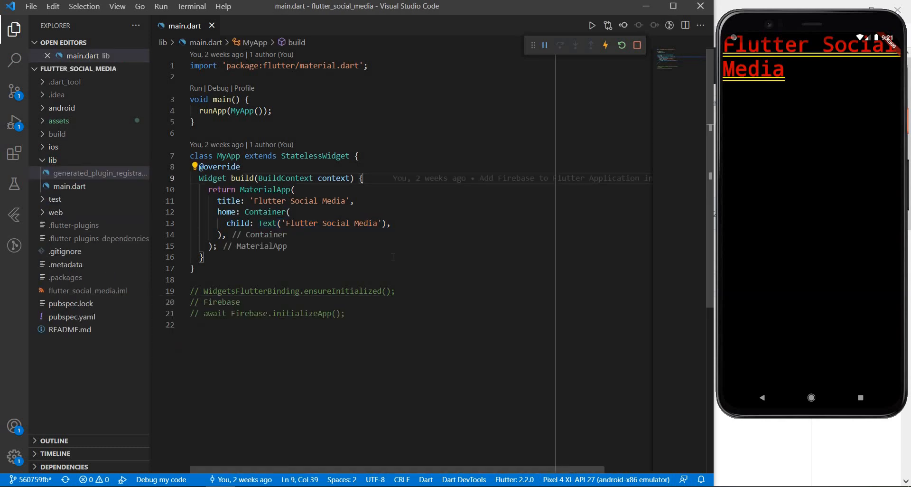
{"action": "mouse_move", "coordinate": [815, 89]}
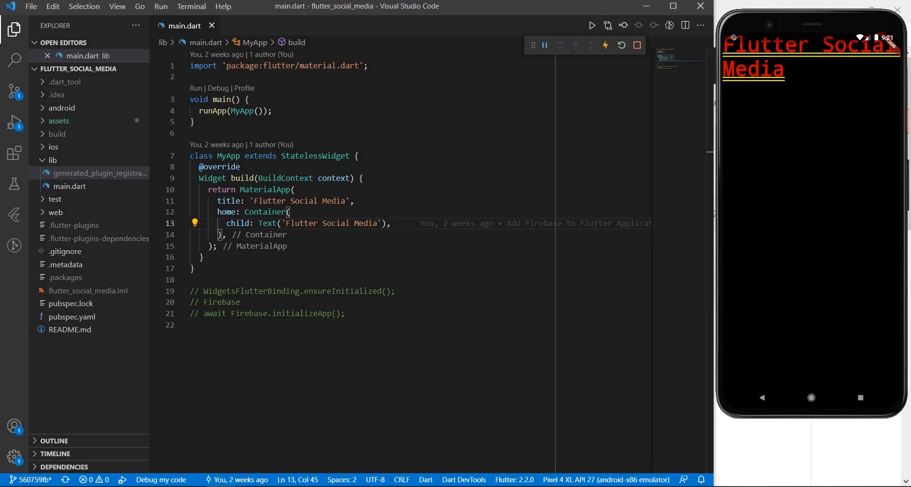
Step: Create a screens folder under lib containing a new home.dart file
{"action": "left_click", "coordinate": [52, 159]}
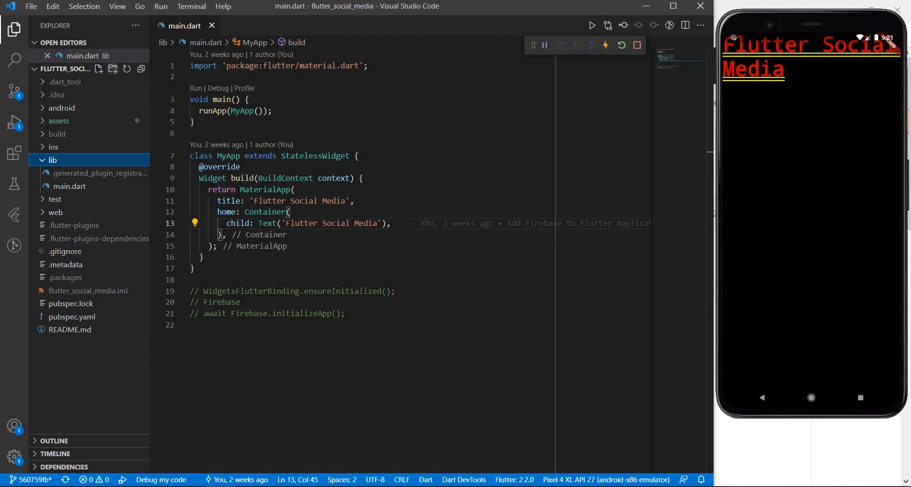
{"action": "type", "text": "scr"}
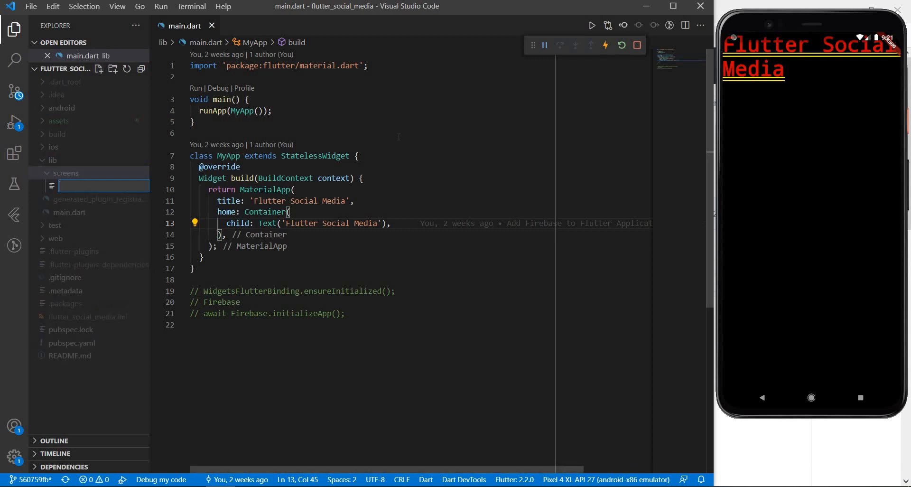
{"action": "type", "text": "home.d"}
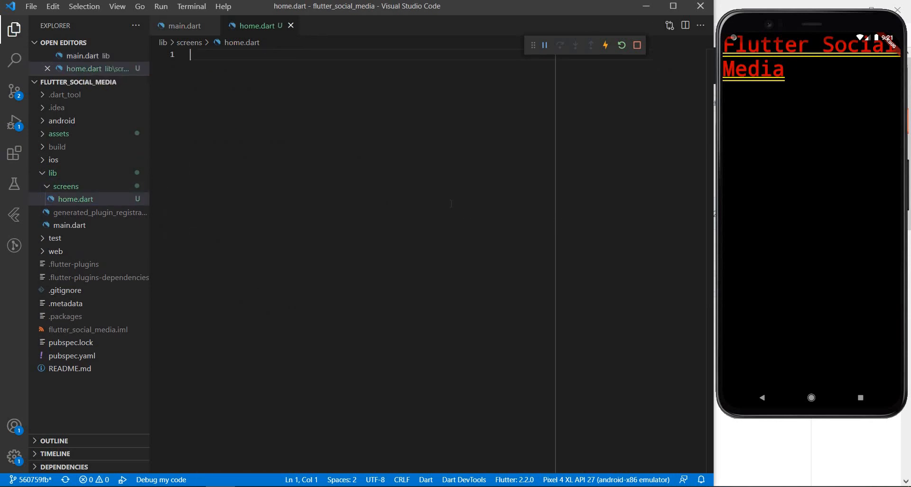
Step: Generate a stateful widget named Home and import material.dart via quick fix
{"action": "type", "text": "stf"}
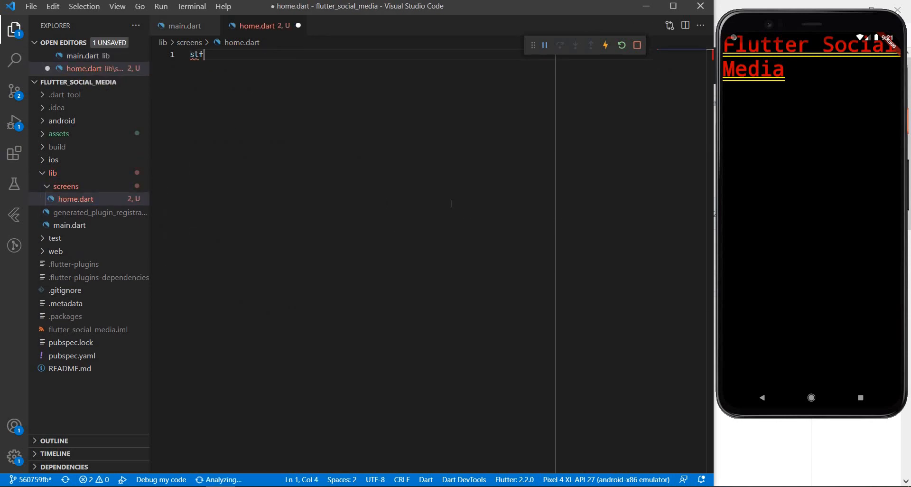
{"action": "type", "text": "ul"}
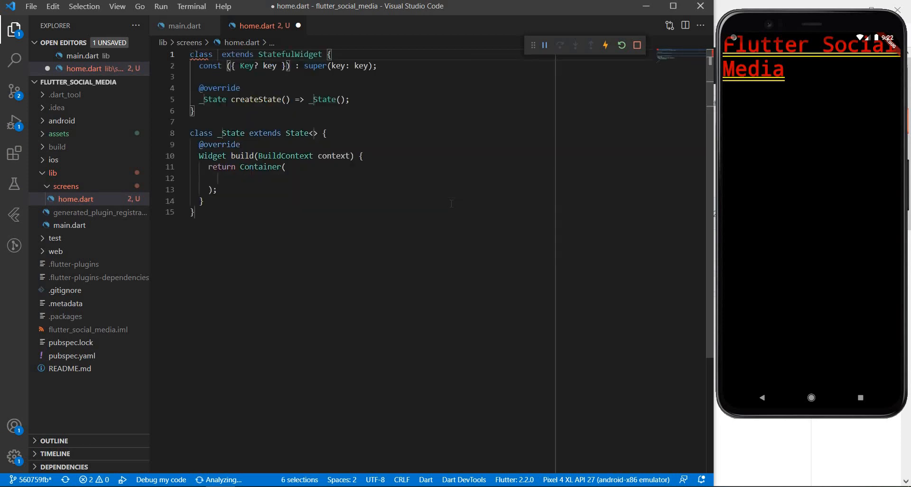
{"action": "type", "text": "Home"}
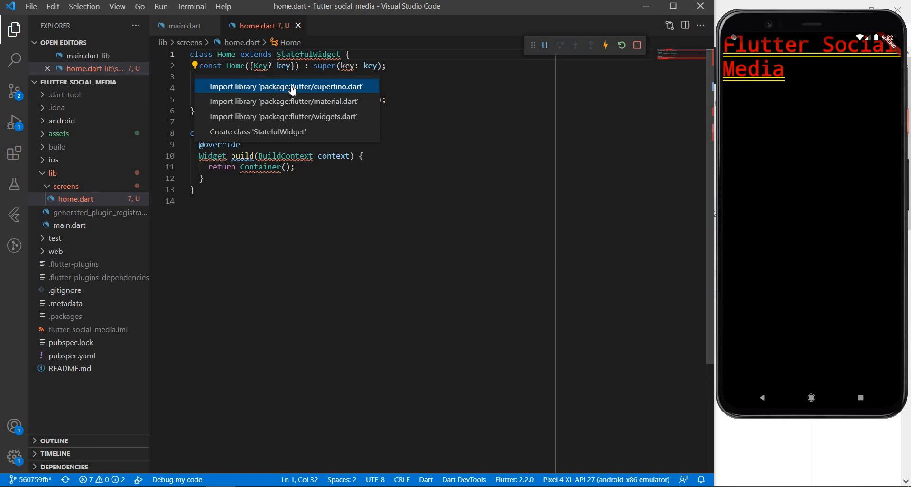
{"action": "mouse_move", "coordinate": [319, 101]}
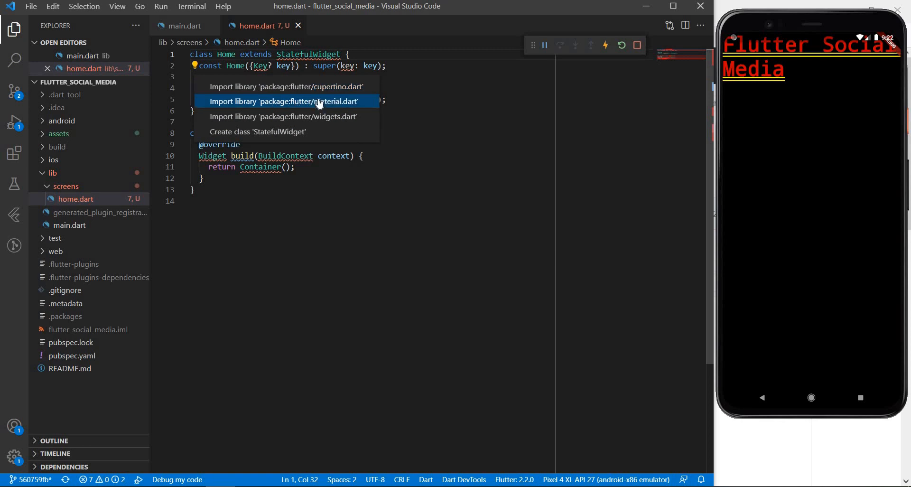
{"action": "left_click", "coordinate": [289, 102]}
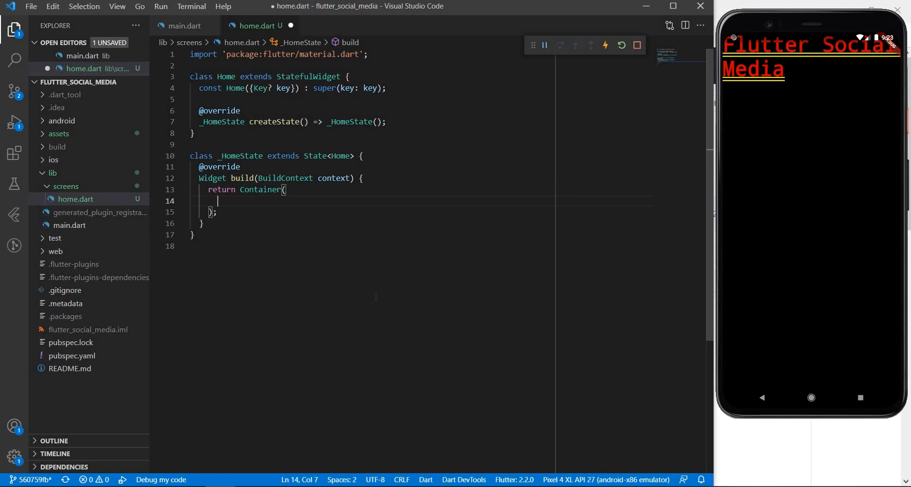
Step: Make Home's build return a Container with Text('Home/Login')
{"action": "type", "text": "child:"}
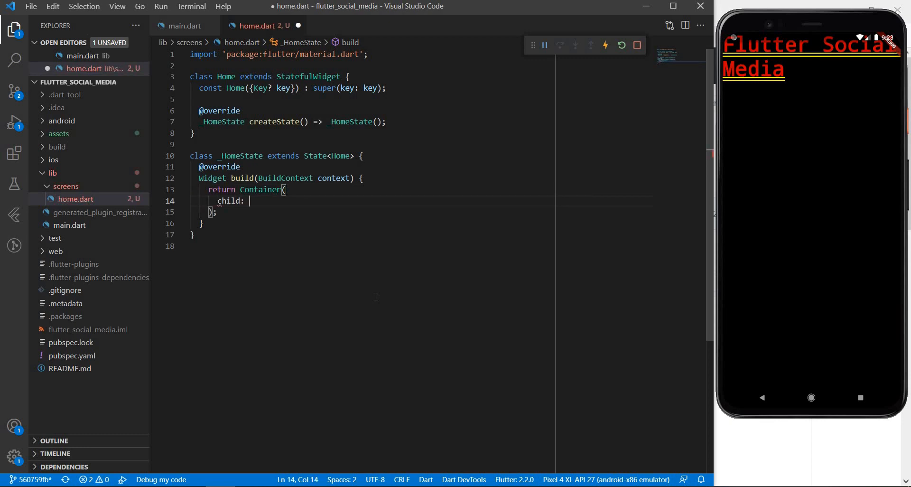
{"action": "type", "text": "Text()"}
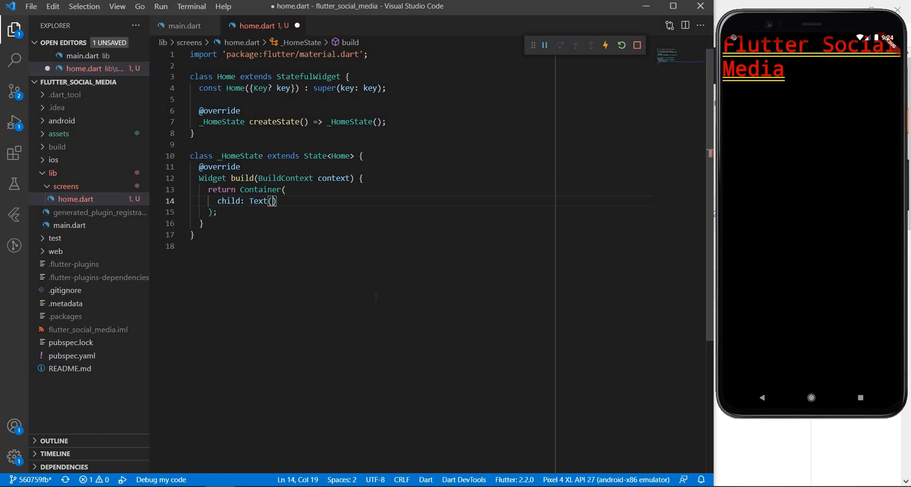
{"action": "type", "text": "'Home'"}
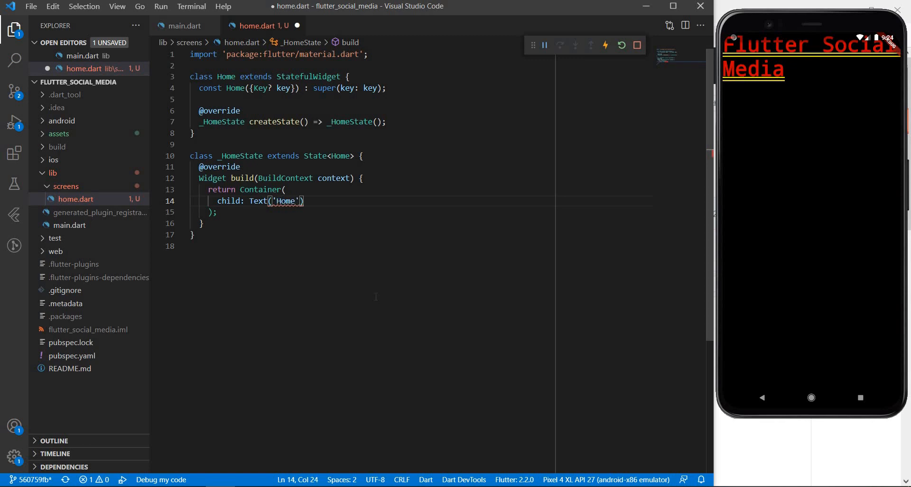
{"action": "type", "text": "/Login"}
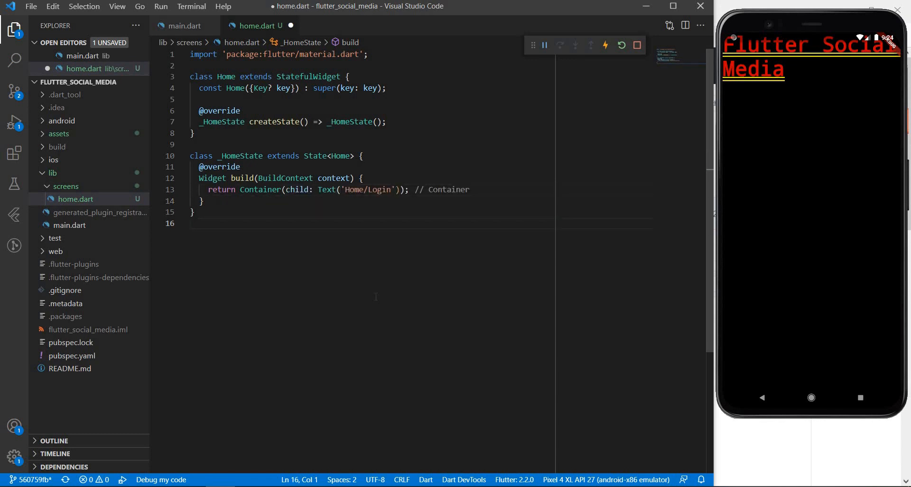
Step: In main.dart replace the title Text with Home(), auto-importing screens/home.dart, and save
{"action": "left_click", "coordinate": [184, 26]}
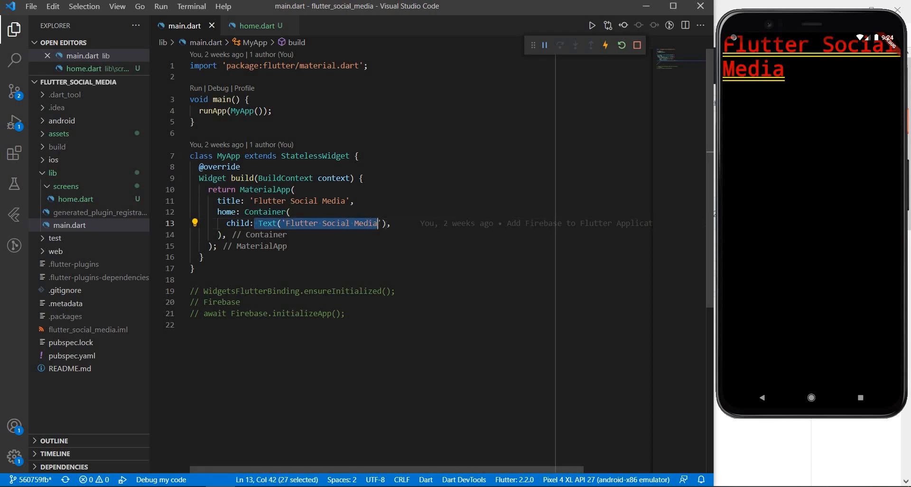
{"action": "key", "text": "Delete"}
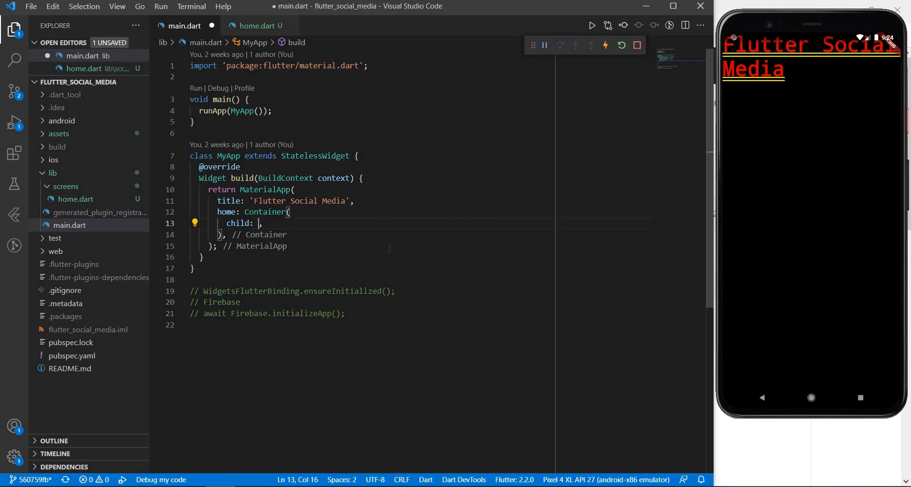
{"action": "type", "text": "Hom"}
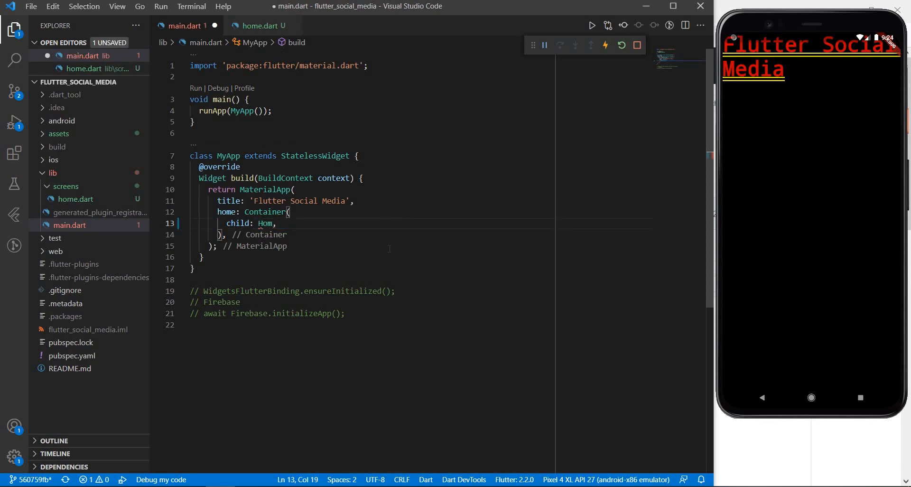
{"action": "type", "text": "e"}
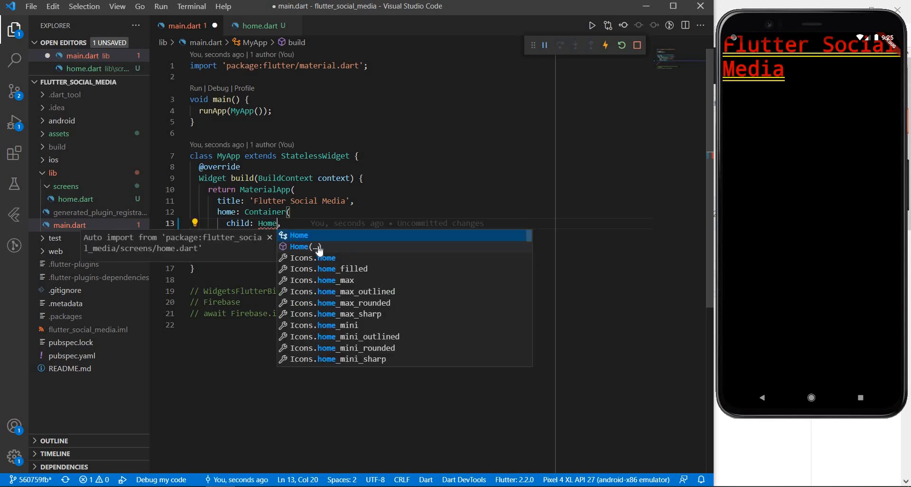
{"action": "key", "text": "Enter"}
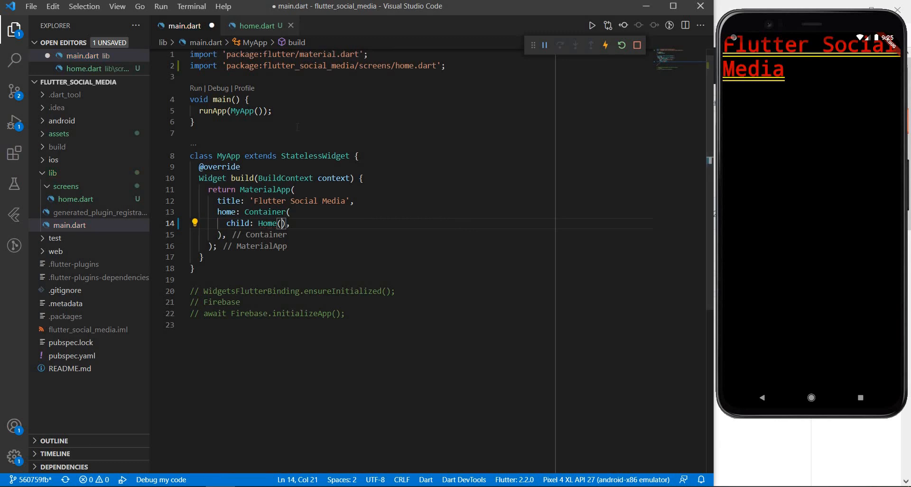
{"action": "double_click", "coordinate": [430, 65]}
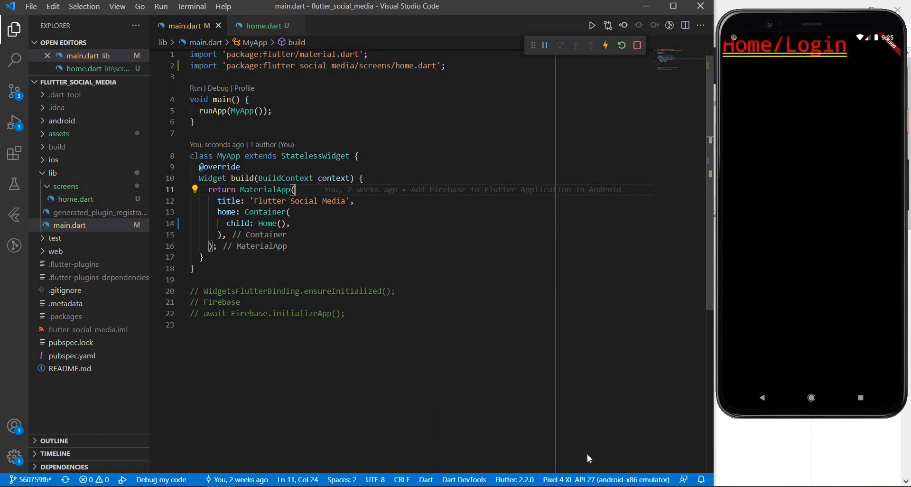
{"action": "mouse_move", "coordinate": [772, 74]}
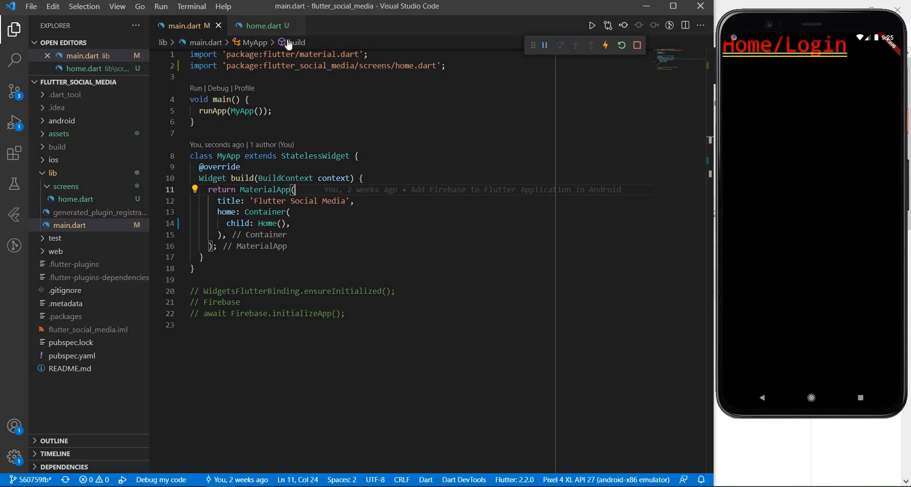
Step: Declare bool auth = false in the Home state class
{"action": "left_click", "coordinate": [265, 24]}
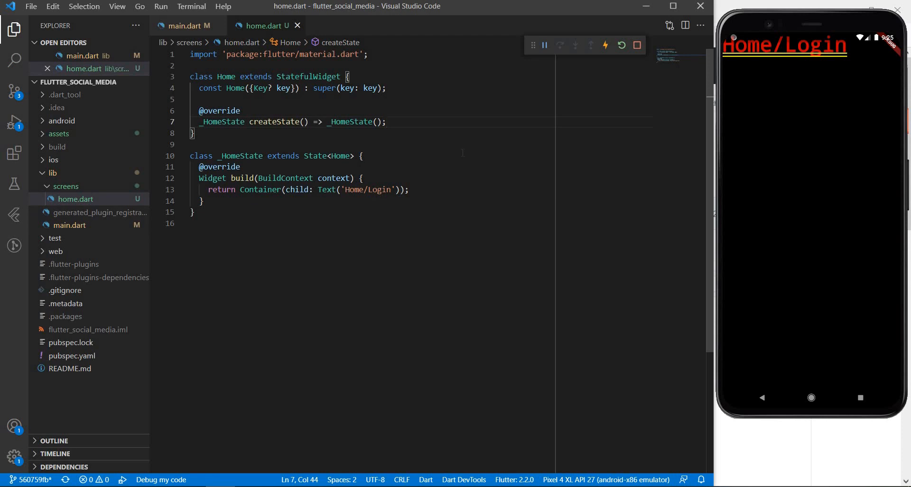
{"action": "left_click", "coordinate": [362, 155]}
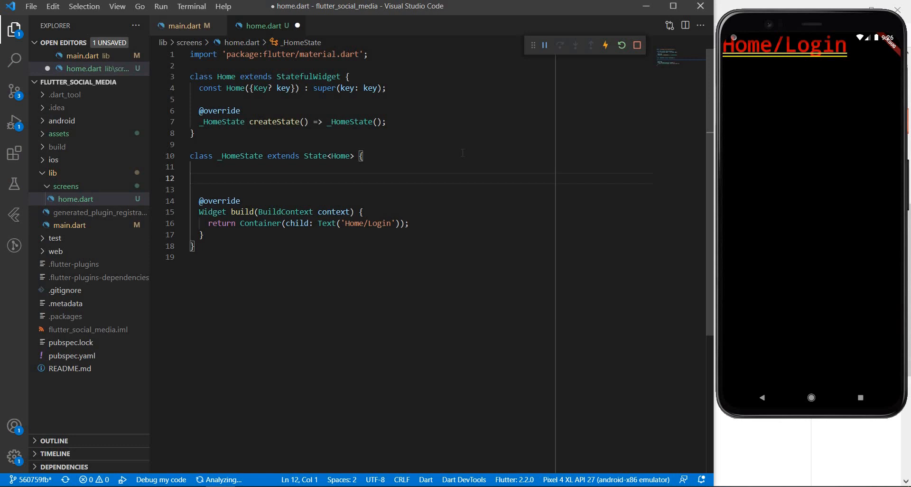
{"action": "type", "text": "bool auth"}
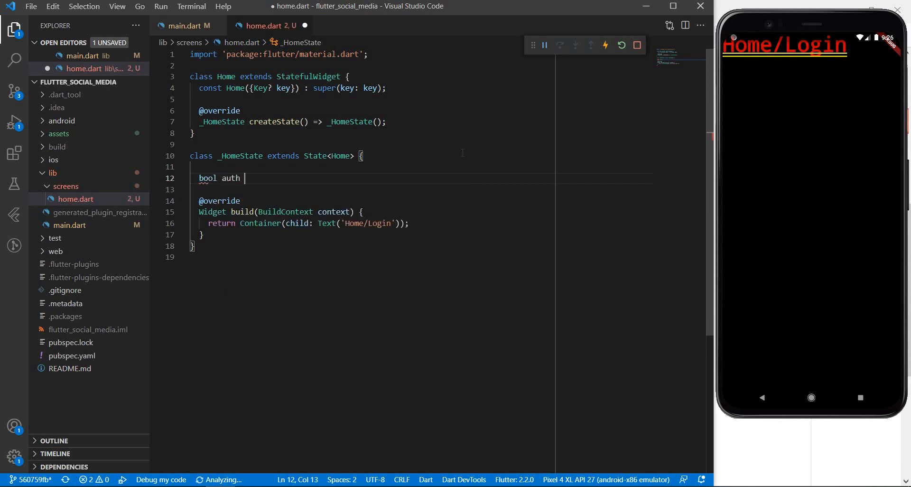
{"action": "type", "text": "= false;"}
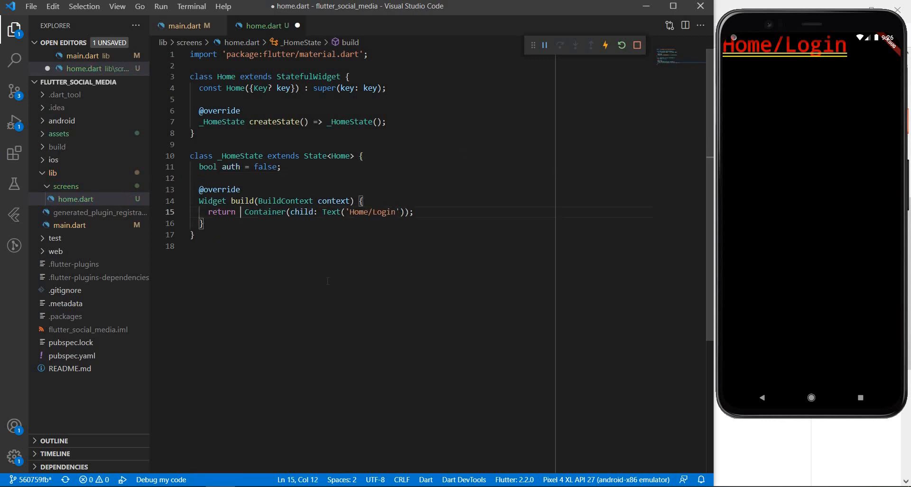
Step: Return auth ? Container(Text('Home')) : Container(Text('Login')) and save
{"action": "type", "text": "auth ?"}
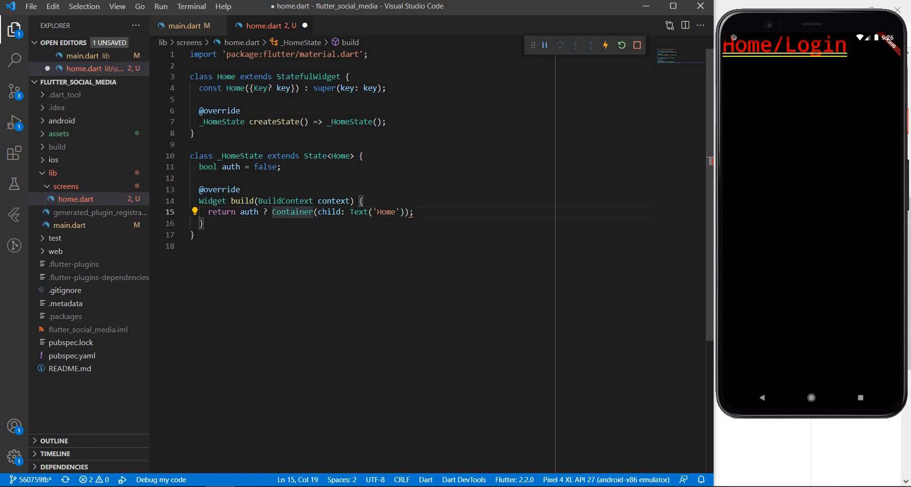
{"action": "left_click_drag", "start_coordinate": [272, 212], "coordinate": [410, 211]}
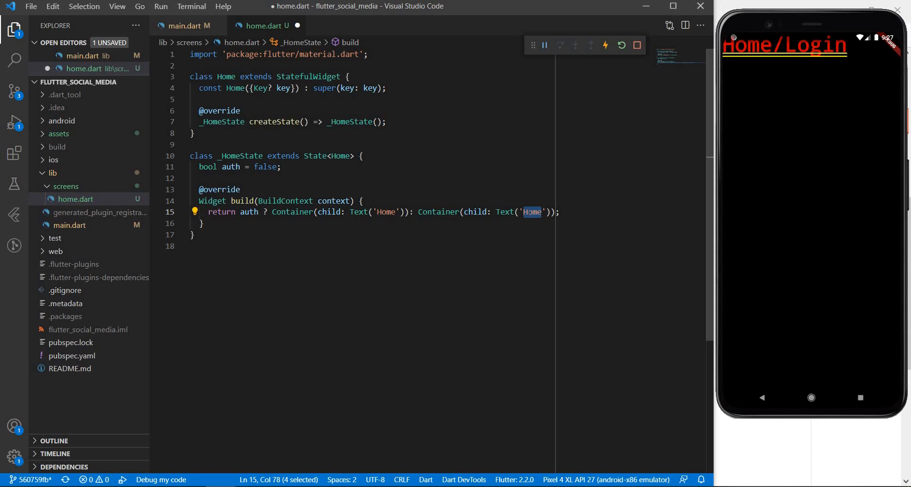
{"action": "type", "text": "Login"}
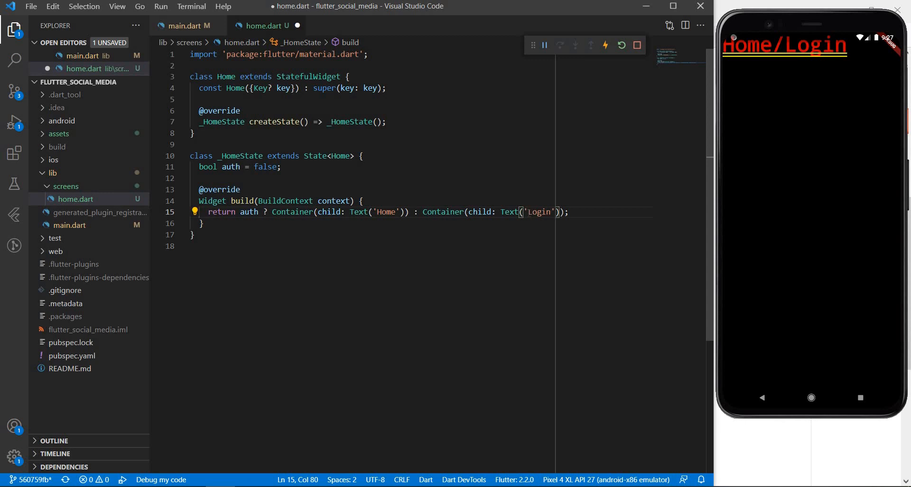
{"action": "key", "text": "ctrl+s"}
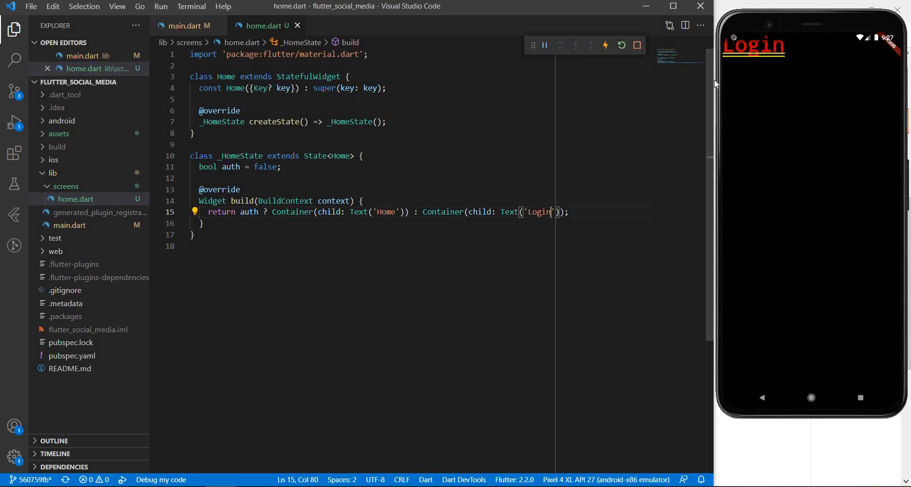
{"action": "mouse_move", "coordinate": [763, 68]}
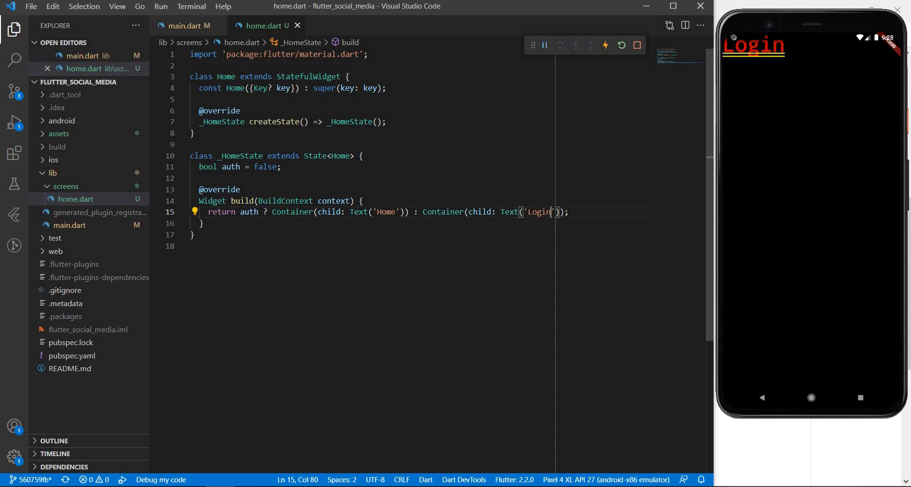
Step: Replace the Login Container in the ternary with a buildUnauth() call
{"action": "double_click", "coordinate": [444, 211]}
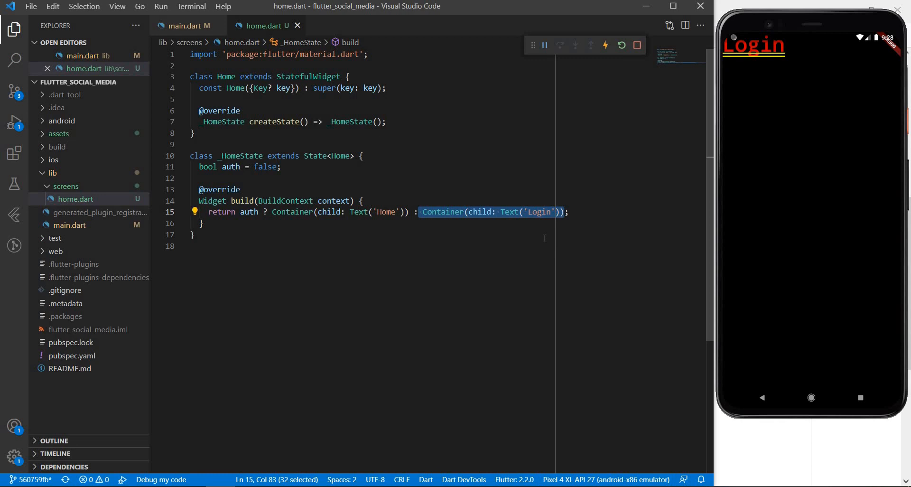
{"action": "type", "text": "build"}
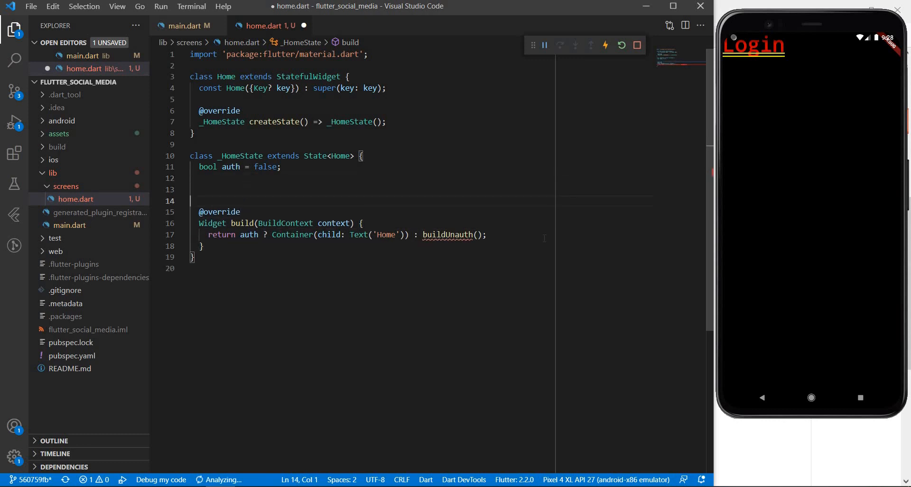
{"action": "type", "text": "Widget"}
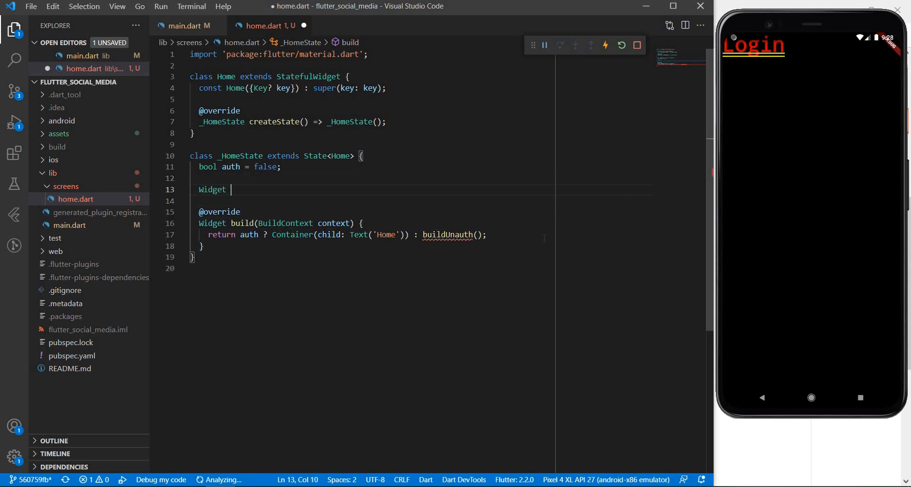
{"action": "type", "text": "bui"}
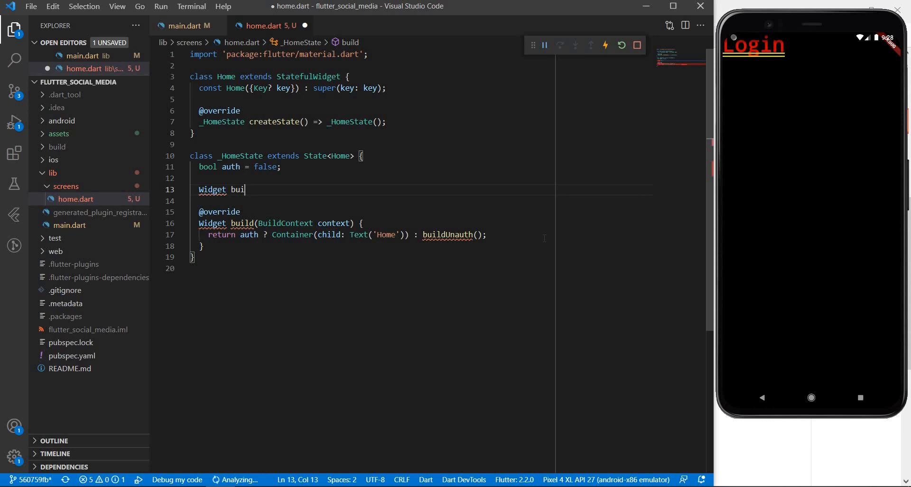
{"action": "type", "text": "U"}
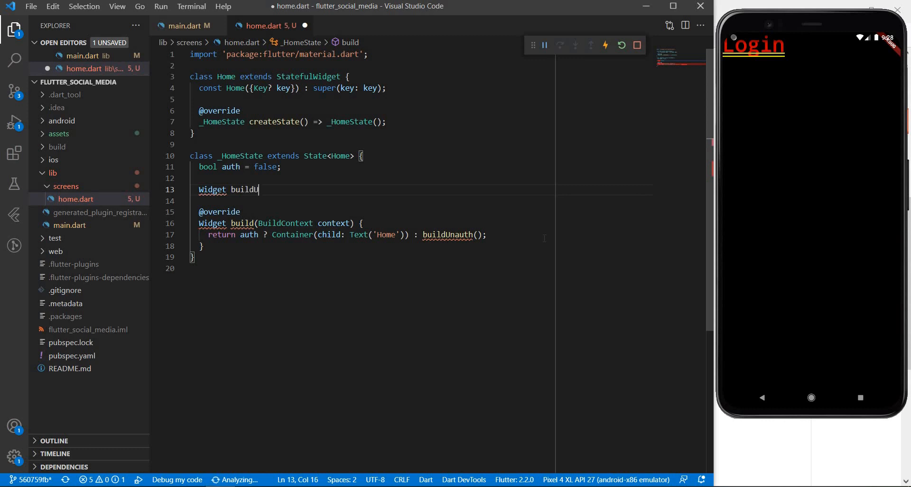
Step: Define Widget buildUnauth() returning Container(child: Text('Login'))
{"action": "type", "text": "nauth()"}
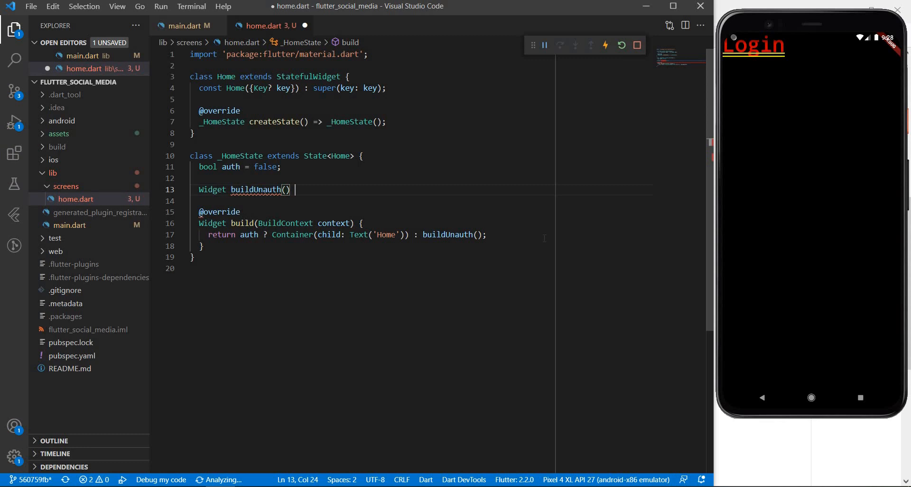
{"action": "type", "text": "{ return"}
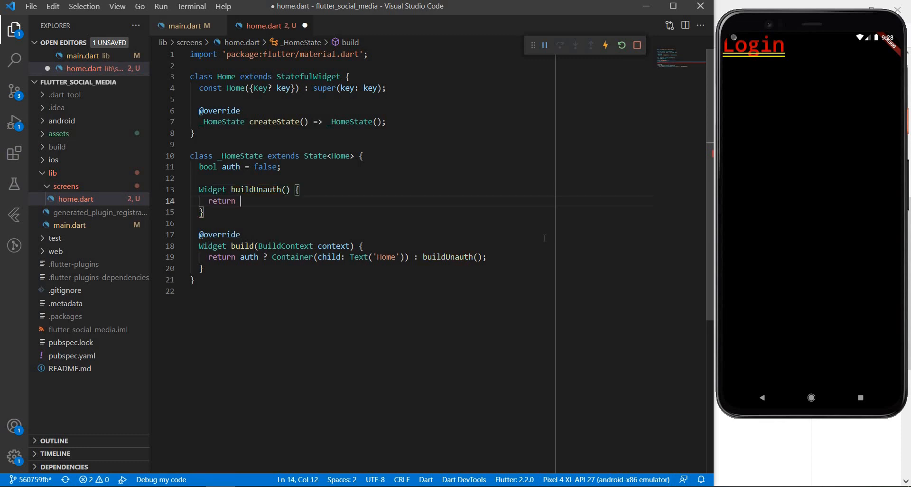
{"action": "type", "text": "Container(child: Text('Login'))"}
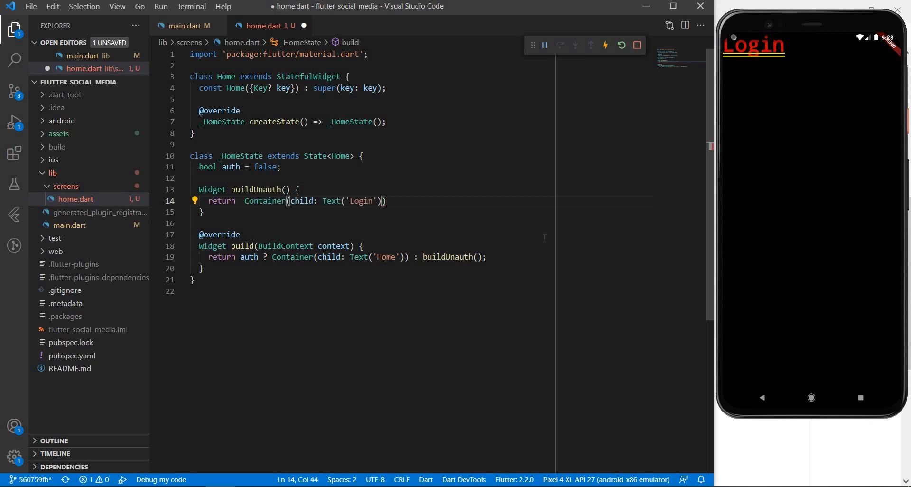
{"action": "type", "text": ";"}
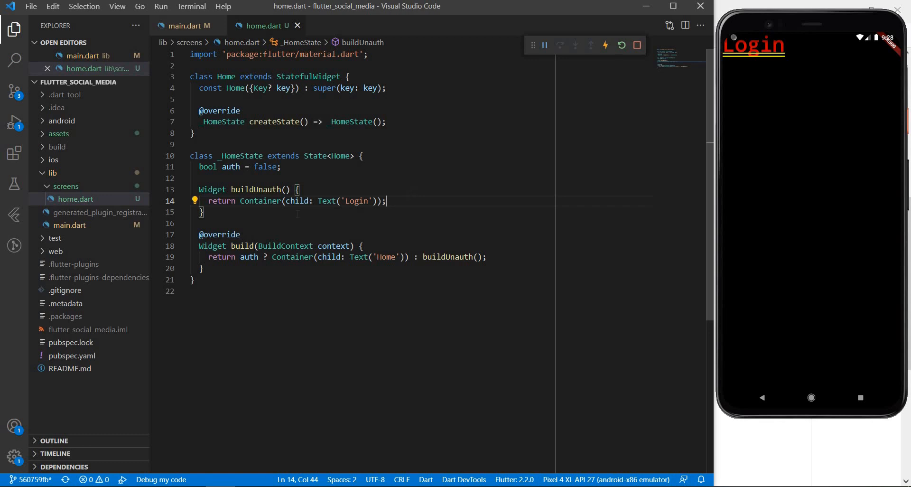
Step: Replace buildUnauth's Container with a Scaffold whose body is a Container
{"action": "left_click_drag", "start_coordinate": [239, 200], "coordinate": [302, 200]}
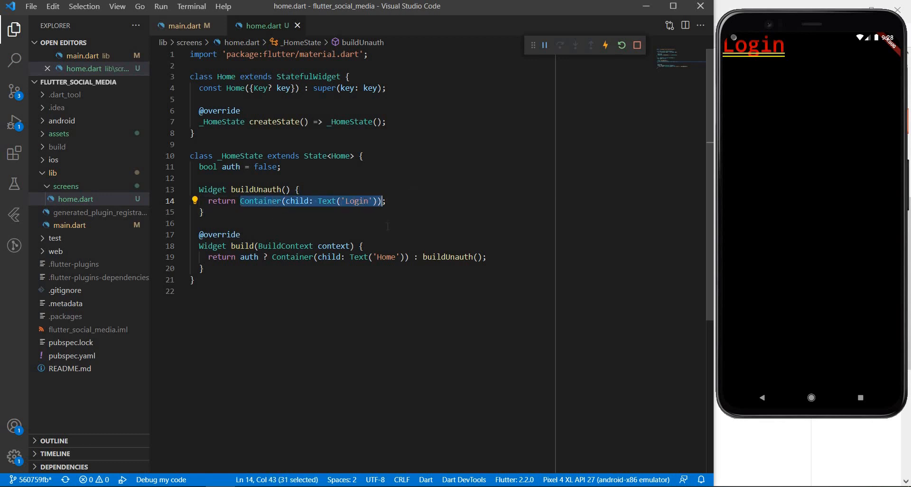
{"action": "type", "text": "Scaffold();"}
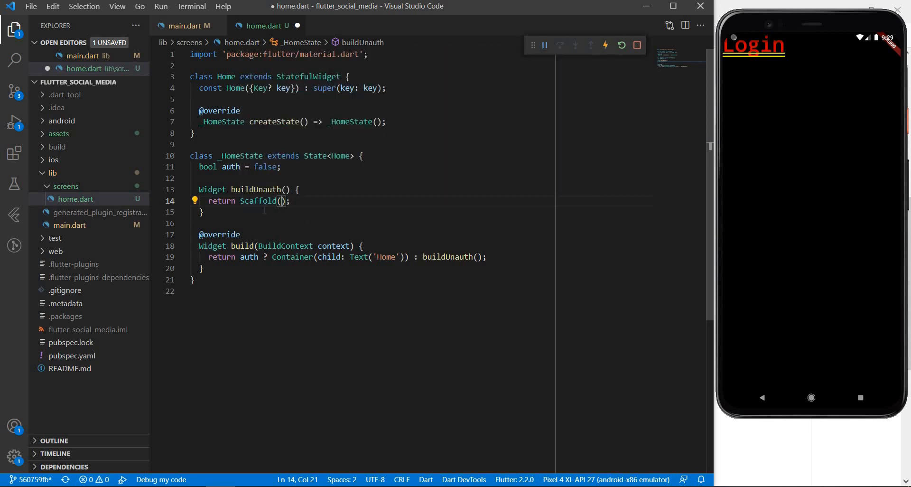
{"action": "mouse_move", "coordinate": [257, 200]}
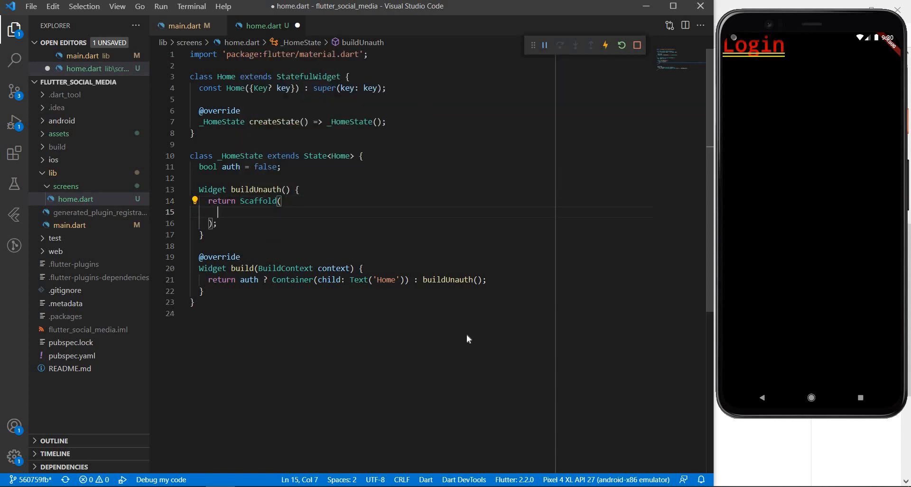
{"action": "type", "text": "body: ,"}
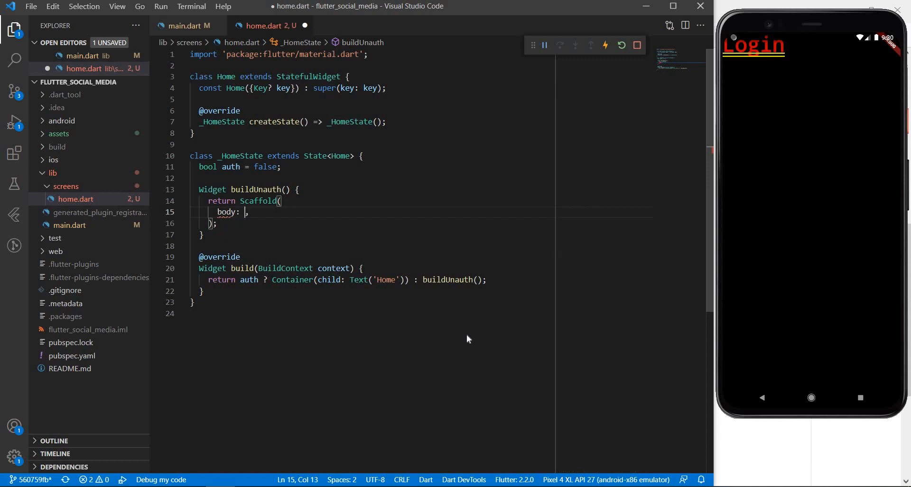
{"action": "type", "text": "Can"}
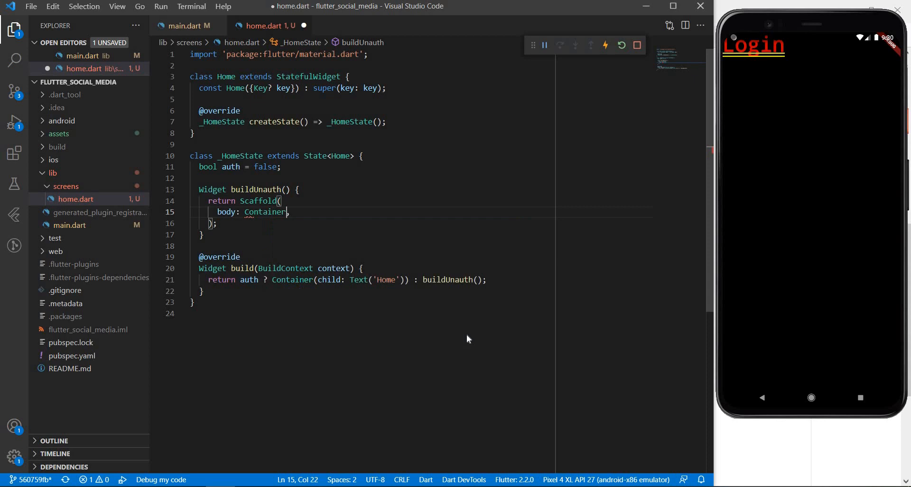
Step: Give the body Container a child Text('Flutter Social Media')
{"action": "type", "text": "(child: Tex"}
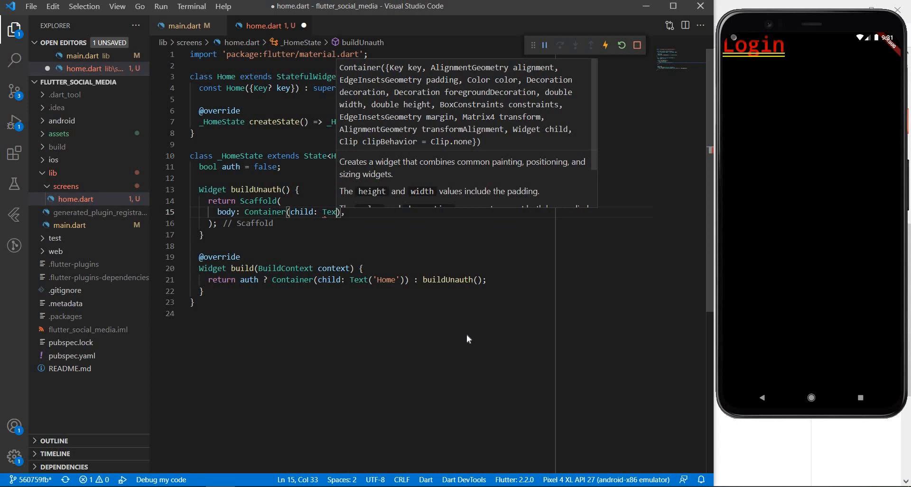
{"action": "type", "text": "()"}
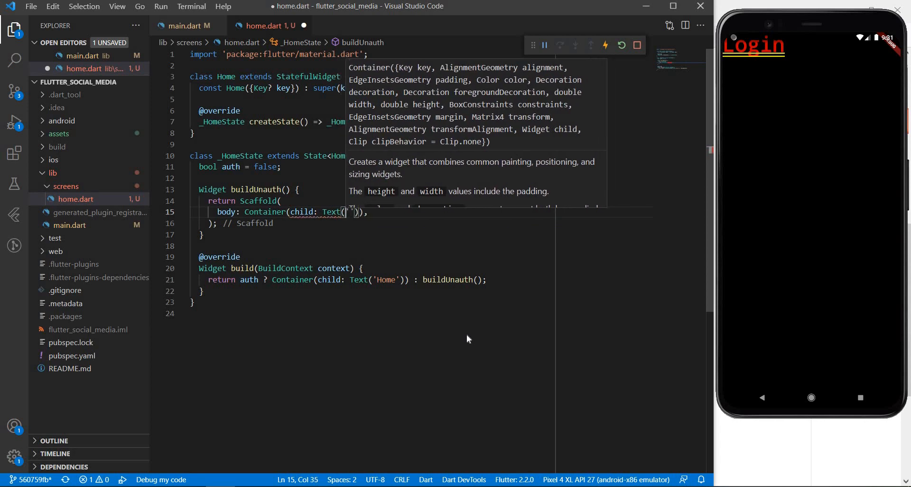
{"action": "type", "text": "Flutter Soc"}
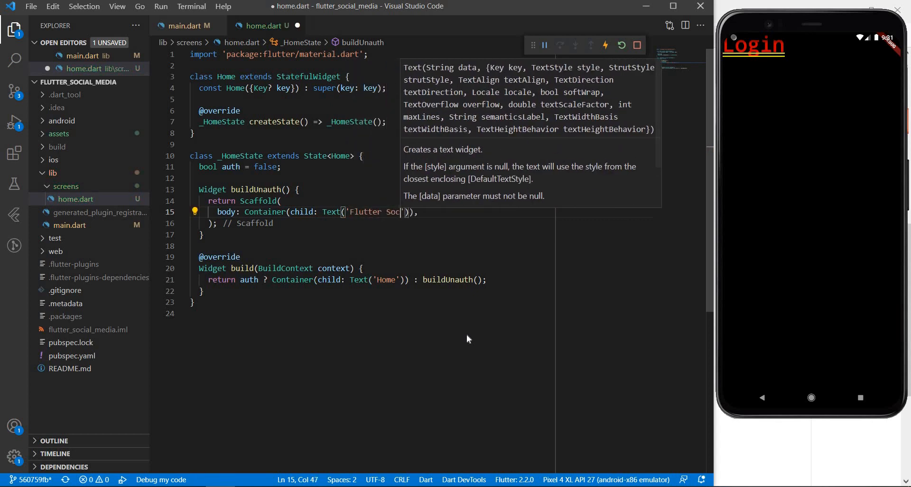
{"action": "type", "text": "ial Media"}
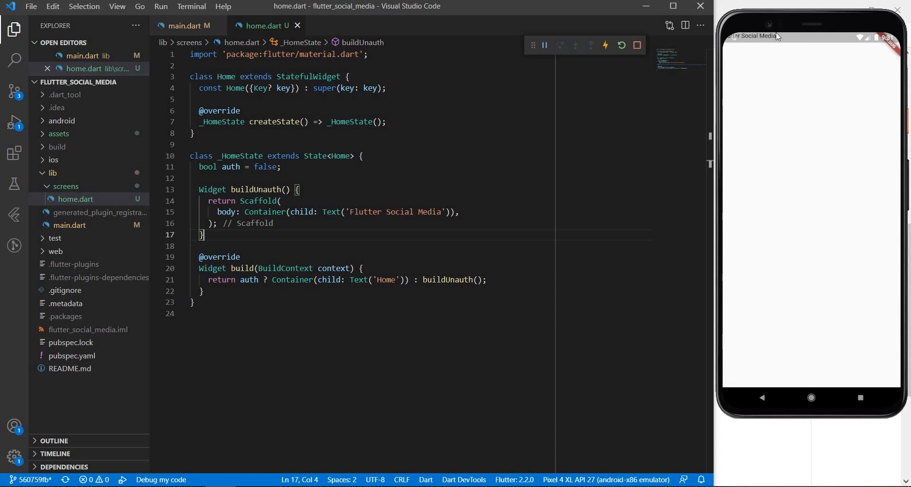
{"action": "mouse_move", "coordinate": [783, 38]}
{"action": "type", "text": "alignment: ,"}
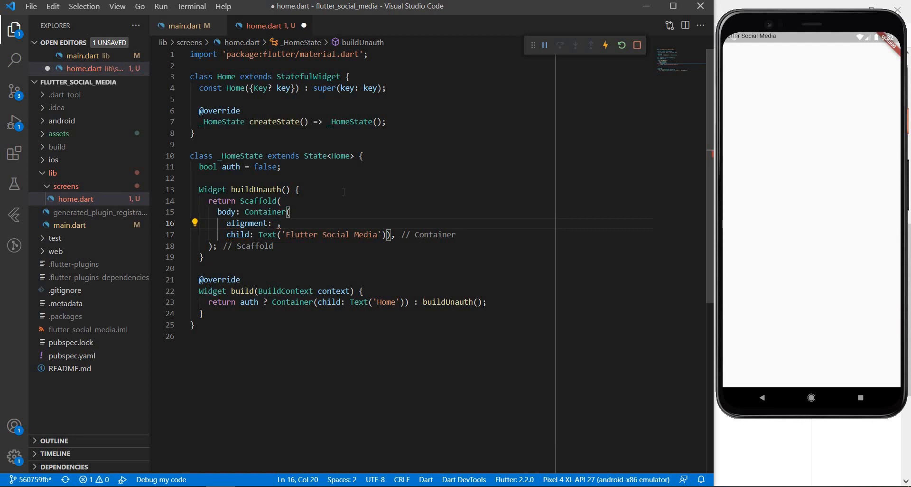
Step: Add alignment: Alignment.center to the body Container
{"action": "type", "text": "A"}
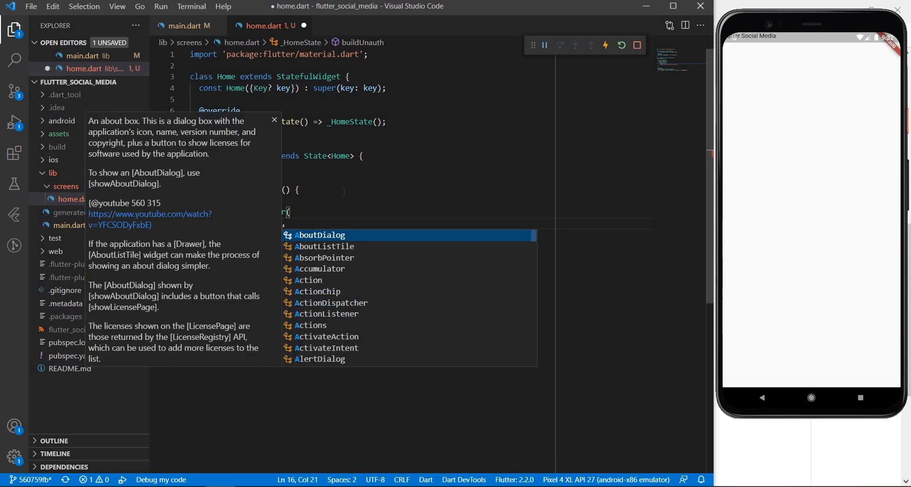
{"action": "type", "text": "lignment.center"}
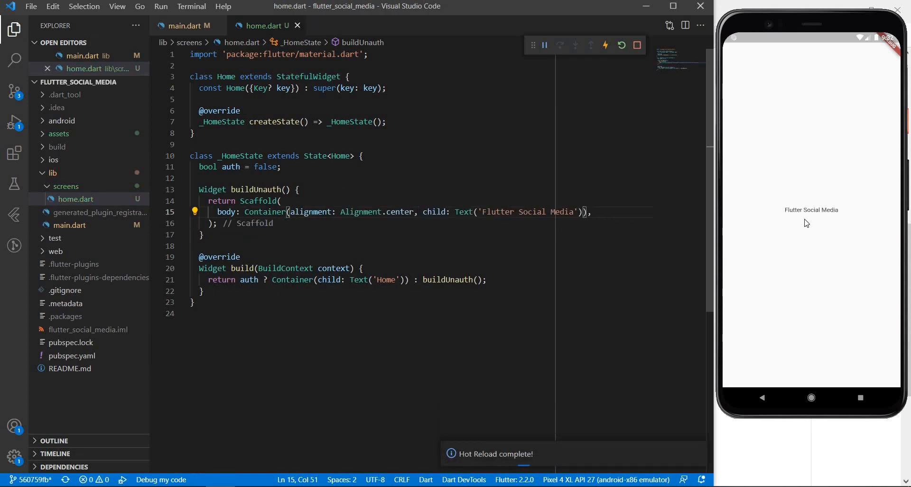
{"action": "mouse_move", "coordinate": [846, 232]}
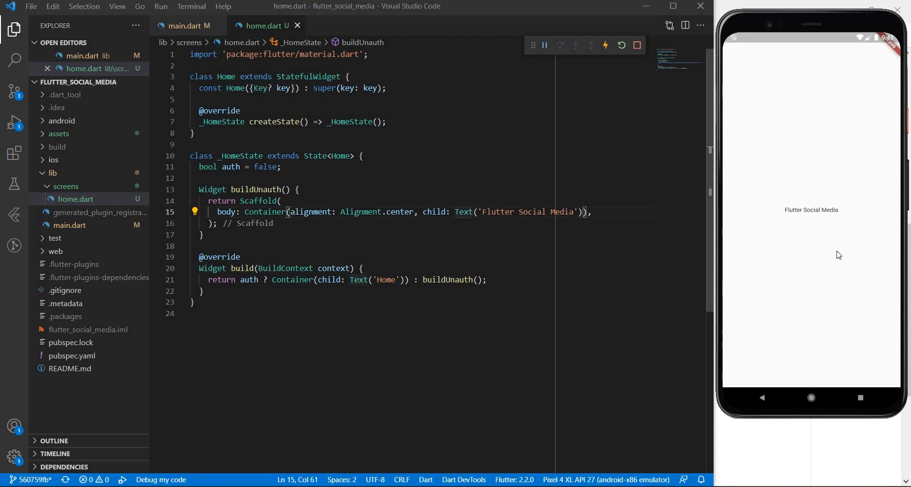
{"action": "mouse_move", "coordinate": [821, 231]}
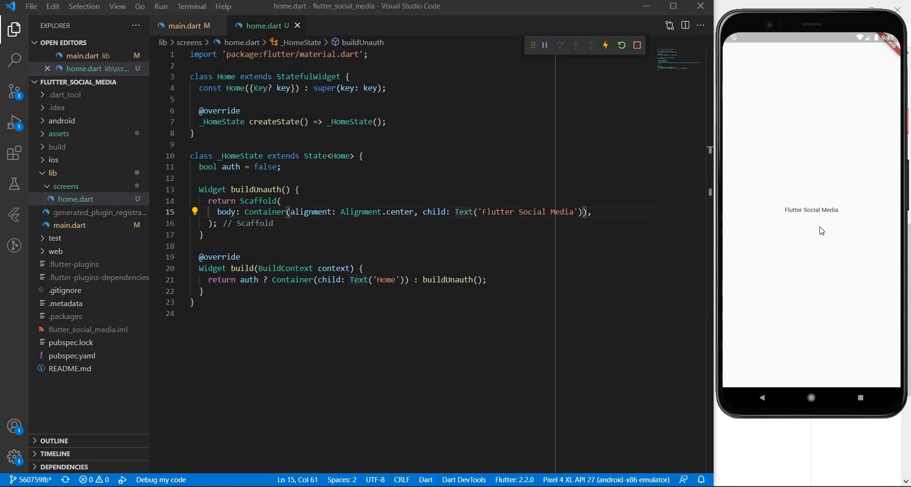
{"action": "mouse_move", "coordinate": [809, 203]}
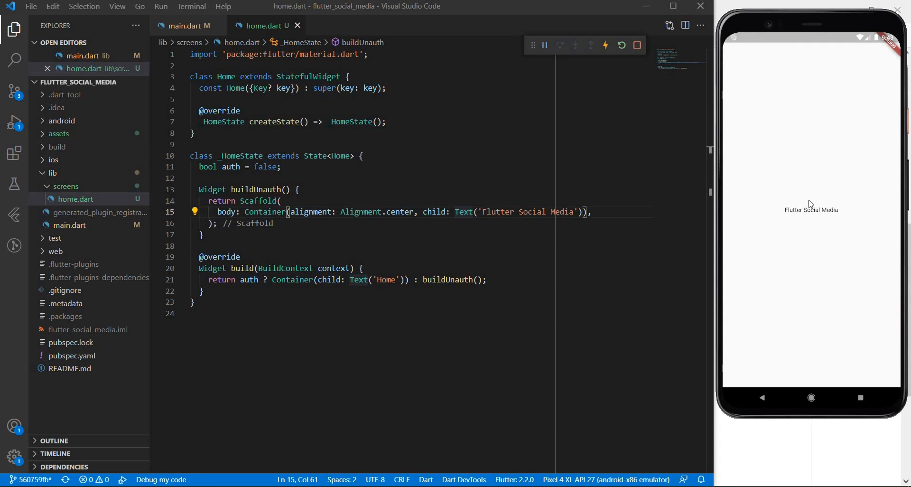
{"action": "mouse_move", "coordinate": [773, 205]}
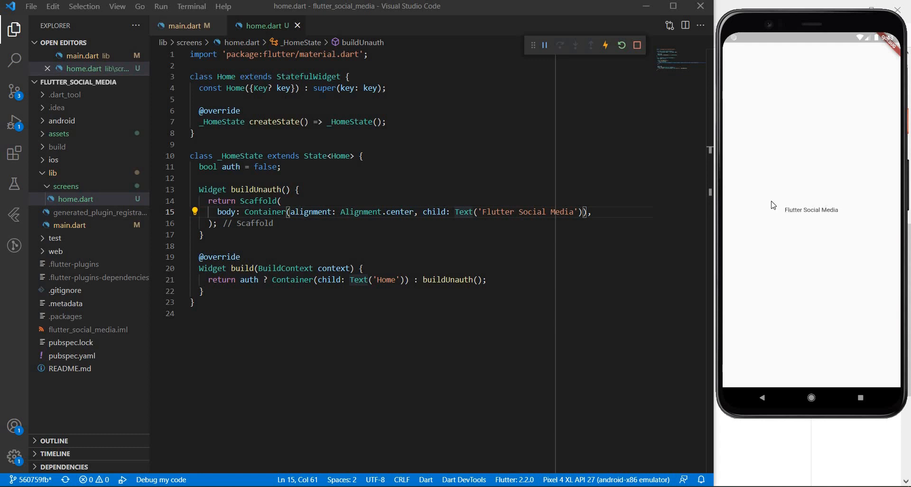
{"action": "mouse_move", "coordinate": [884, 233]}
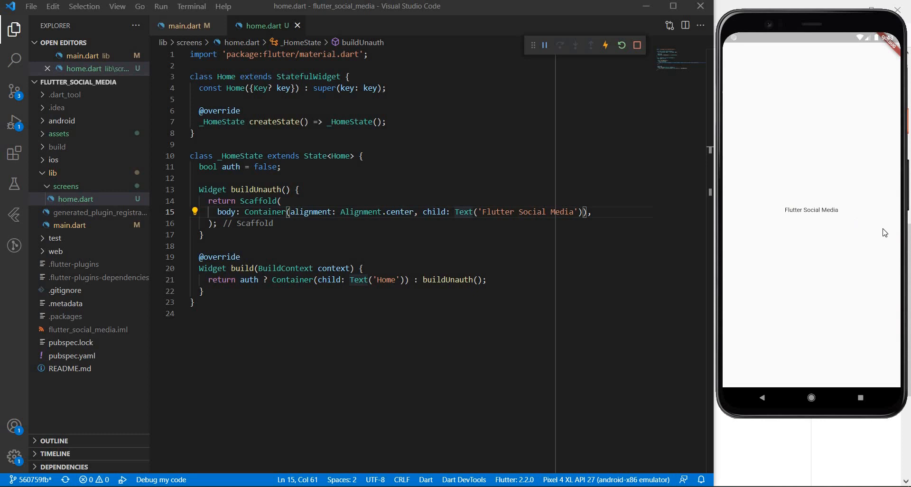
{"action": "mouse_move", "coordinate": [751, 234]}
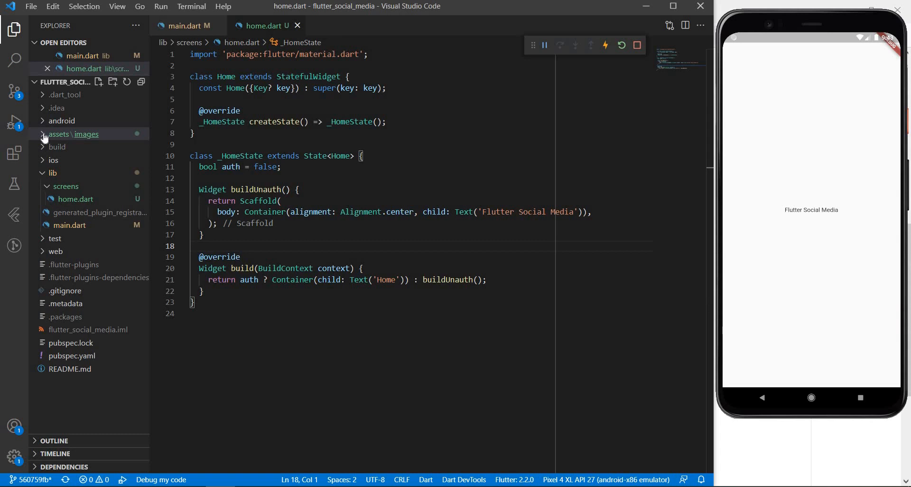
Step: Preview assets/images/google-login.png, then close it to return to home.dart
{"action": "left_click", "coordinate": [74, 134]}
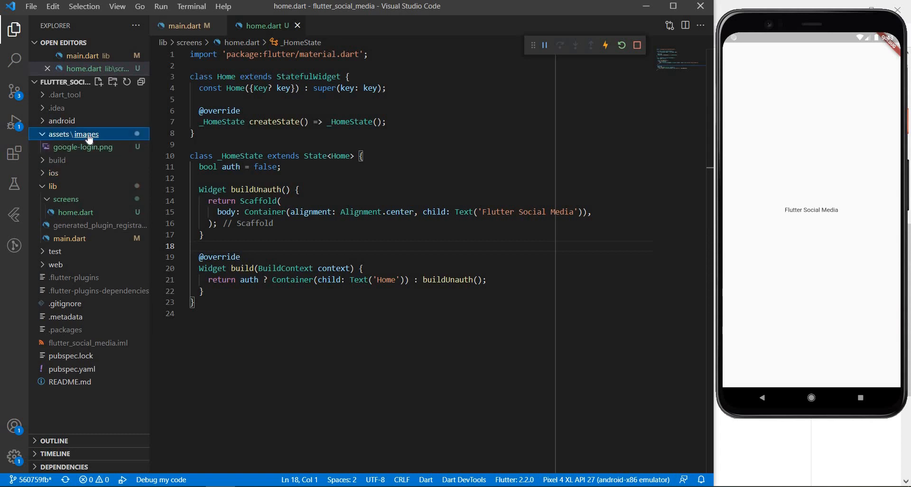
{"action": "mouse_move", "coordinate": [82, 146]}
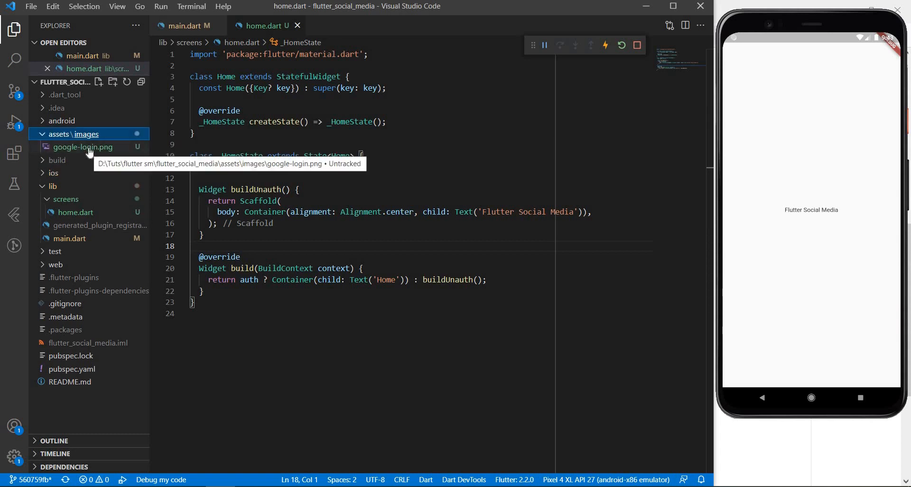
{"action": "double_click", "coordinate": [84, 146]}
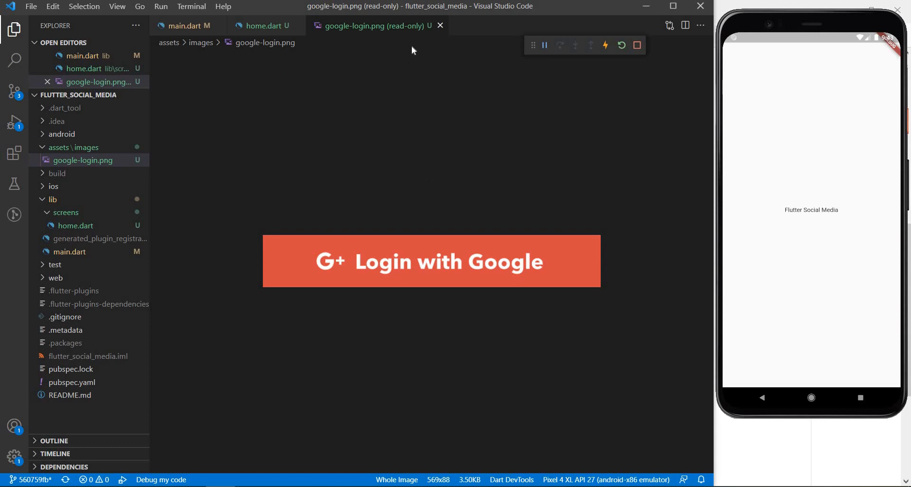
{"action": "mouse_move", "coordinate": [866, 219]}
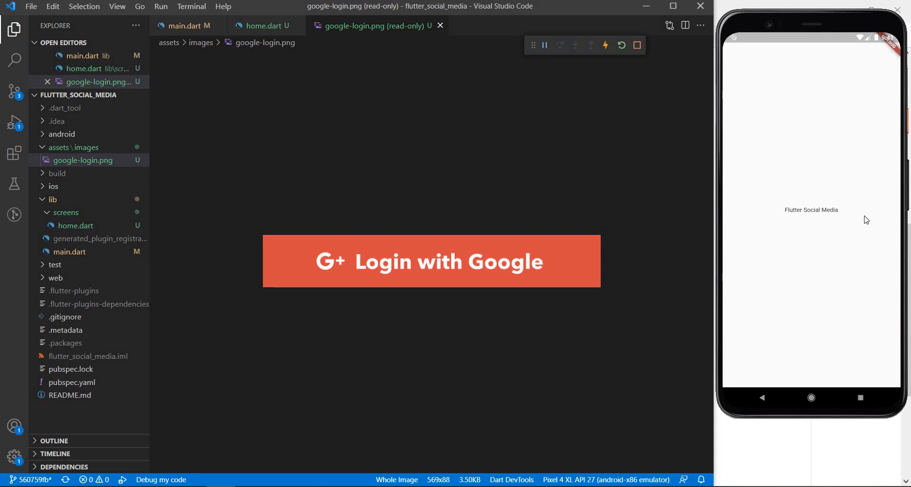
{"action": "left_click", "coordinate": [265, 26]}
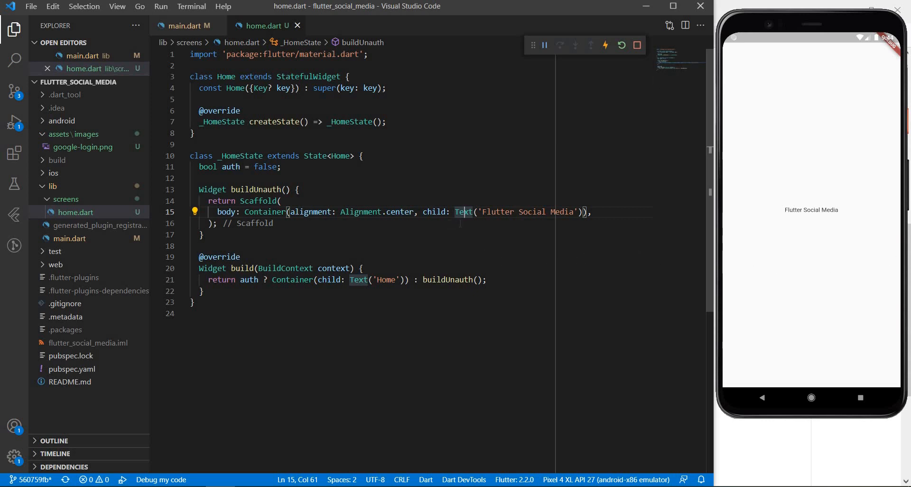
{"action": "mouse_move", "coordinate": [463, 211]}
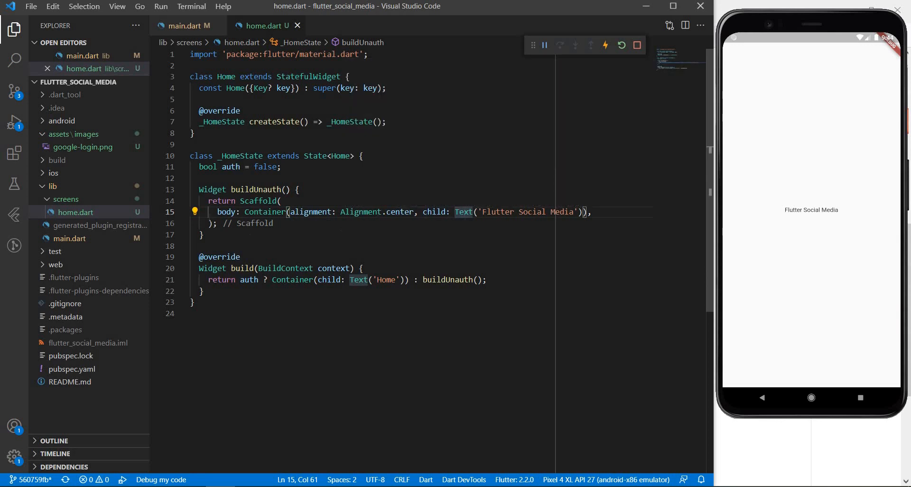
Step: Wrap the title Text in a Column using the 'Wrap with Column' refactoring
{"action": "left_click", "coordinate": [195, 211]}
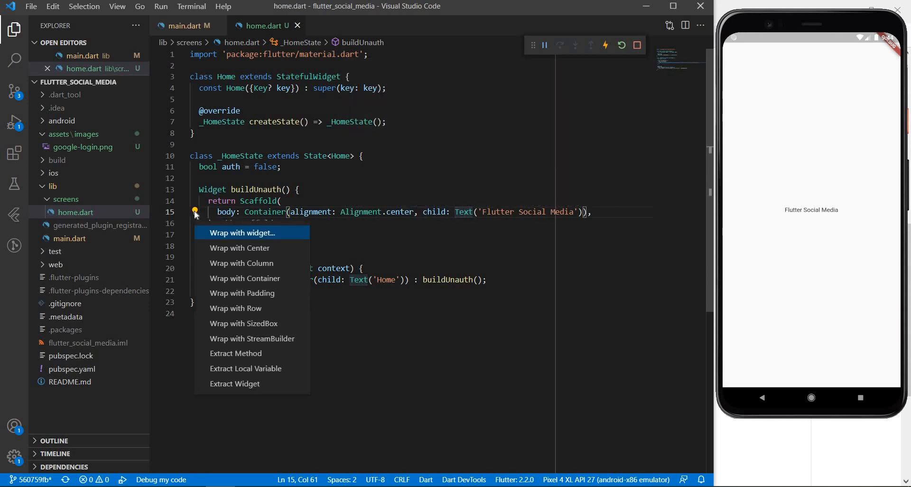
{"action": "mouse_move", "coordinate": [242, 293]}
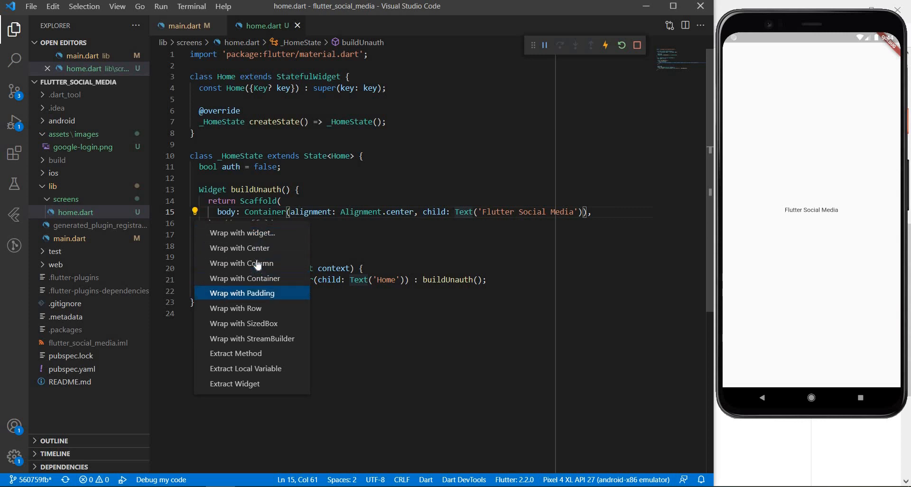
{"action": "left_click", "coordinate": [242, 263]}
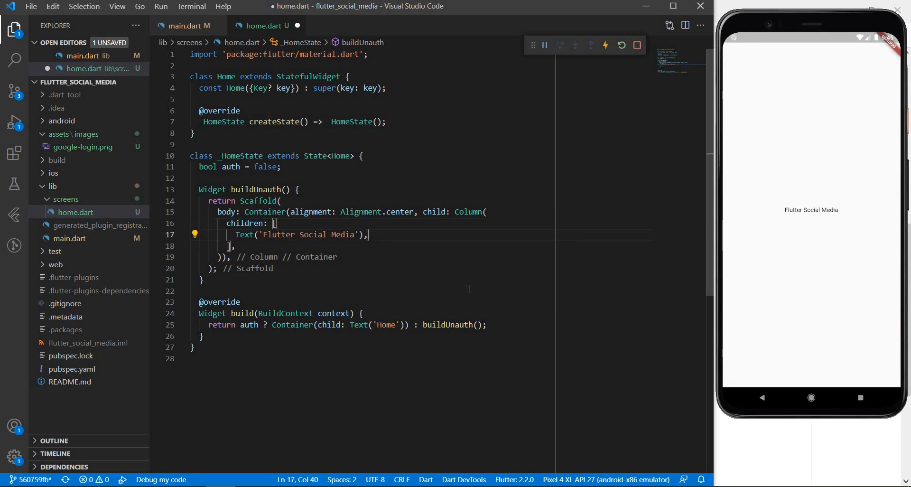
Step: Add a Container to the Column with height 60 and a width property
{"action": "type", "text": "Container("}
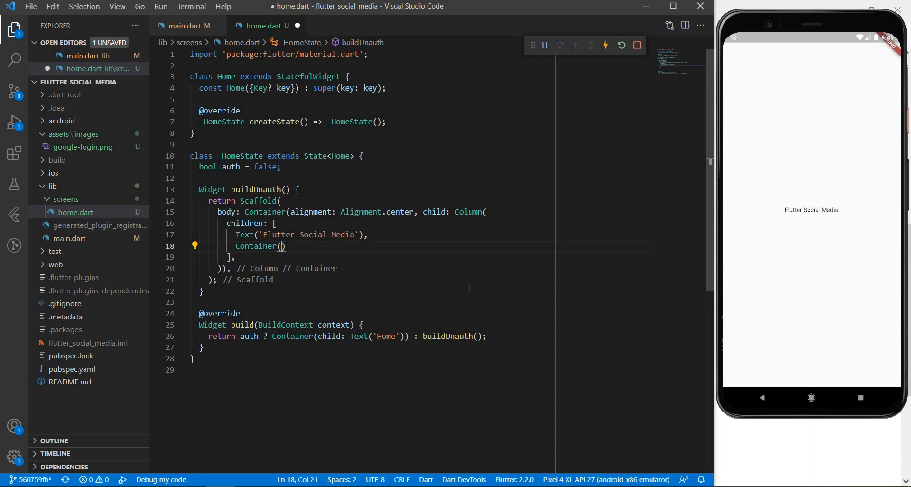
{"action": "key", "text": "enter"}
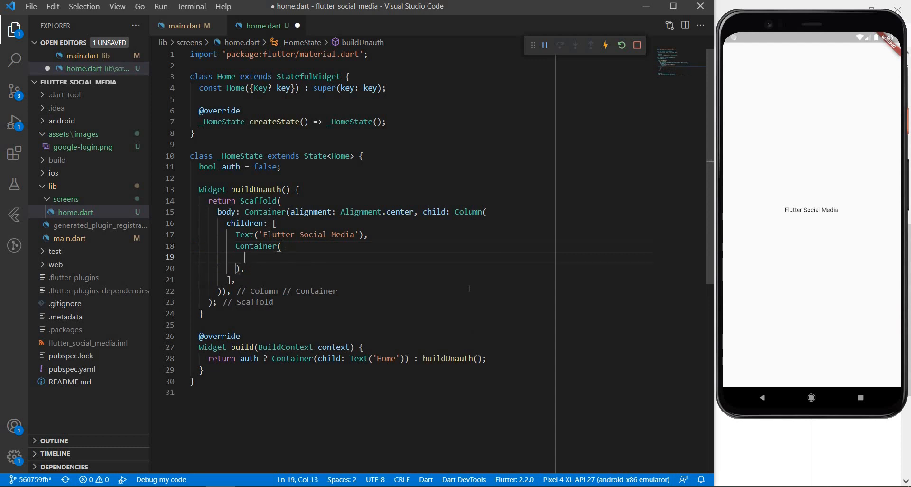
{"action": "type", "text": "height: ,"}
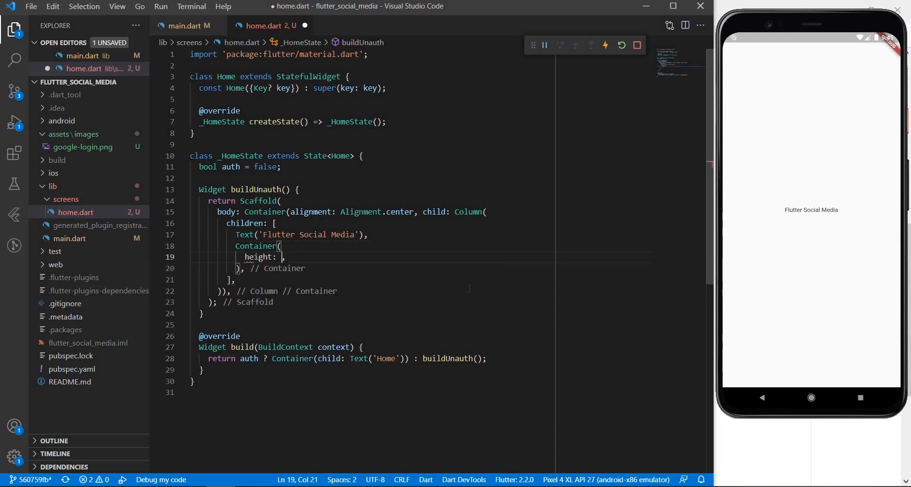
{"action": "type", "text": "60"}
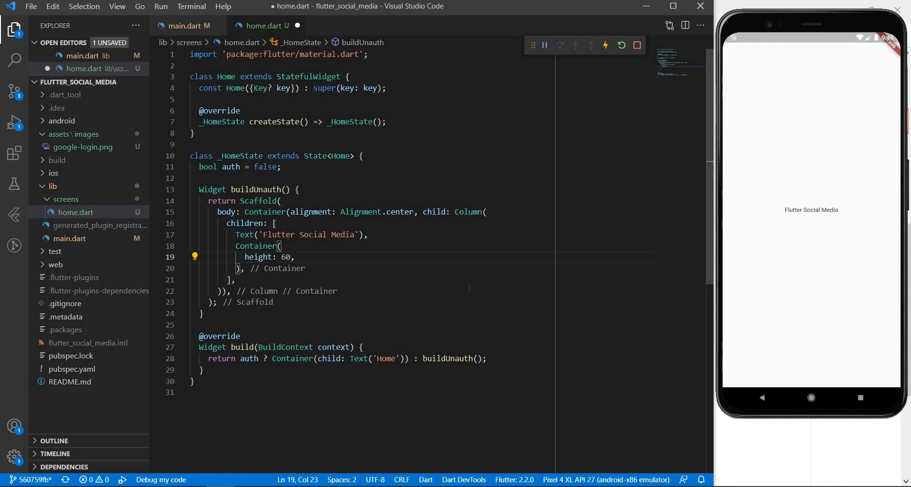
{"action": "type", "text": "wi"}
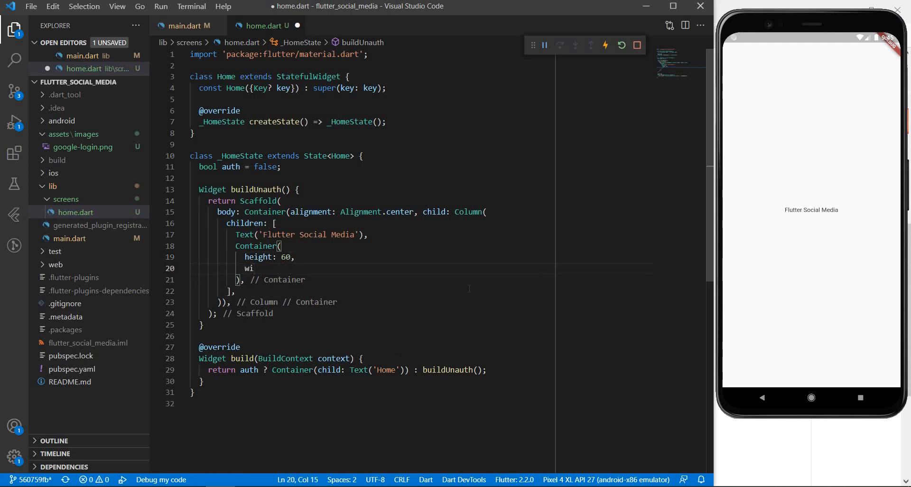
{"action": "type", "text": "dth:"}
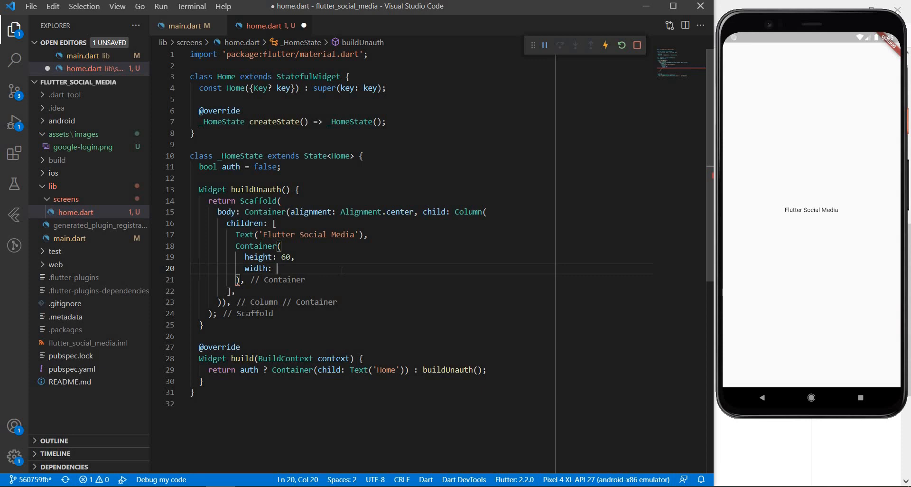
Step: Set the width to MediaQuery.of(context).size.width * 0.9
{"action": "type", "text": "M"}
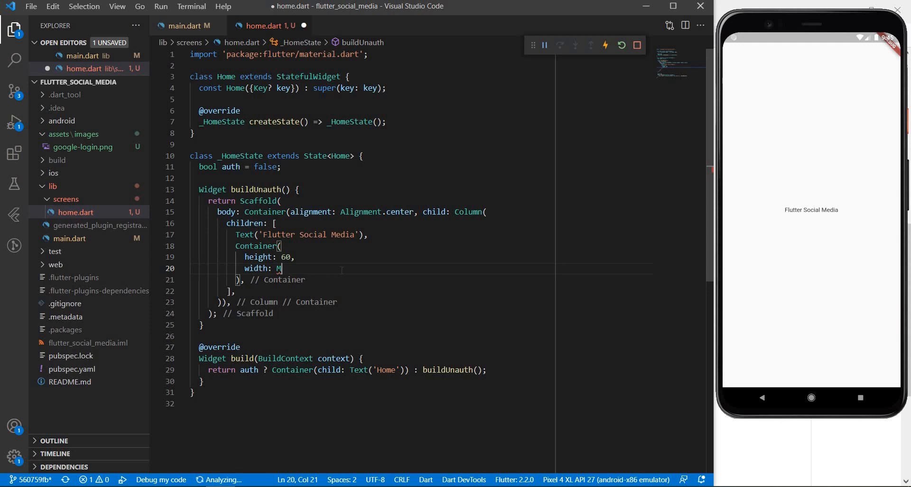
{"action": "type", "text": "ediaQuery"}
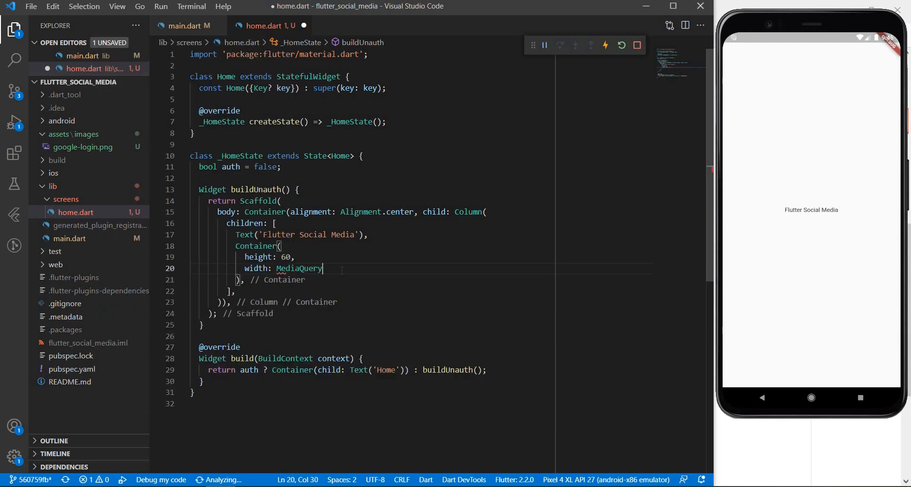
{"action": "type", "text": ".of"}
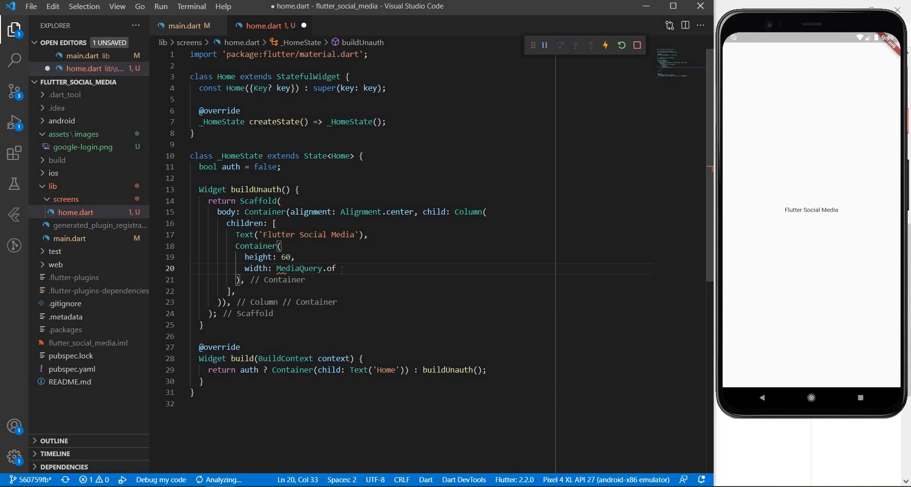
{"action": "type", "text": "(context).size."}
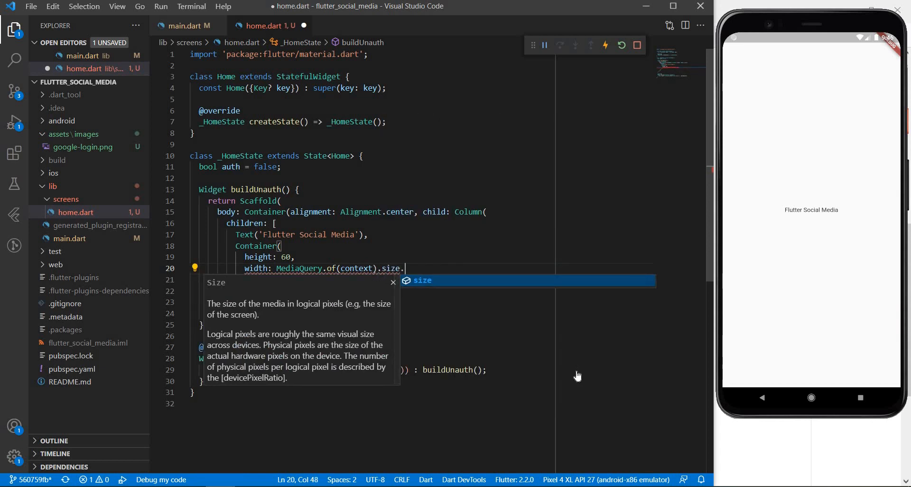
{"action": "type", "text": "width *"}
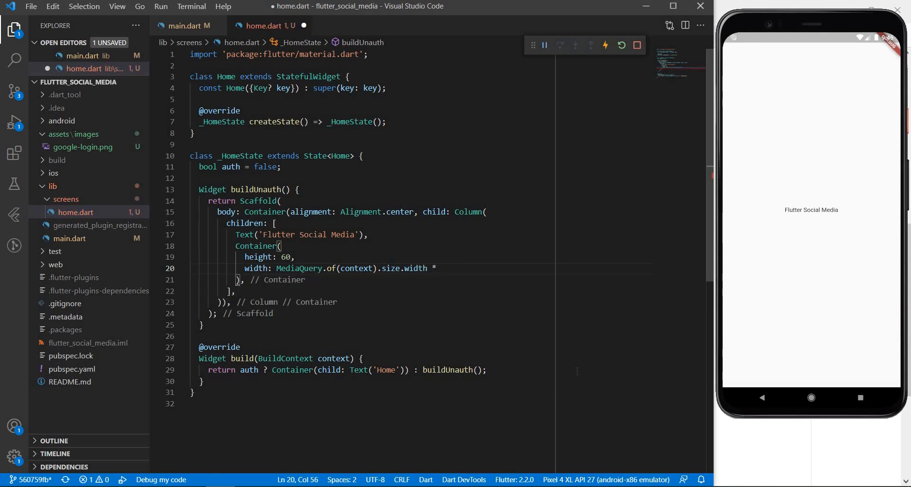
{"action": "type", "text": "0.9"}
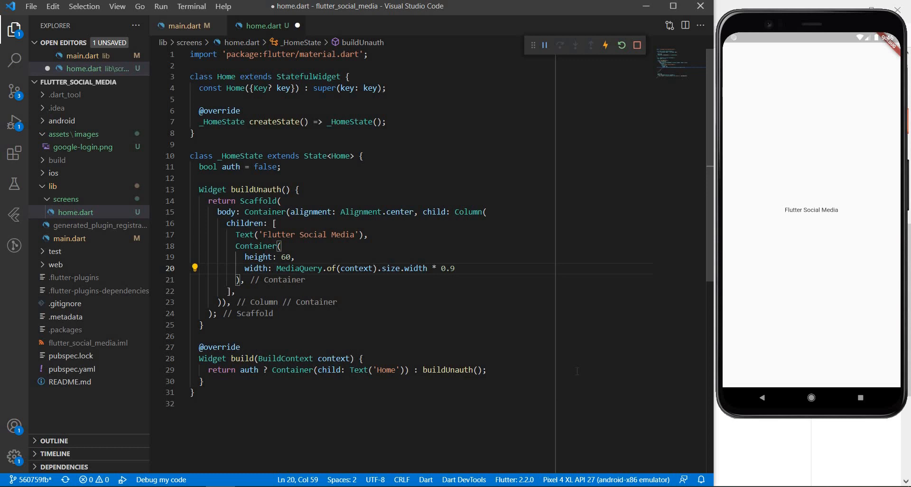
Step: Add a BoxDecoration with a DecorationImage whose image is an AssetImage
{"action": "key", "text": "enter"}
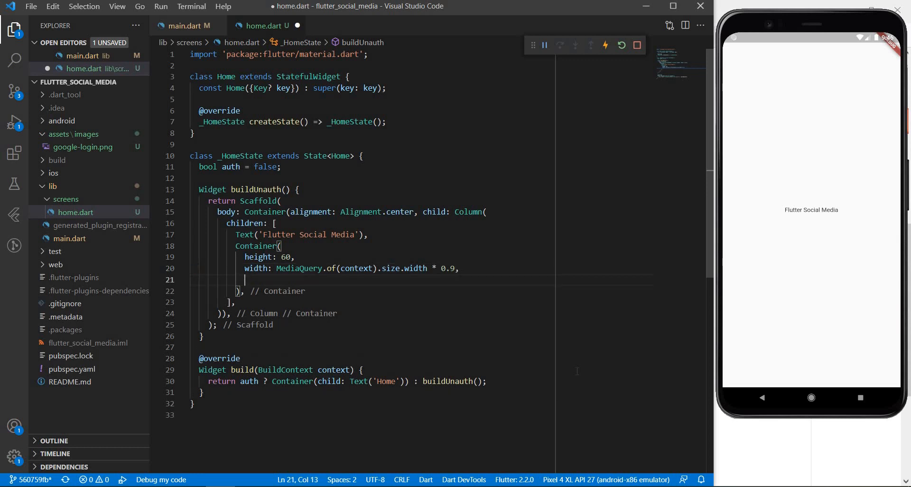
{"action": "type", "text": "decoration:"}
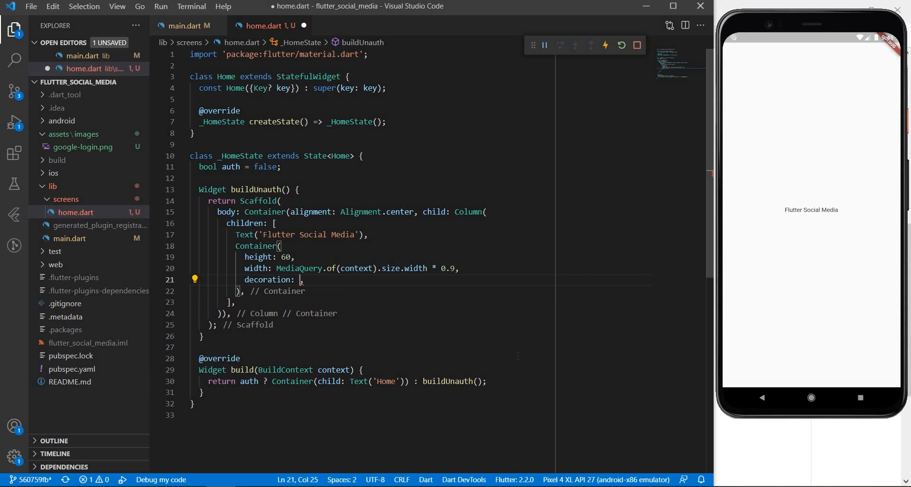
{"action": "type", "text": "BoxDecoration,"}
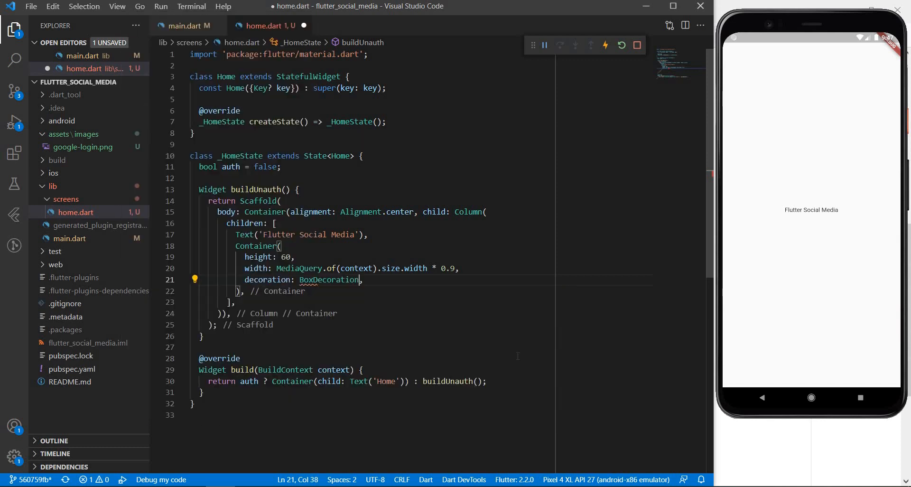
{"action": "type", "text": "()"}
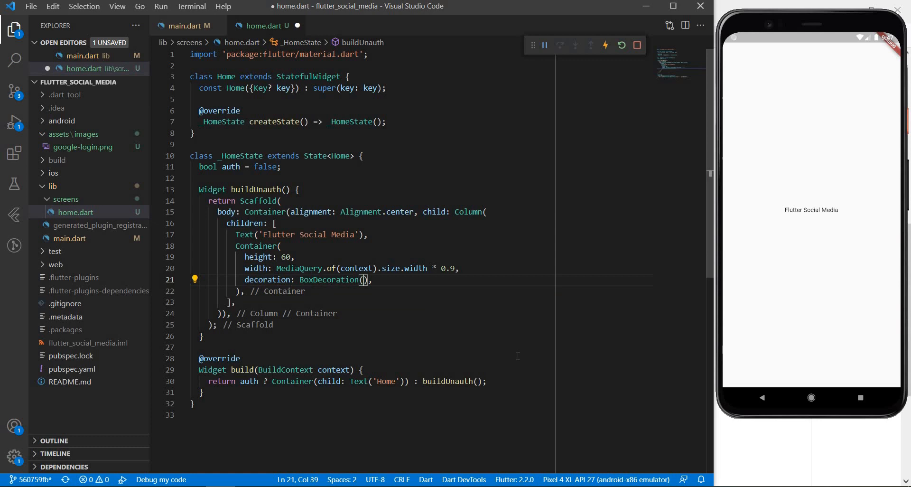
{"action": "type", "text": "image: De"}
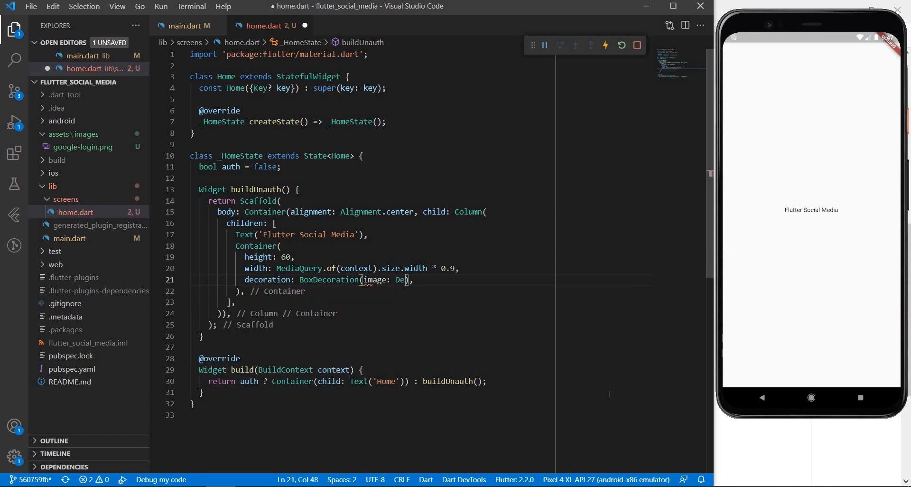
{"action": "type", "text": "corationImage("}
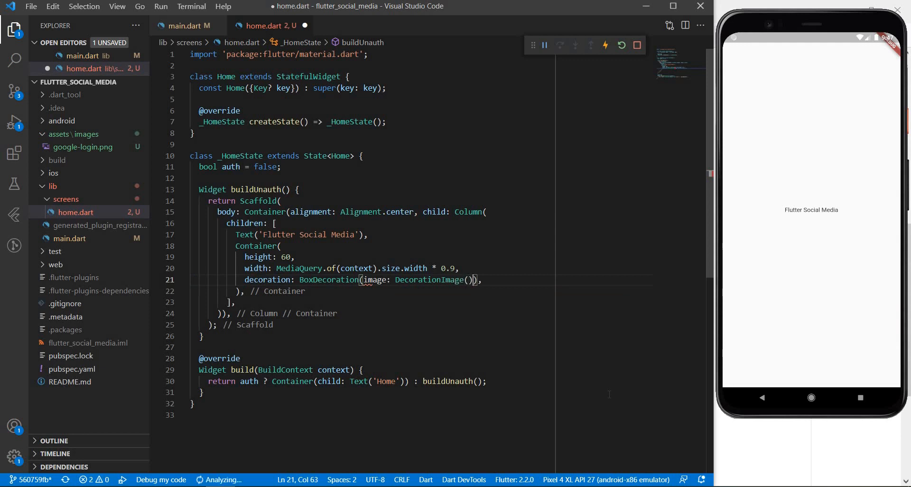
{"action": "type", "text": "image:"}
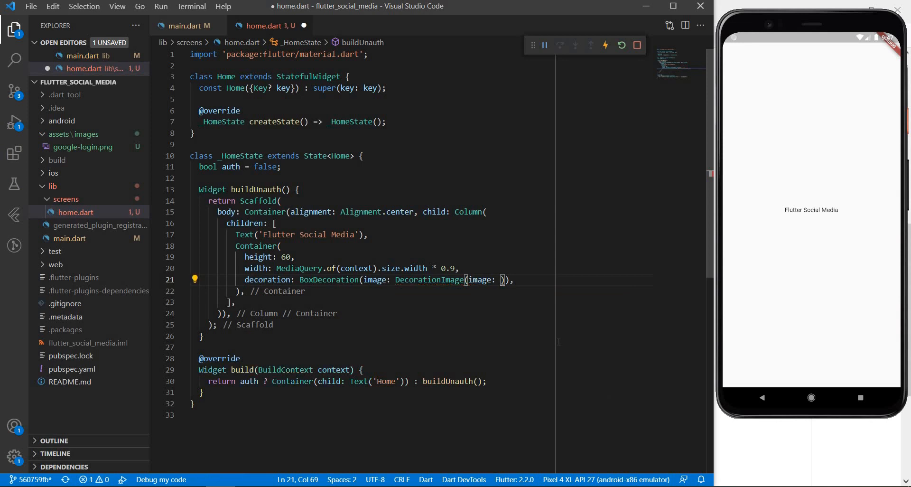
{"action": "type", "text": "Asset"}
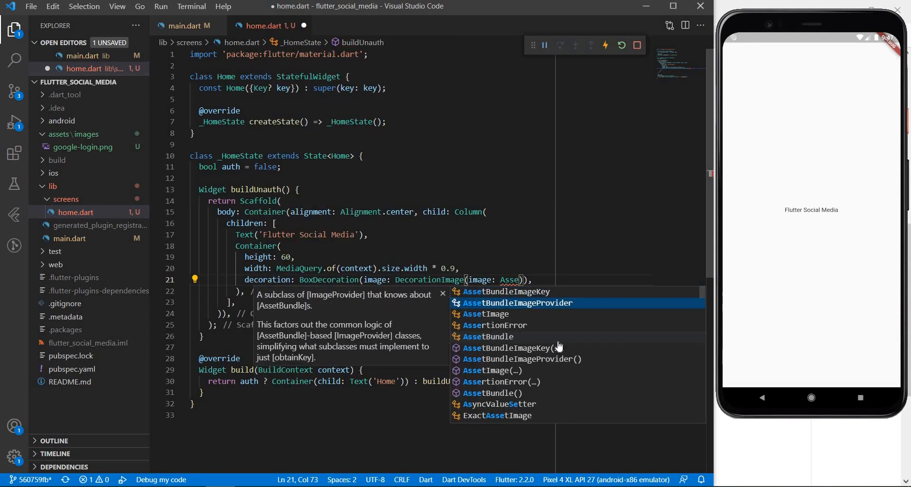
{"action": "left_click", "coordinate": [485, 314]}
{"action": "type", "text": "N"}
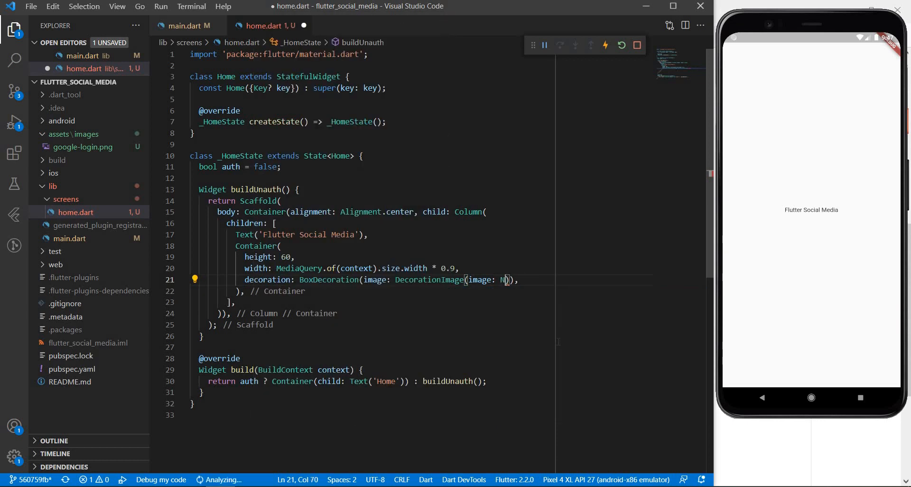
{"action": "type", "text": "et"}
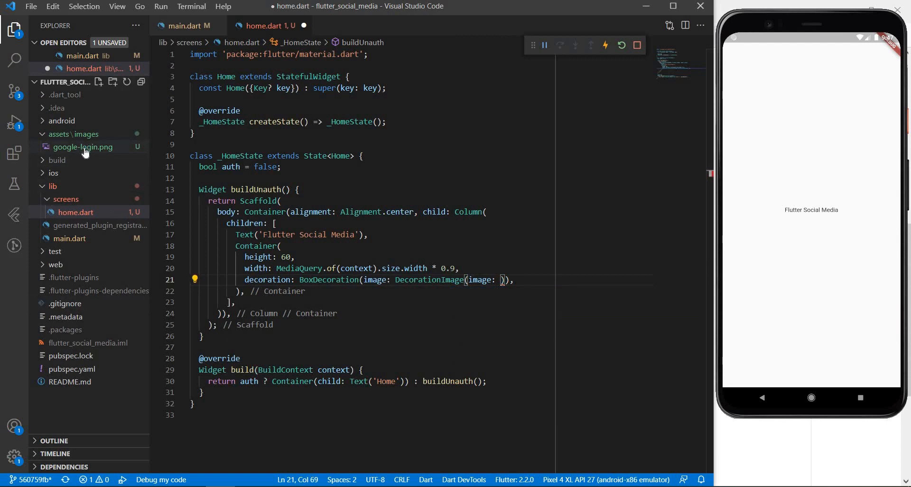
{"action": "mouse_move", "coordinate": [83, 146]}
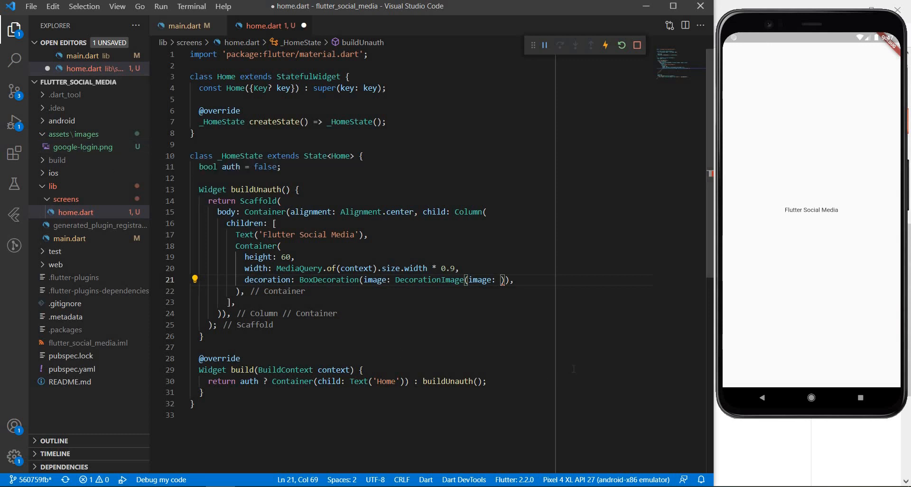
Step: Point the AssetImage at 'assets/images/google-login.png', then save and format
{"action": "type", "text": "AssetImage"}
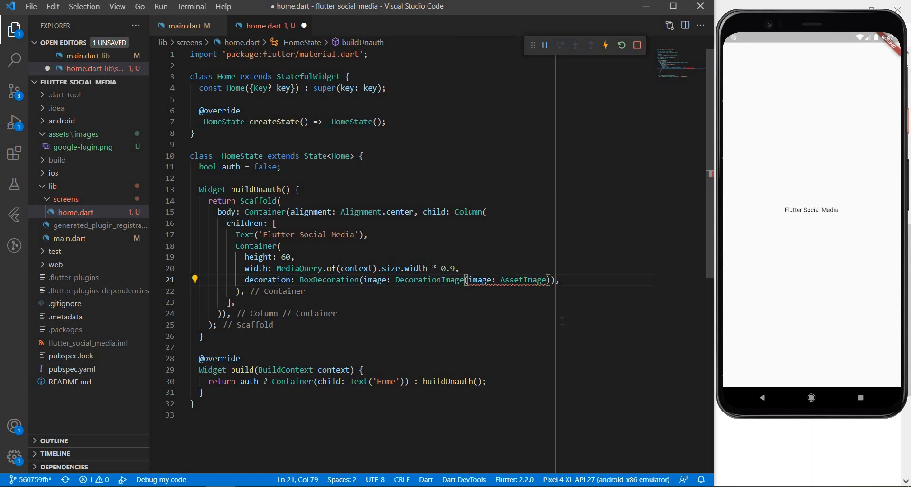
{"action": "type", "text": "()"}
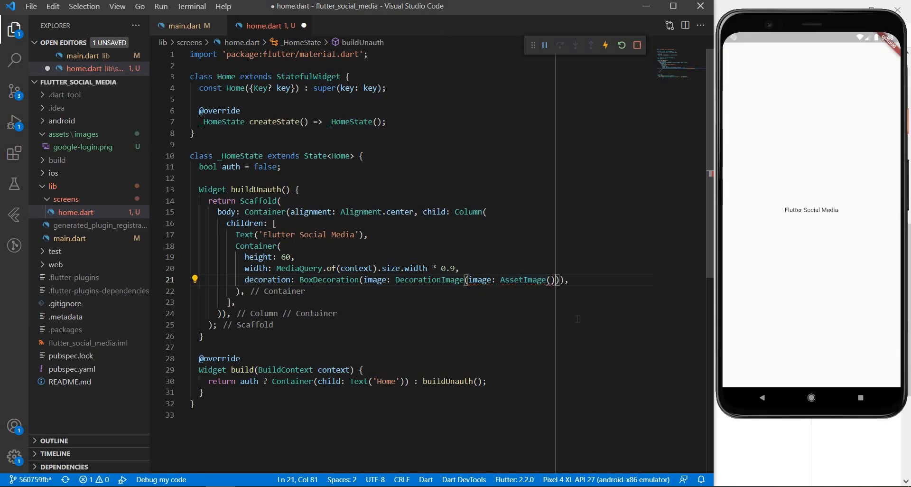
{"action": "type", "text": "'assets/images/google-login.png''"}
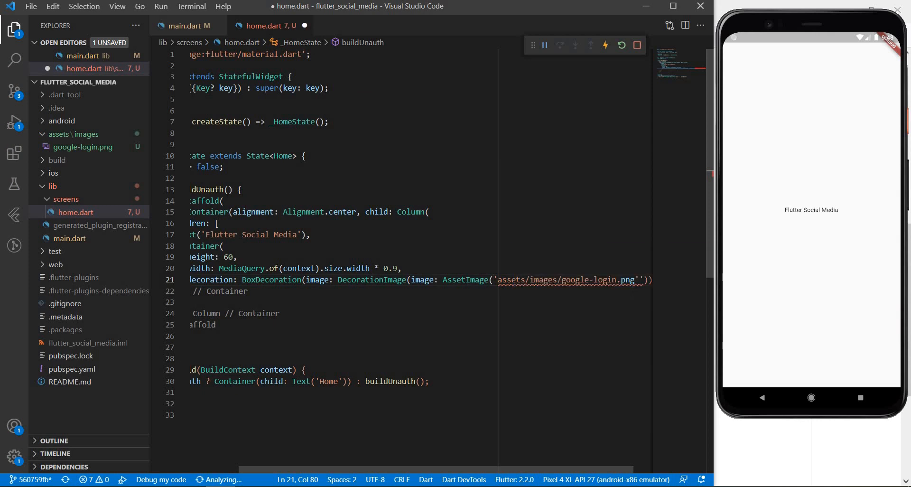
{"action": "key", "text": "Backspace"}
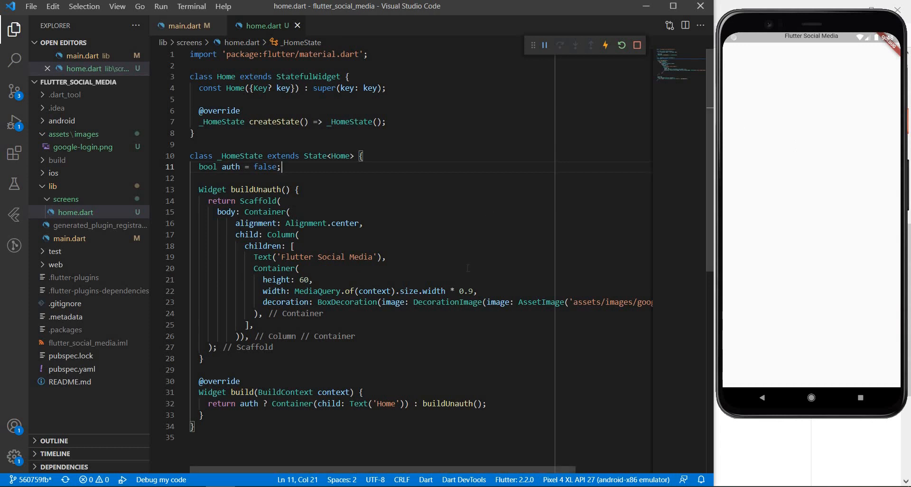
{"action": "mouse_move", "coordinate": [806, 164]}
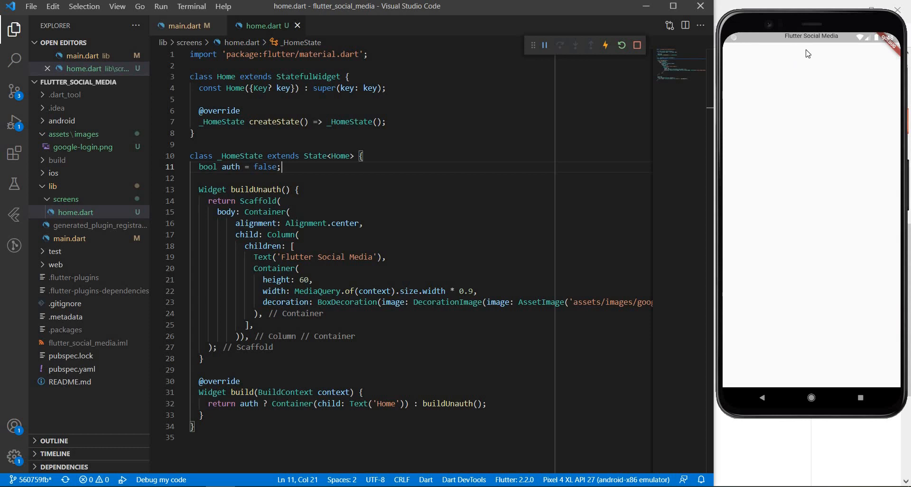
{"action": "mouse_move", "coordinate": [801, 31]}
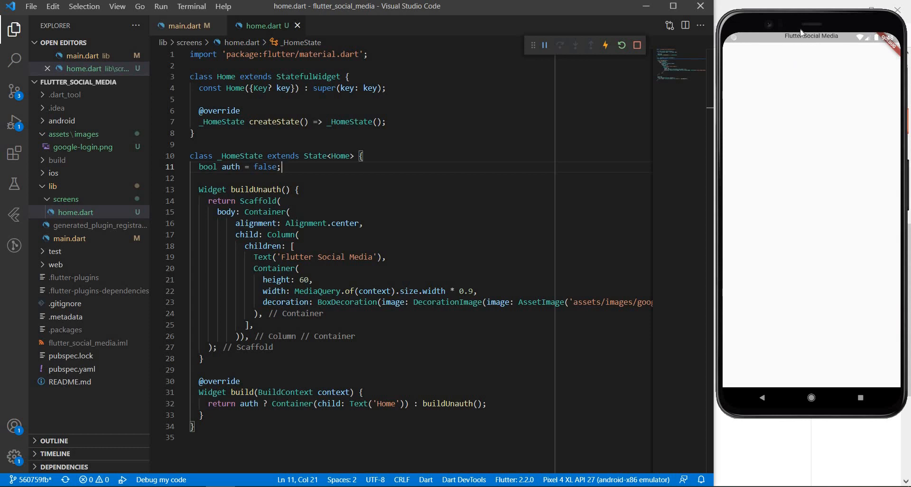
{"action": "mouse_move", "coordinate": [805, 36]}
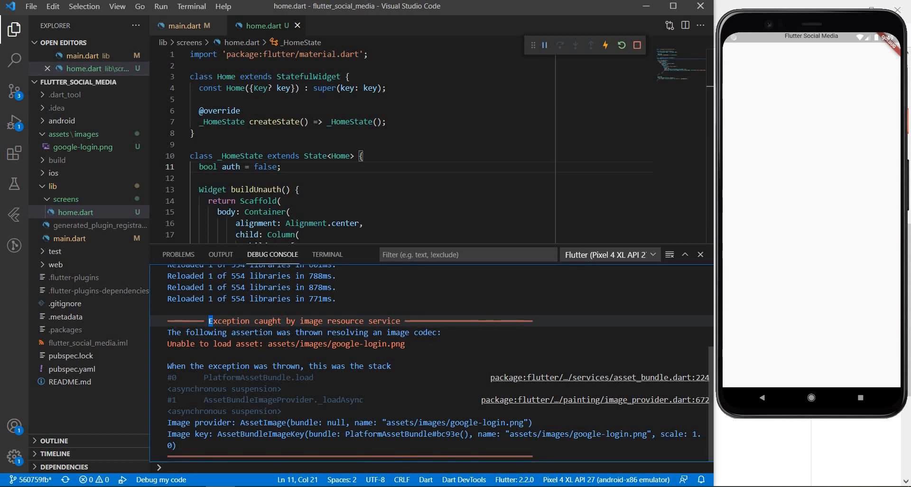
{"action": "left_click_drag", "start_coordinate": [209, 321], "coordinate": [393, 321]}
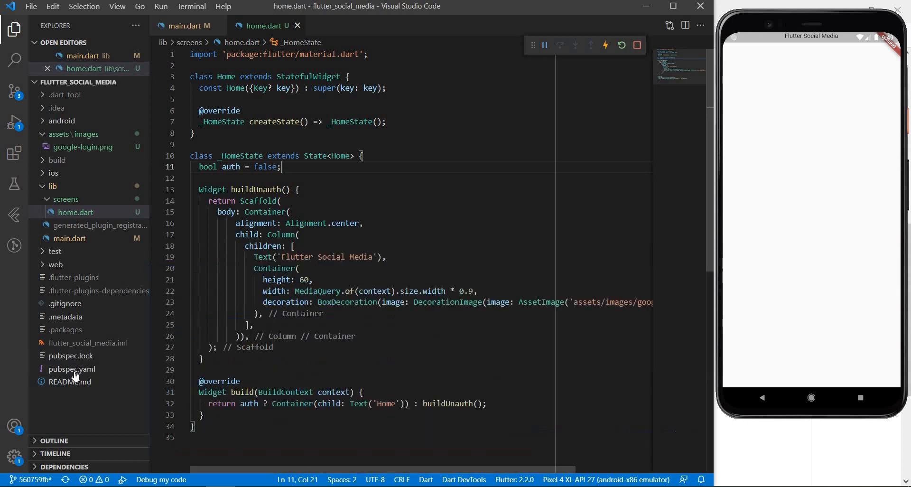
Step: List assets/images/google-login.png under assets in pubspec.yaml
{"action": "left_click", "coordinate": [72, 382]}
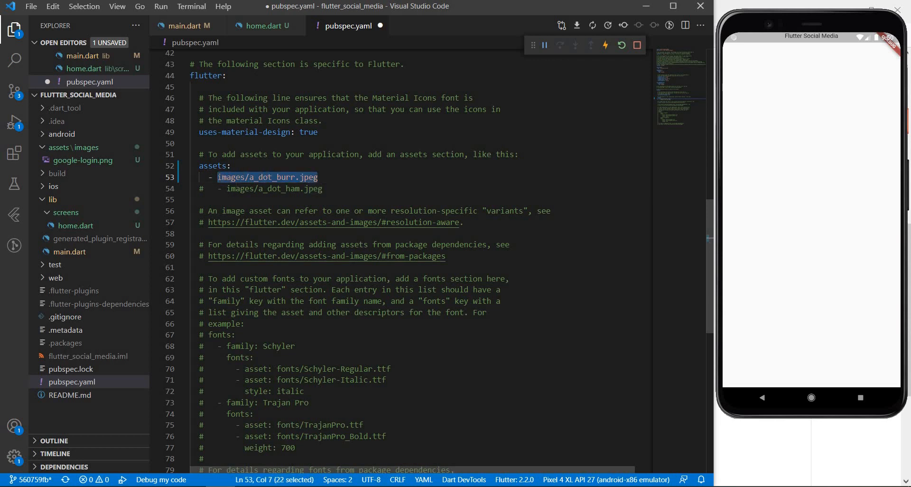
{"action": "type", "text": "assets/images/google-login.png"}
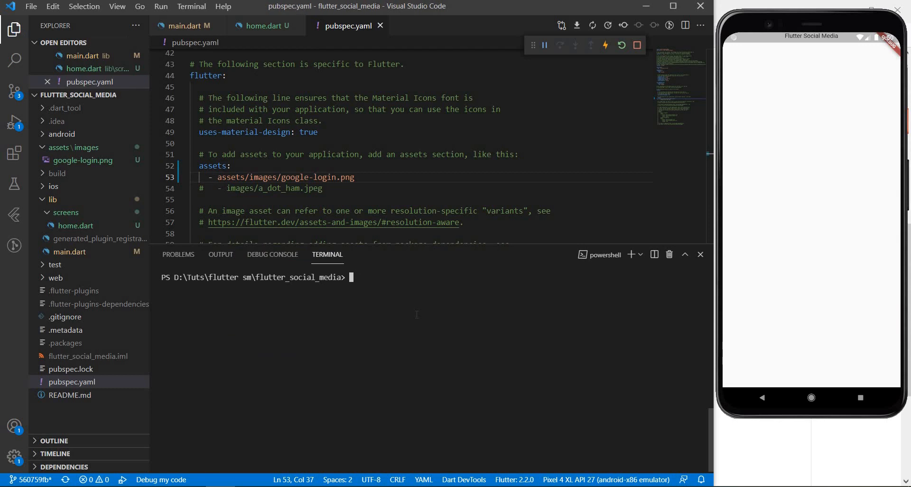
Step: Run flutter pub get, check it completes, and return to home.dart
{"action": "type", "text": "flutter pub get"}
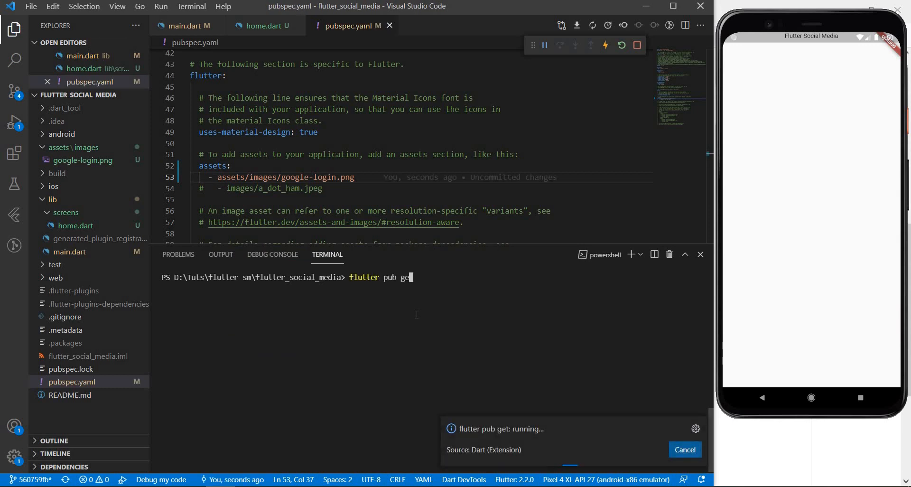
{"action": "left_click", "coordinate": [221, 254]}
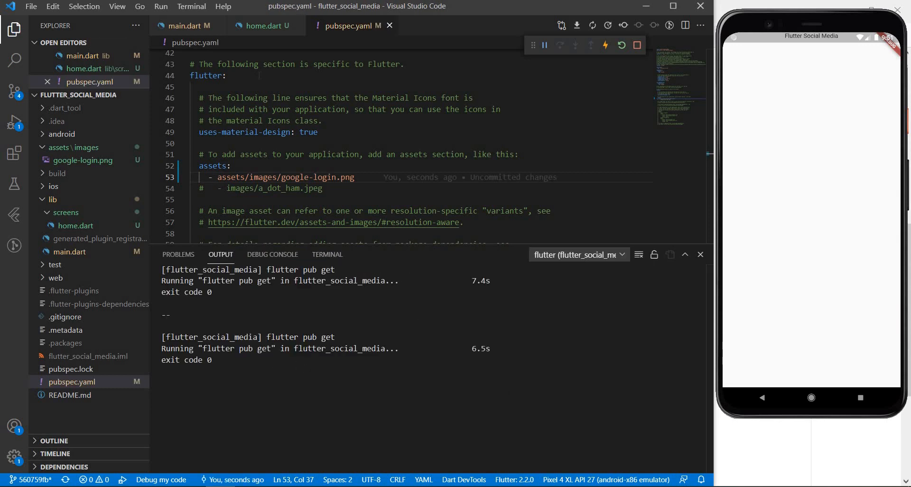
{"action": "left_click", "coordinate": [265, 25]}
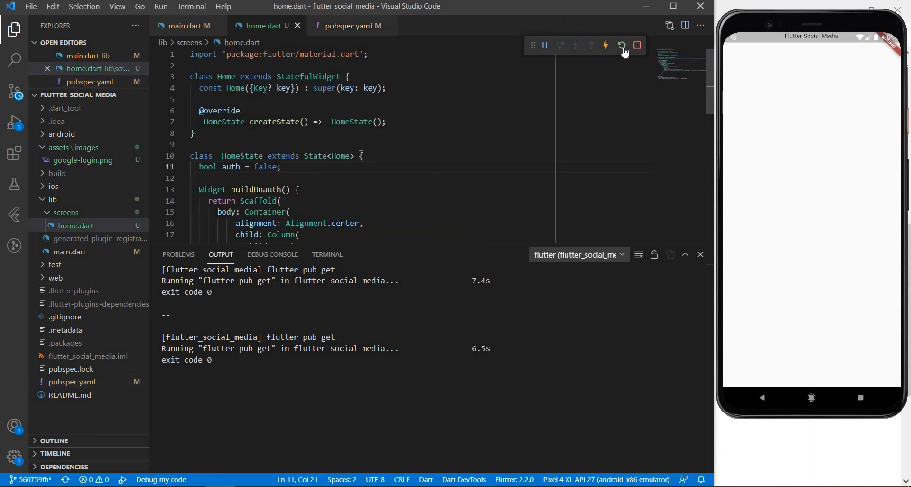
Step: Hot-restart the app so the Login with Google image button loads on the emulator
{"action": "left_click", "coordinate": [621, 45]}
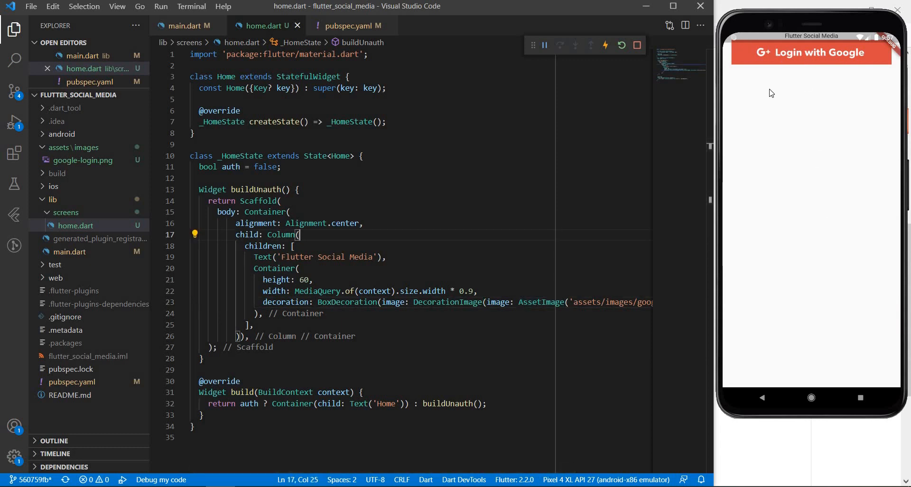
{"action": "mouse_move", "coordinate": [792, 211]}
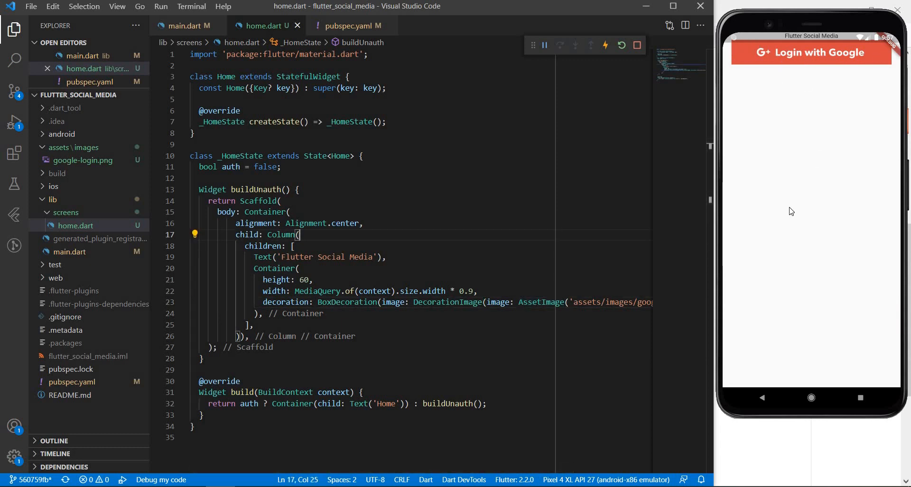
{"action": "mouse_move", "coordinate": [815, 222]}
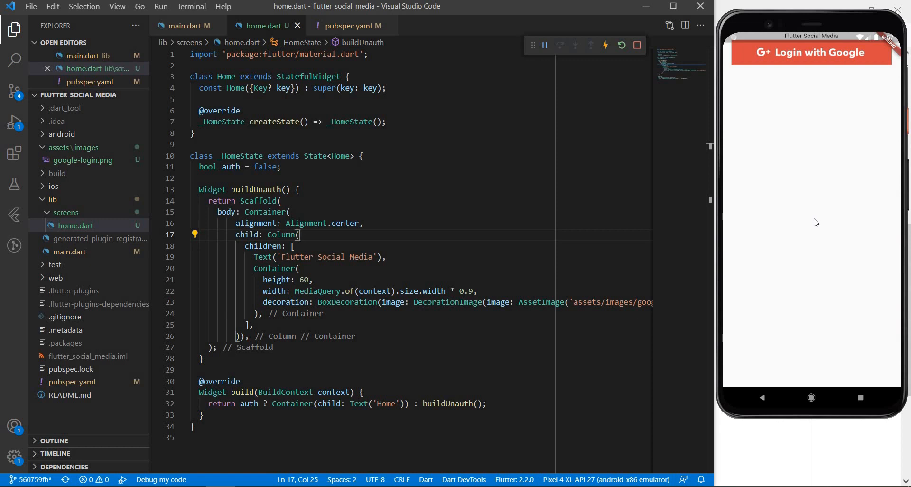
{"action": "mouse_move", "coordinate": [806, 49]}
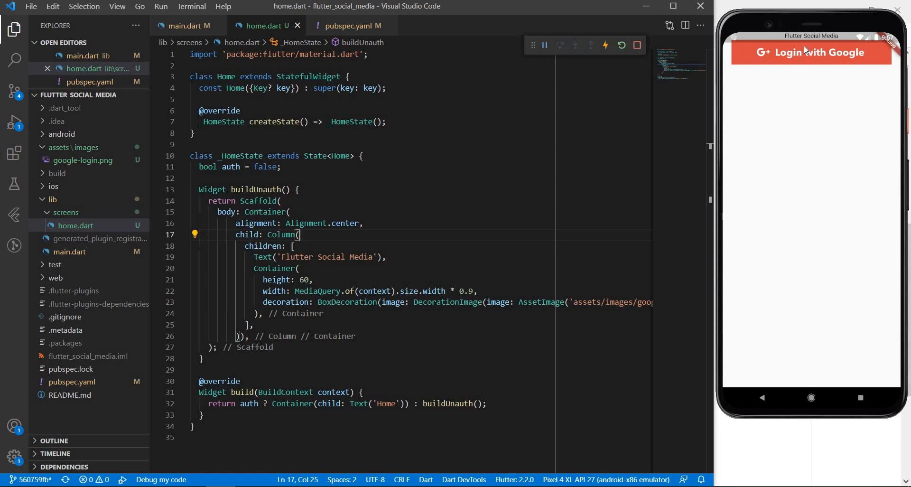
{"action": "mouse_move", "coordinate": [809, 36]}
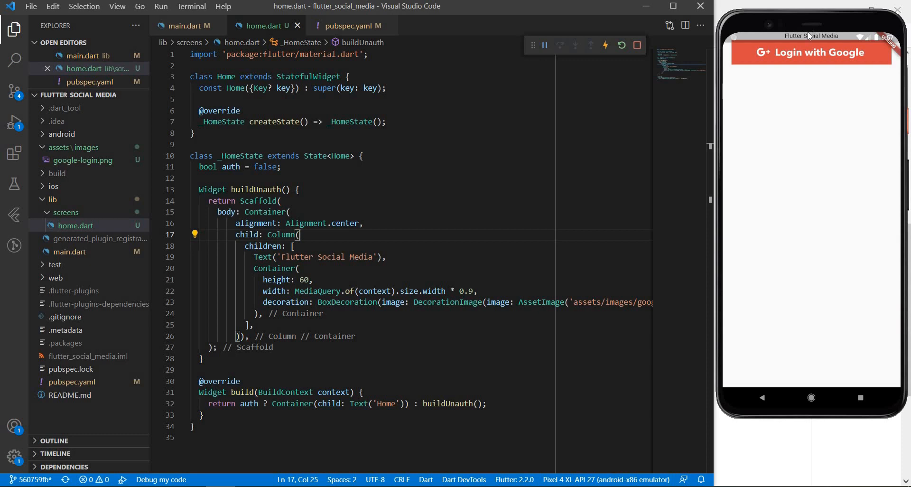
{"action": "mouse_move", "coordinate": [731, 217]}
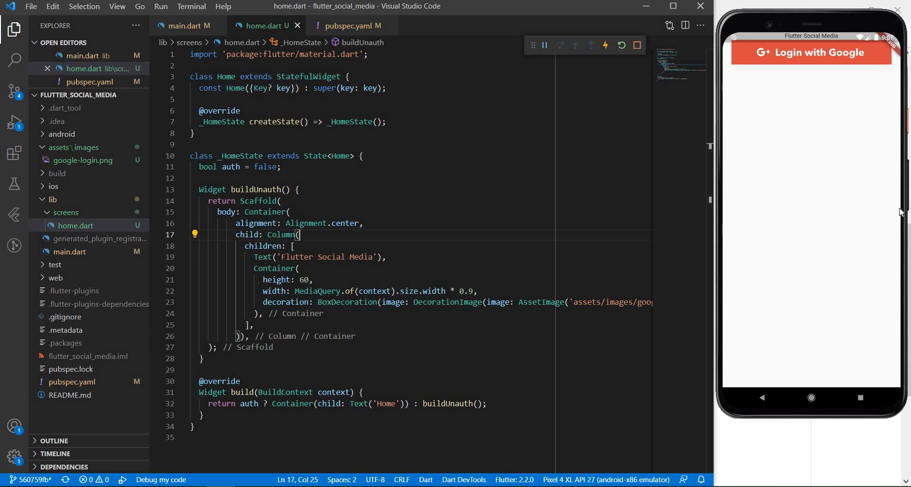
{"action": "mouse_move", "coordinate": [809, 65]}
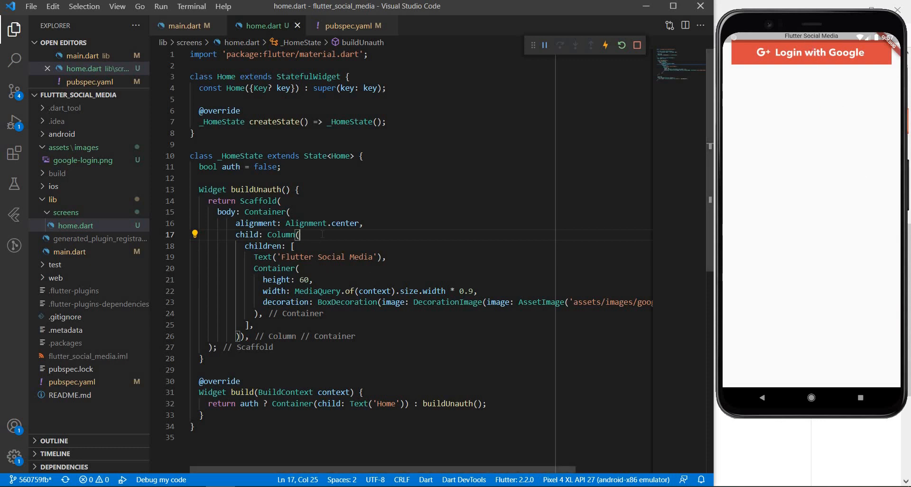
Step: Set the Column's mainAxisAlignment to MainAxisAlignment.center so the title and button are vertically centred
{"action": "type", "text": "mainAxisAlignment: ,"}
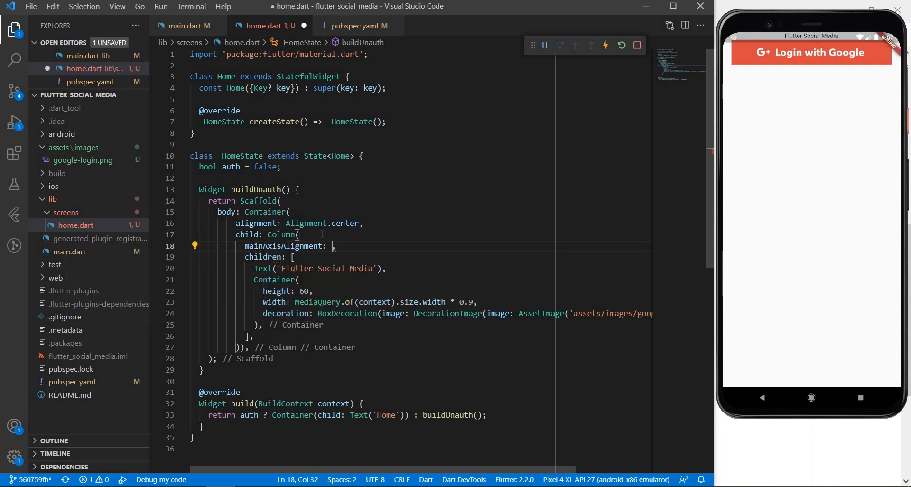
{"action": "type", "text": "MainAxisAlignment.center"}
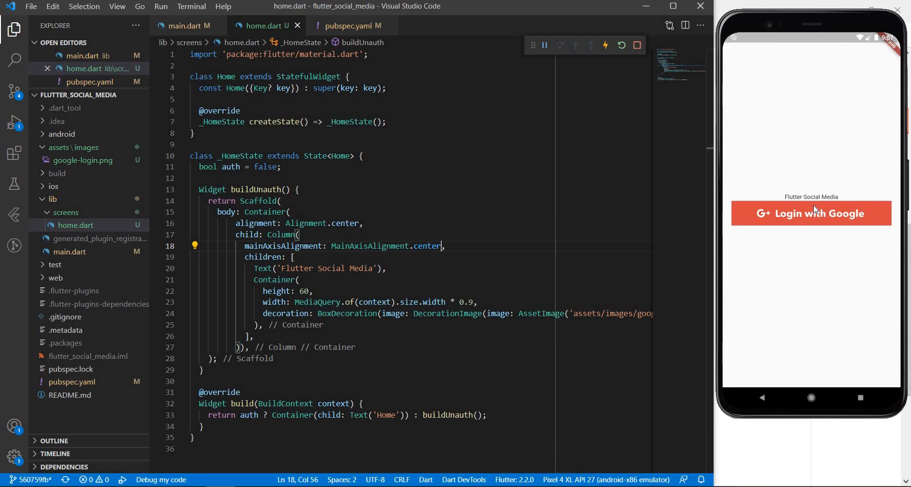
{"action": "mouse_move", "coordinate": [804, 205]}
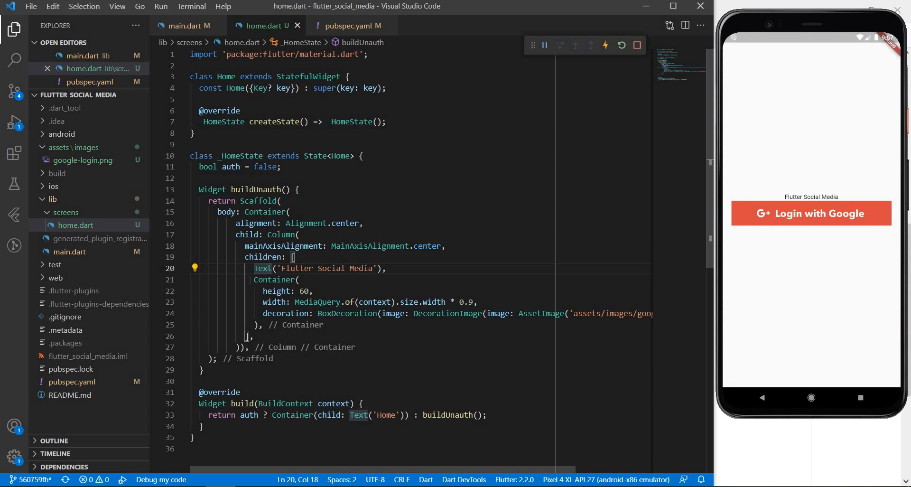
Step: Wrap the 'Flutter Social Media' title in Padding with EdgeInsets.all(15.0)
{"action": "left_click", "coordinate": [194, 268]}
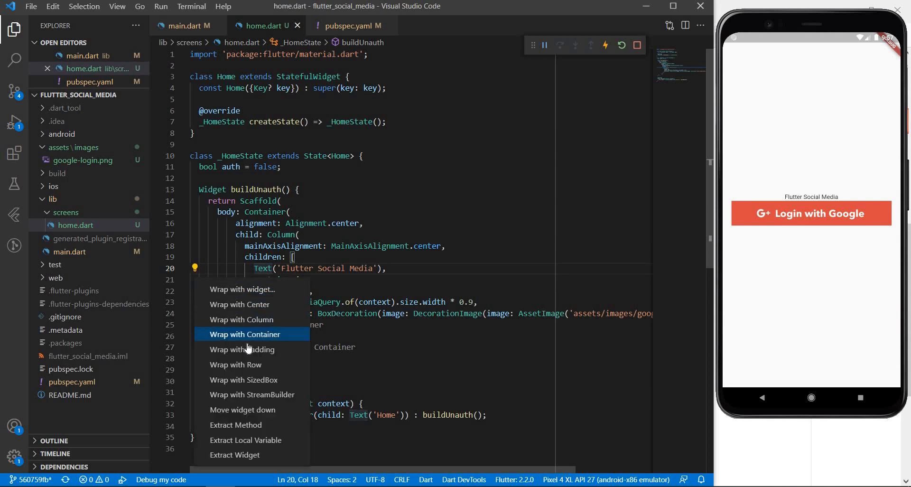
{"action": "left_click", "coordinate": [242, 349]}
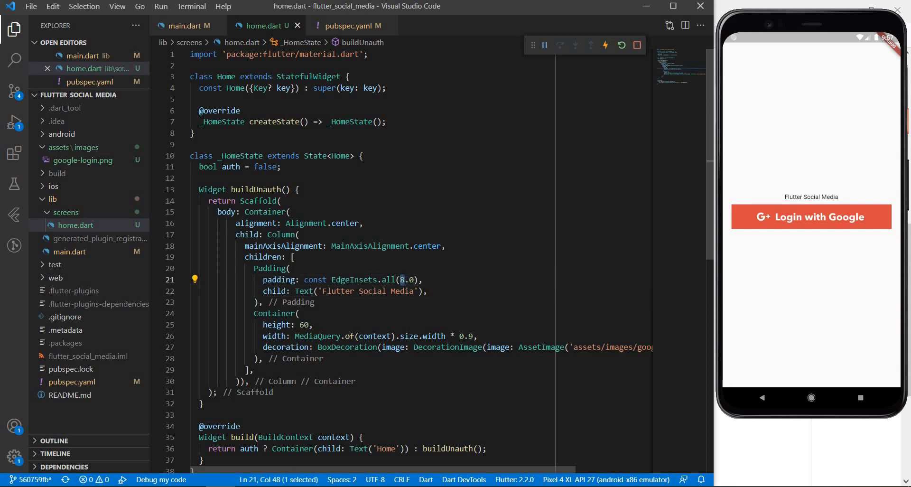
{"action": "type", "text": "15.0"}
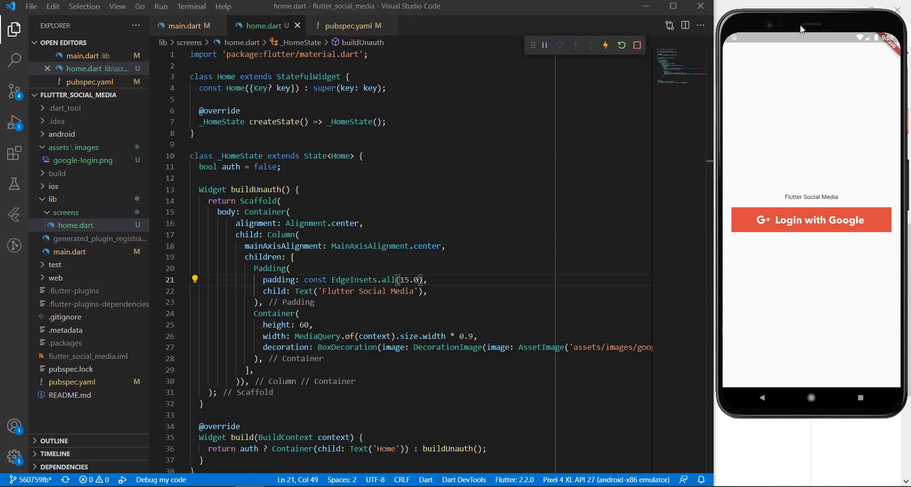
{"action": "mouse_move", "coordinate": [775, 291]}
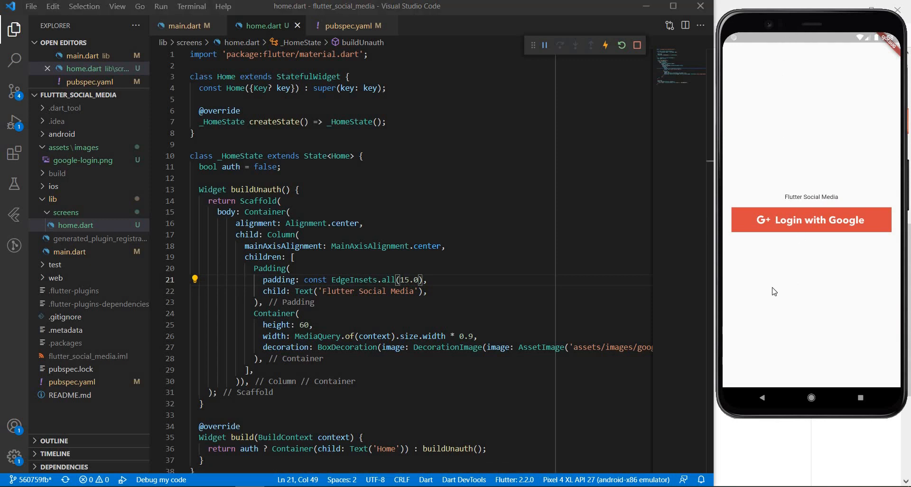
{"action": "mouse_move", "coordinate": [804, 47]}
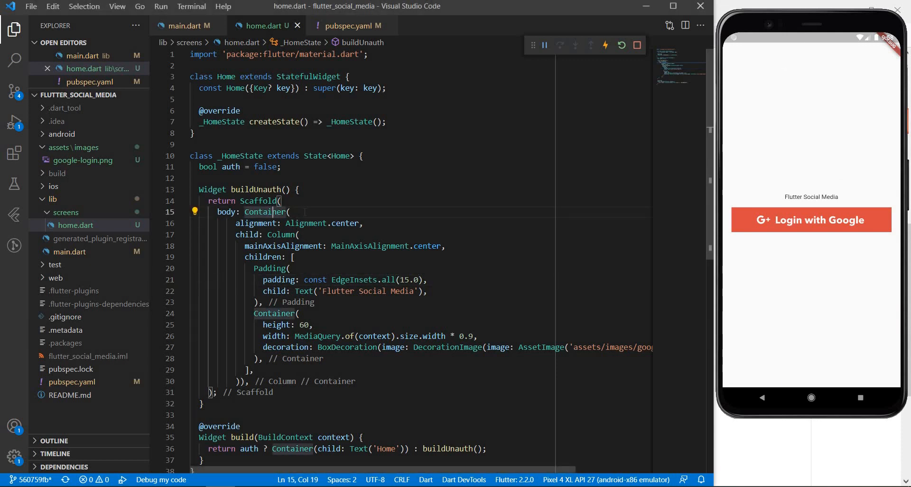
Step: Give the body Container a BoxDecoration LinearGradient running from Alignment.topLeft to bottomRight
{"action": "left_click", "coordinate": [289, 212]}
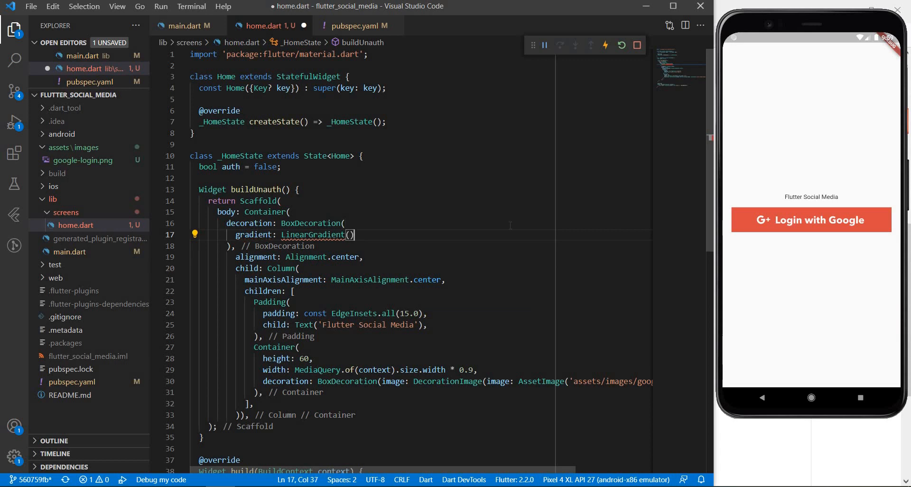
{"action": "type", "text": "b"}
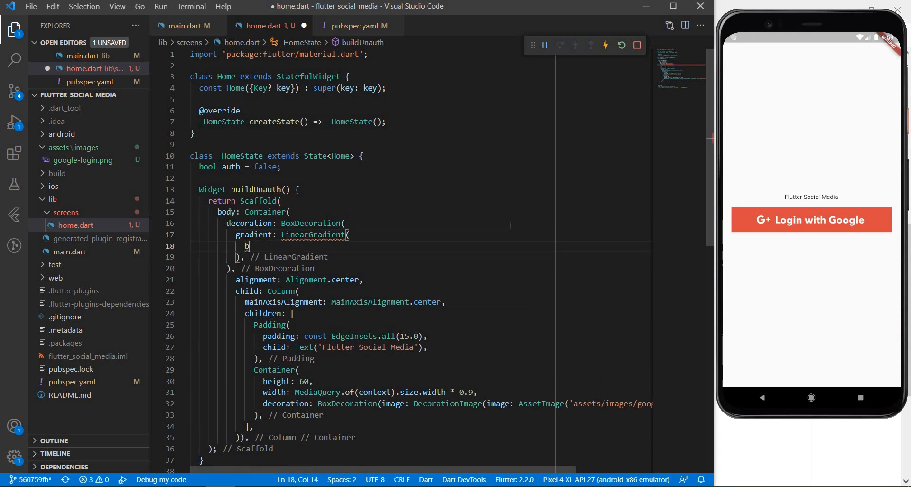
{"action": "type", "text": "egin: Al"}
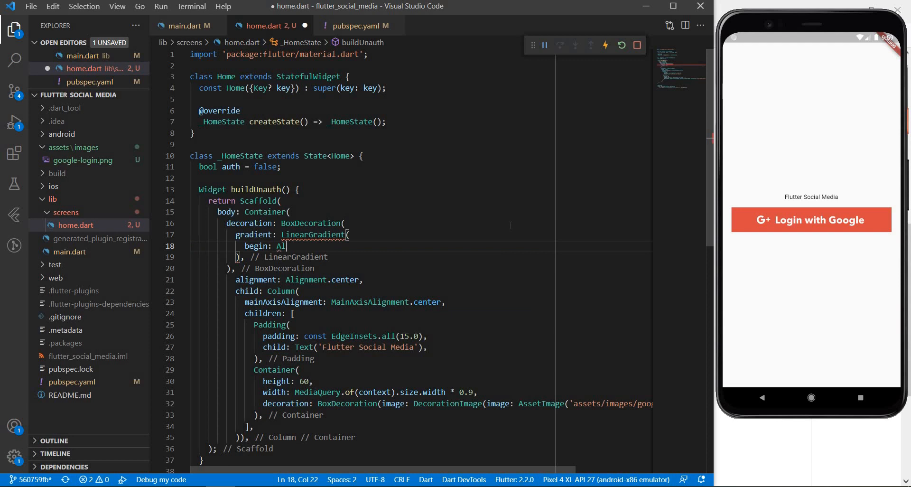
{"action": "type", "text": "ignment"}
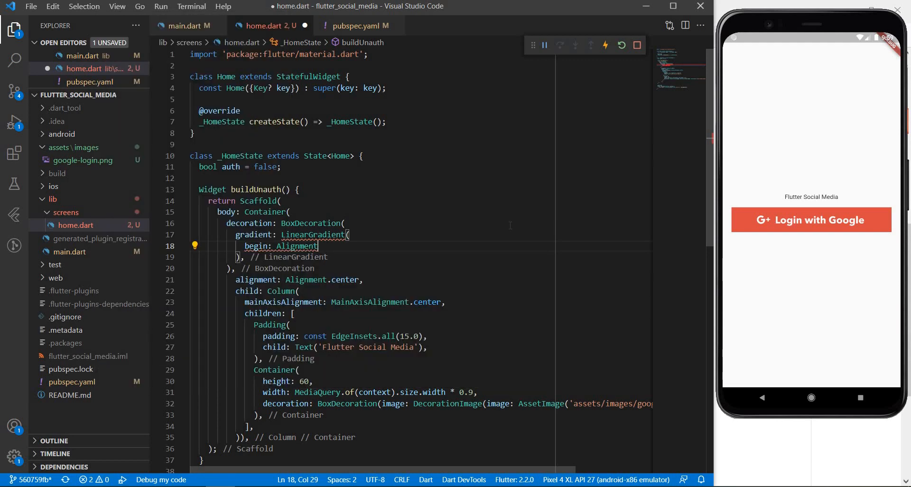
{"action": "type", "text": ".topLeft,"}
{"action": "type", "text": "en"}
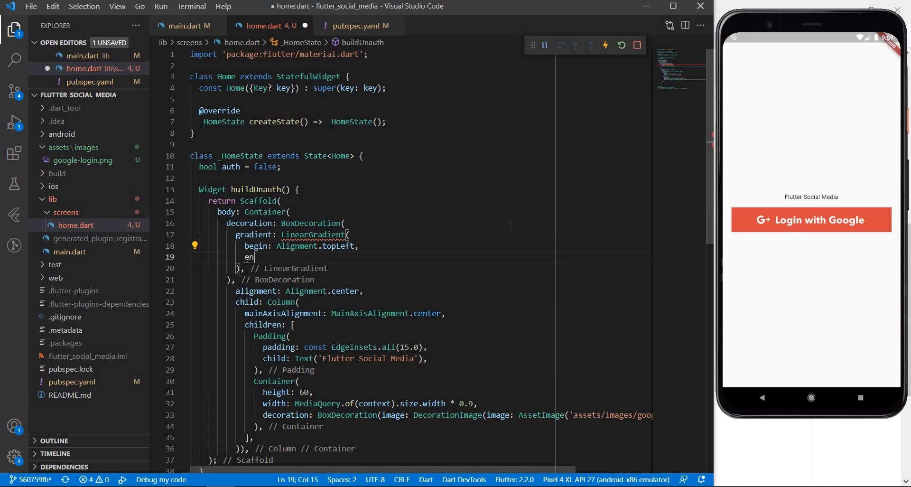
{"action": "type", "text": "d: Alignment.bottomRight"}
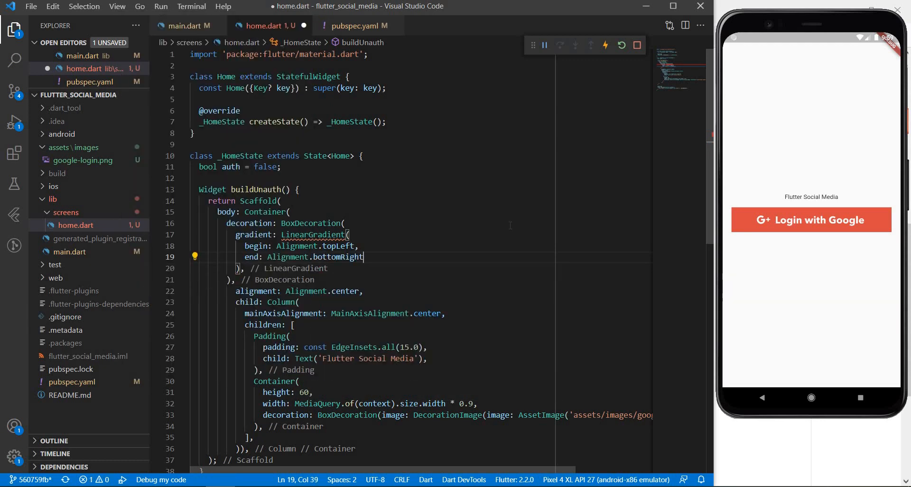
Step: Add the gradient colors list with amber and a second purple/pink colour, then save to hot reload
{"action": "type", "text": "colors:"}
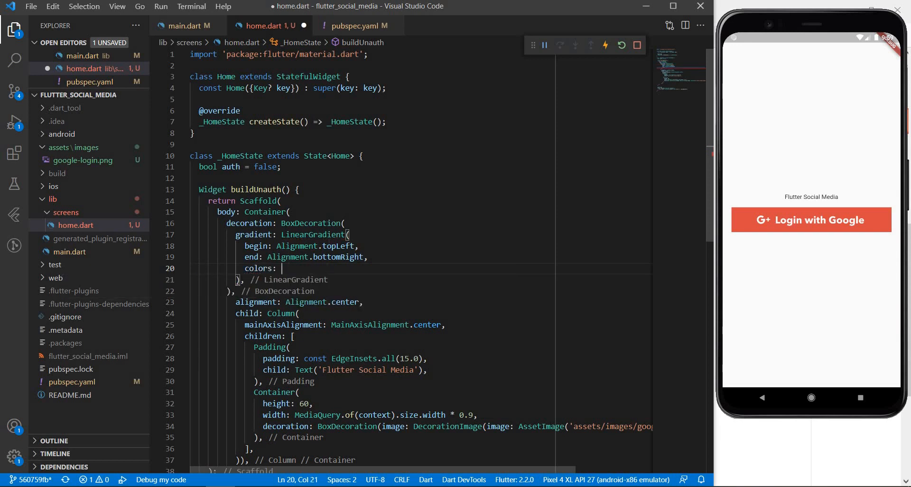
{"action": "type", "text": "[]"}
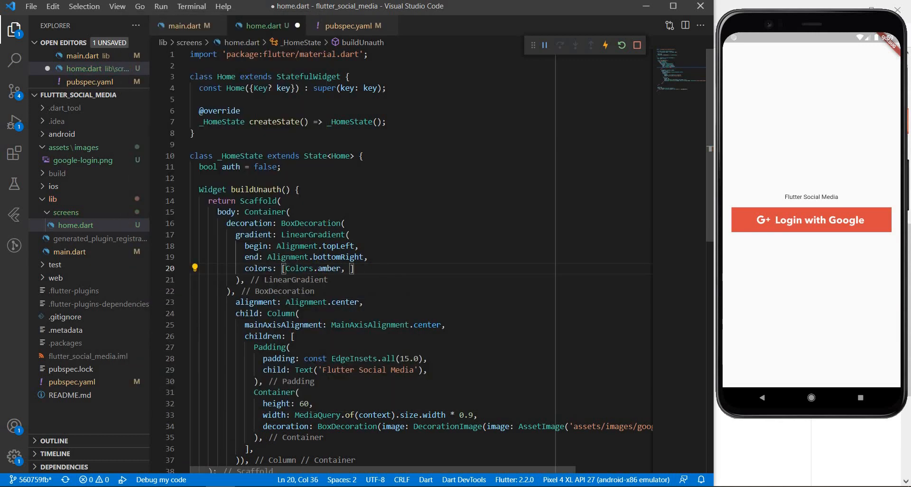
{"action": "left_click", "coordinate": [155, 268]}
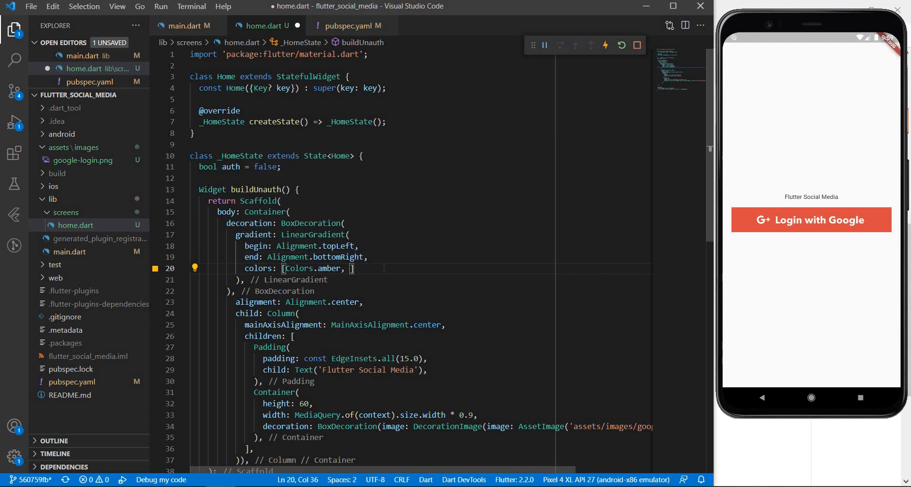
{"action": "type", "text": "pink"}
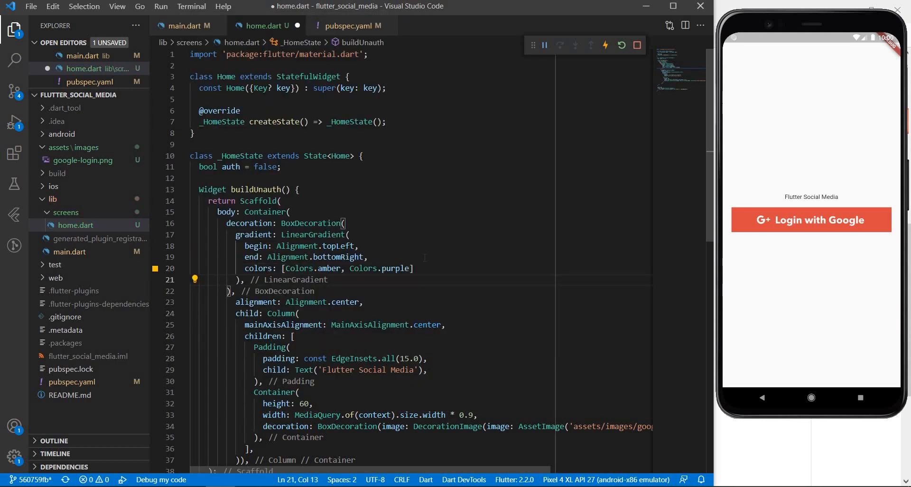
{"action": "key", "text": "ctrl+s"}
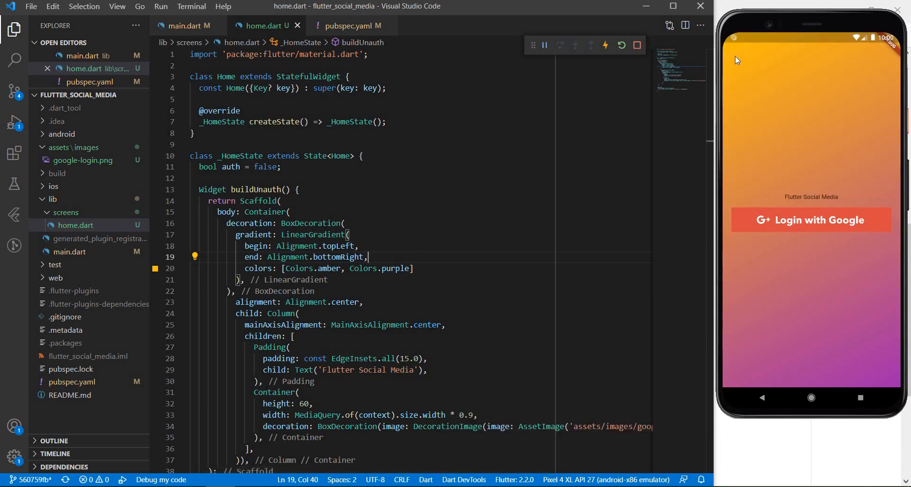
{"action": "mouse_move", "coordinate": [704, 56]}
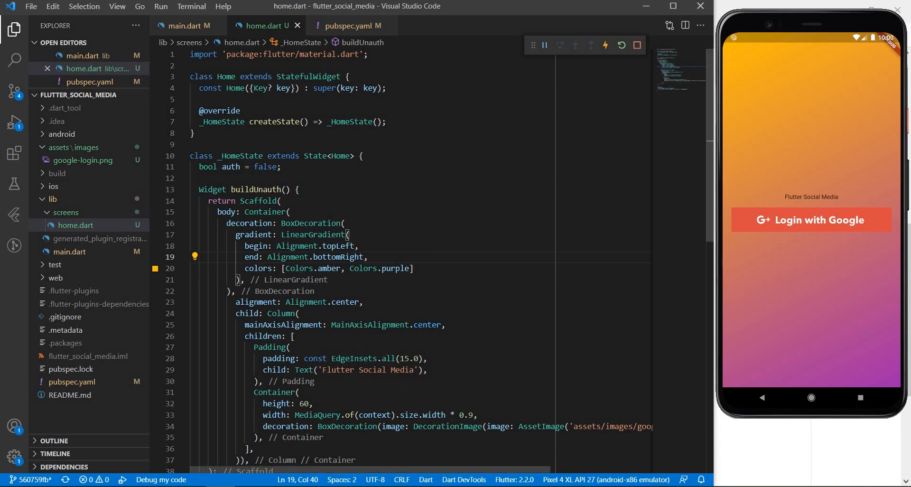
{"action": "mouse_move", "coordinate": [299, 268]}
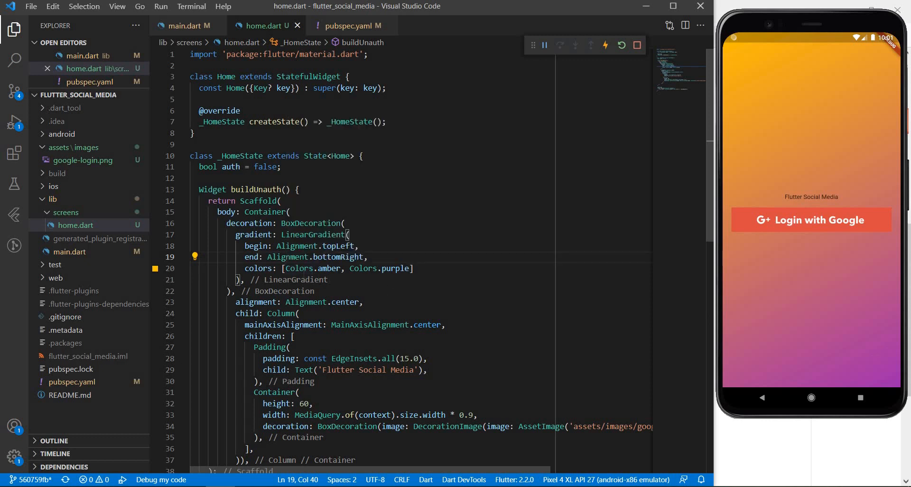
{"action": "mouse_move", "coordinate": [328, 268]}
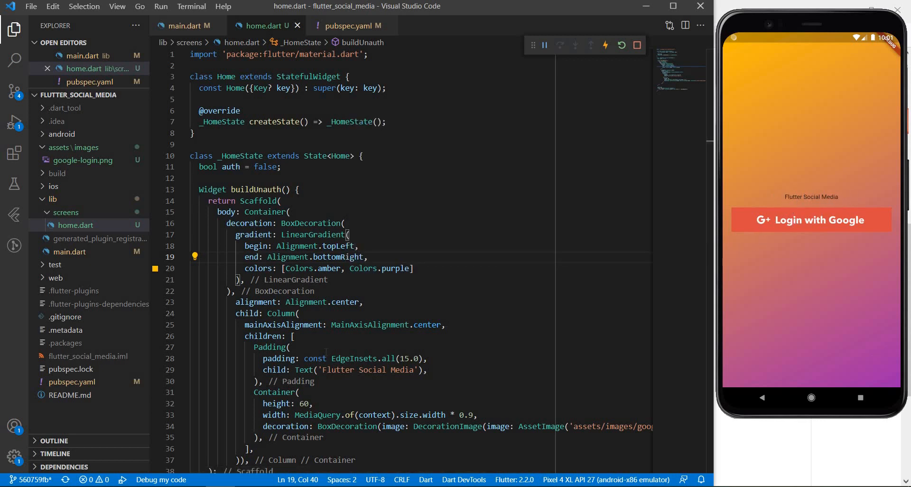
Step: Style the 'Flutter Social Media' Text with a white TextStyle and a larger font size
{"action": "scroll", "scroll_direction": "down", "scroll_amount": 3}
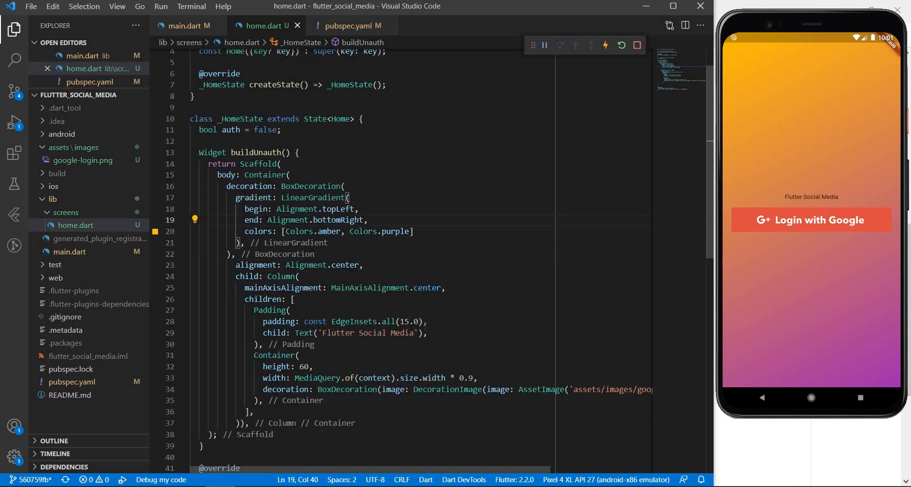
{"action": "left_click", "coordinate": [418, 333]}
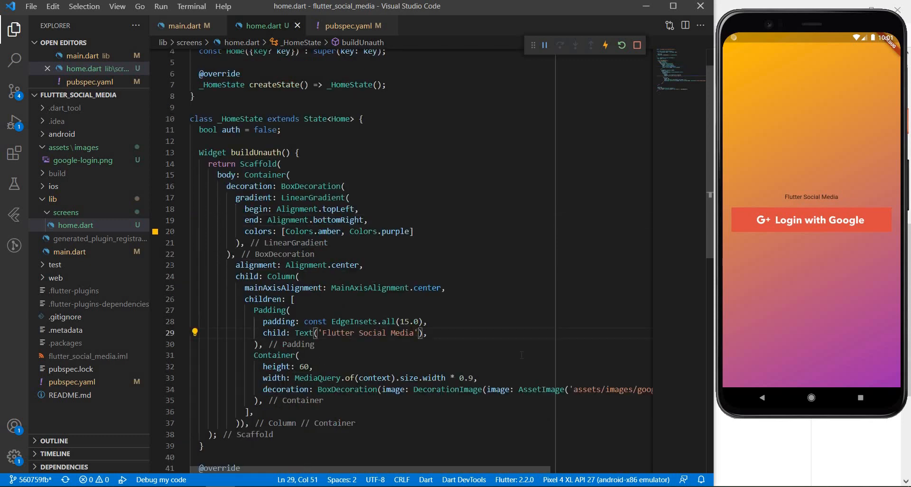
{"action": "type", "text": ", te"}
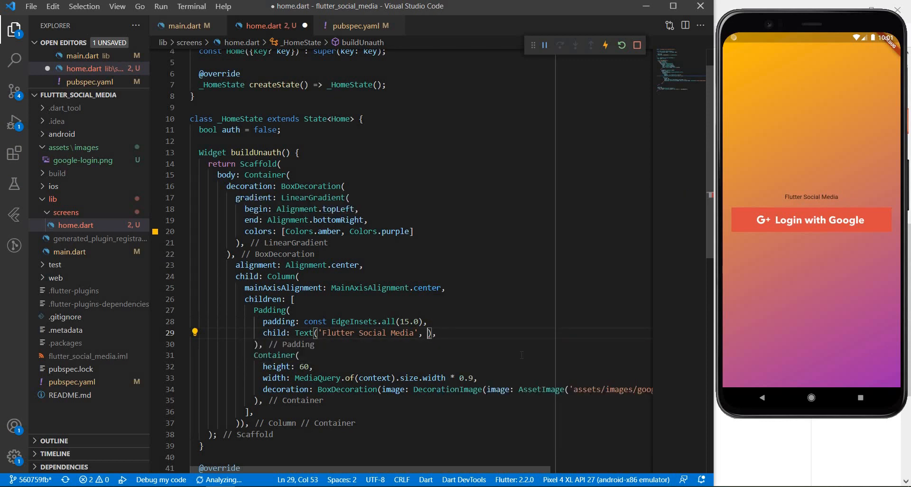
{"action": "type", "text": "style:"}
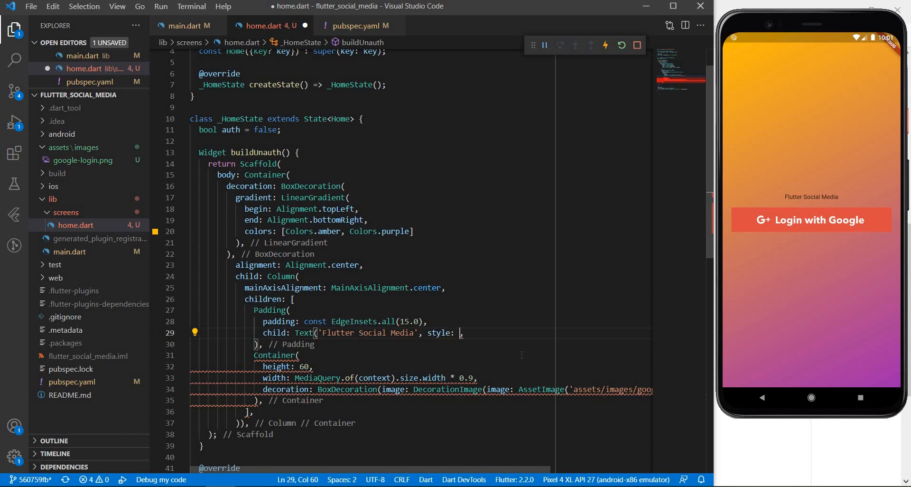
{"action": "type", "text": "TextStyle(color: Colors.white"}
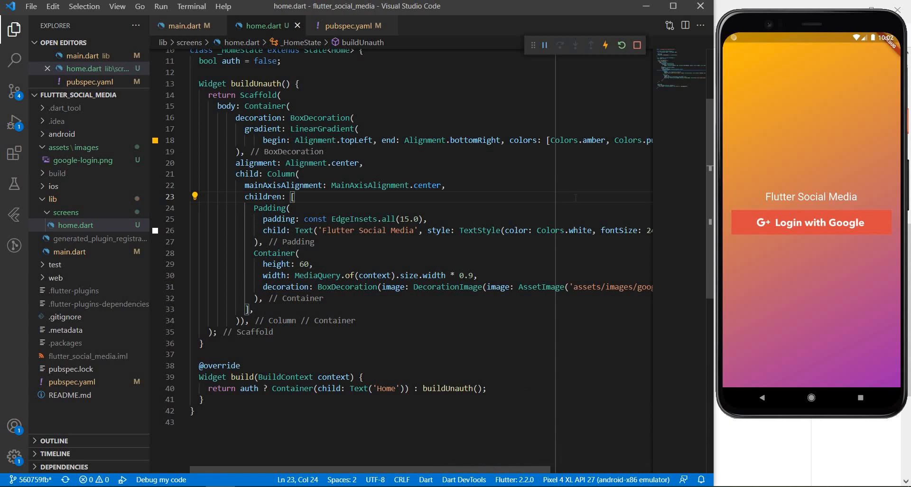
{"action": "mouse_move", "coordinate": [811, 203]}
{"action": "type", "text": "GestureDetector("}
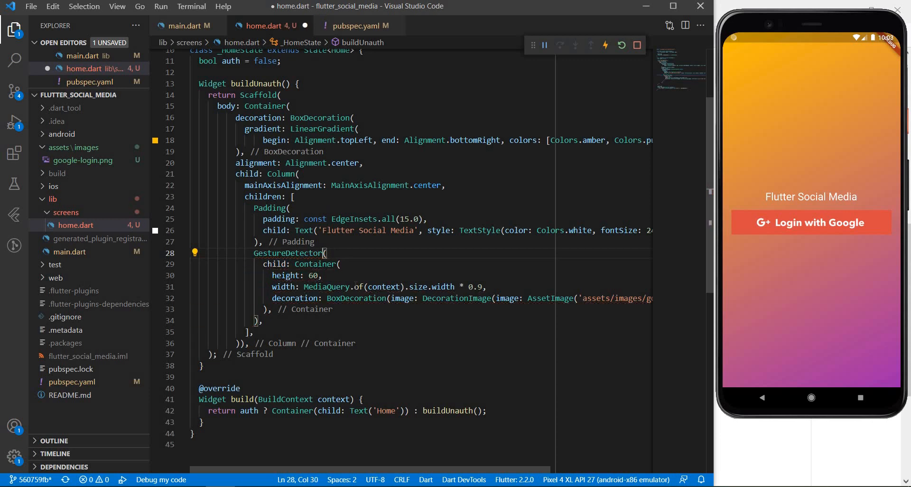
Step: Add a GestureDetector onTap handler that prints 'Login with Google was tapped!' for the button
{"action": "type", "text": "onTap: ,"}
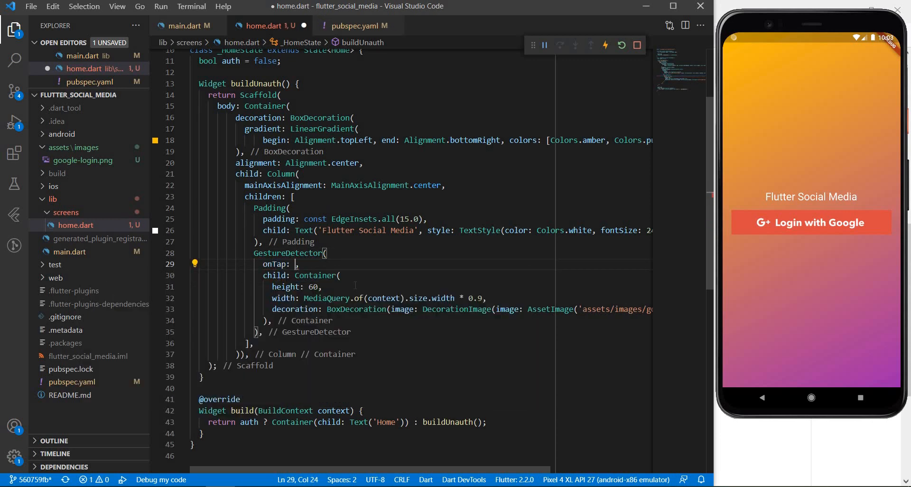
{"action": "type", "text": "() {"}
{"action": "type", "text": "print('Login w"}
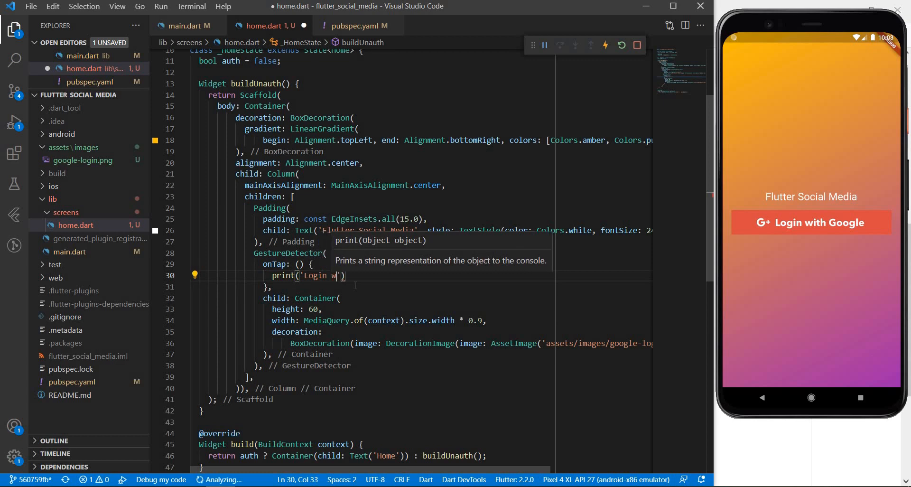
{"action": "type", "text": "ith Google was"}
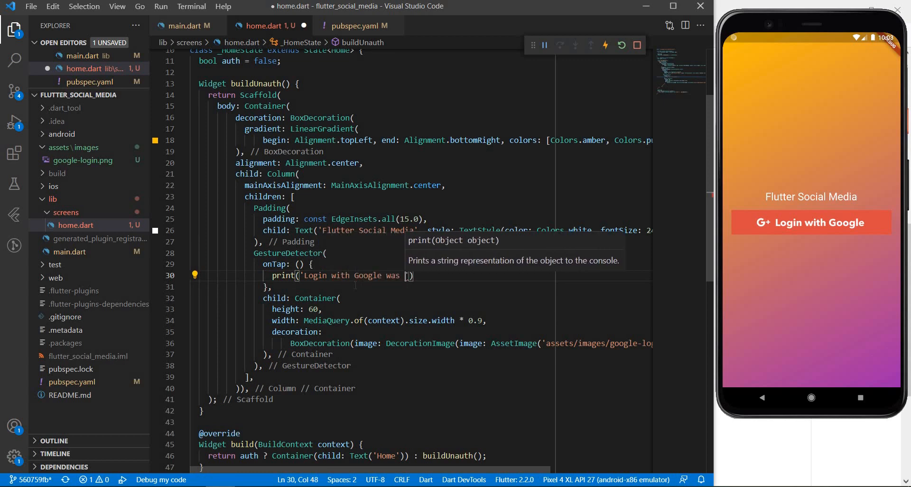
{"action": "type", "text": "tapped1"}
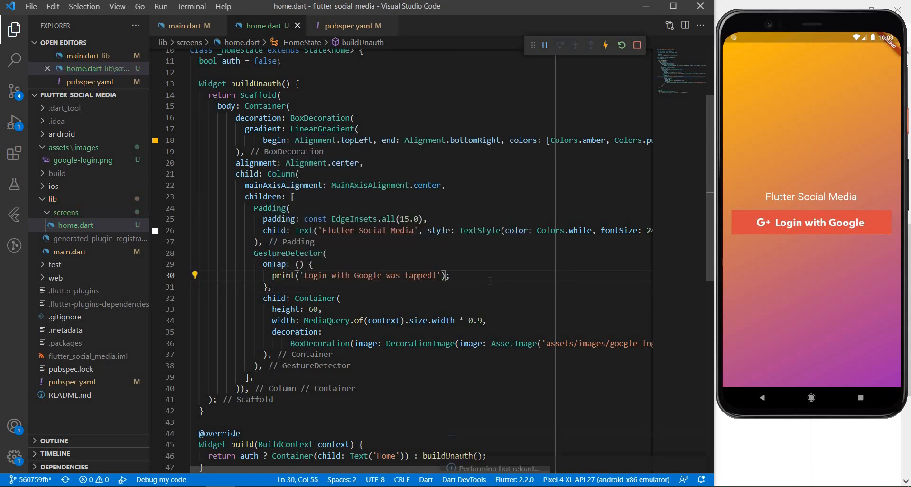
{"action": "left_click", "coordinate": [328, 254]}
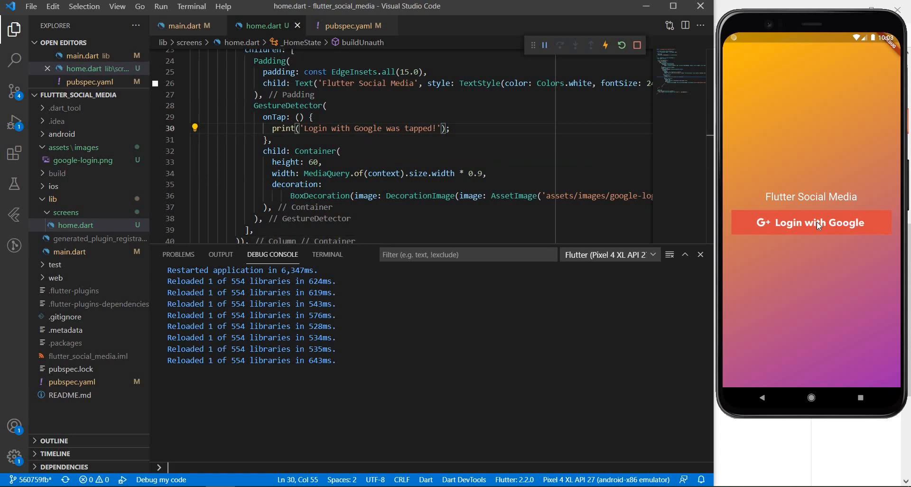
Step: Tap the Google login button in the emulator twice and highlight the printed message and onTap code
{"action": "left_click", "coordinate": [812, 222]}
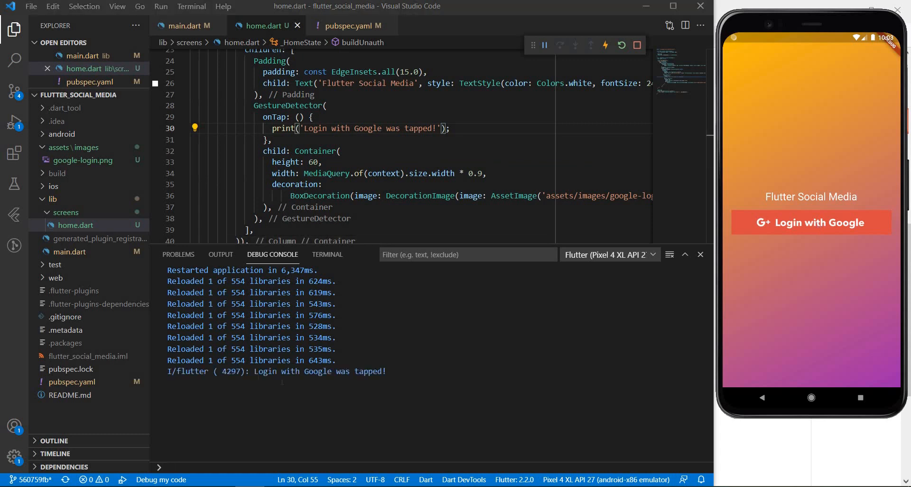
{"action": "double_click", "coordinate": [288, 106]}
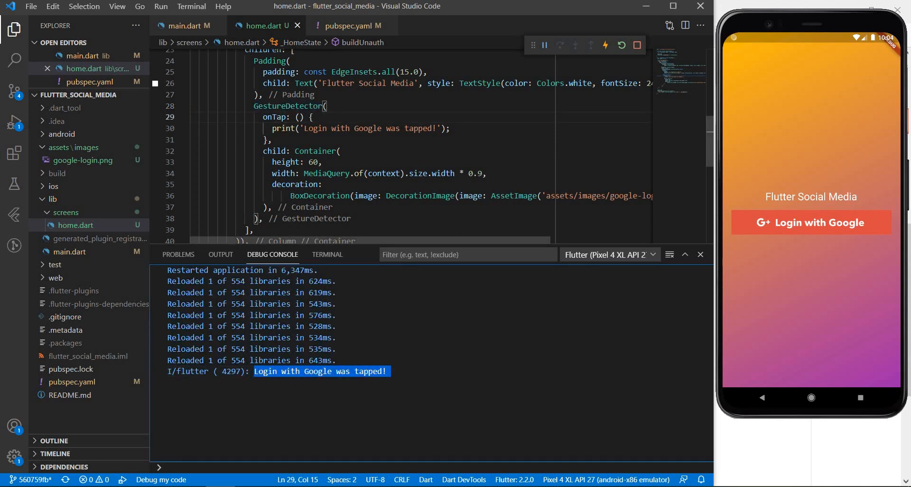
{"action": "double_click", "coordinate": [273, 117]}
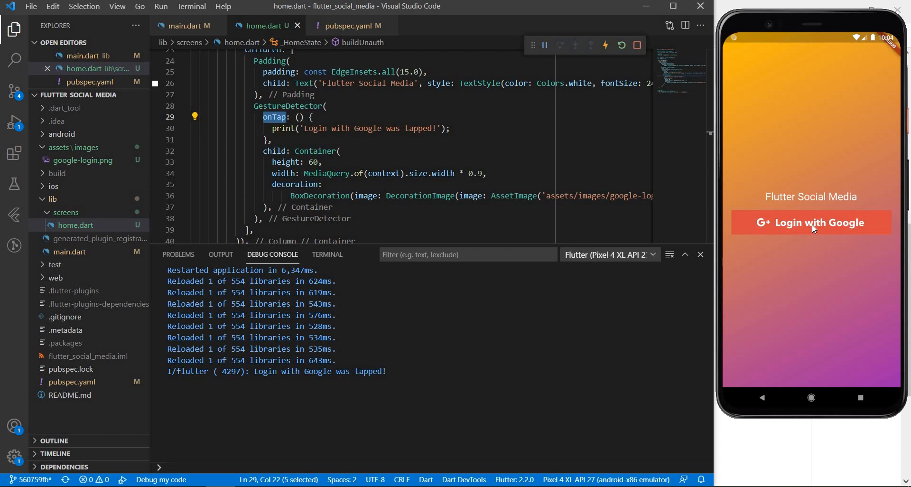
{"action": "left_click", "coordinate": [812, 222]}
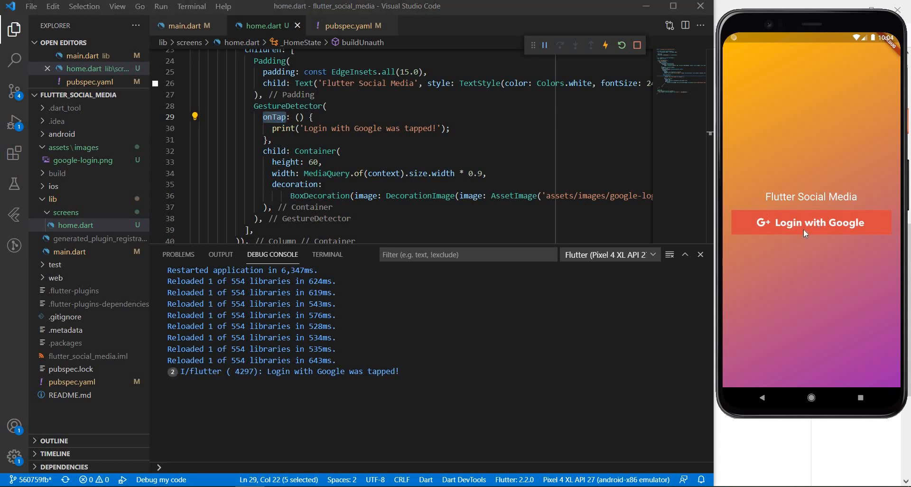
{"action": "mouse_move", "coordinate": [769, 248]}
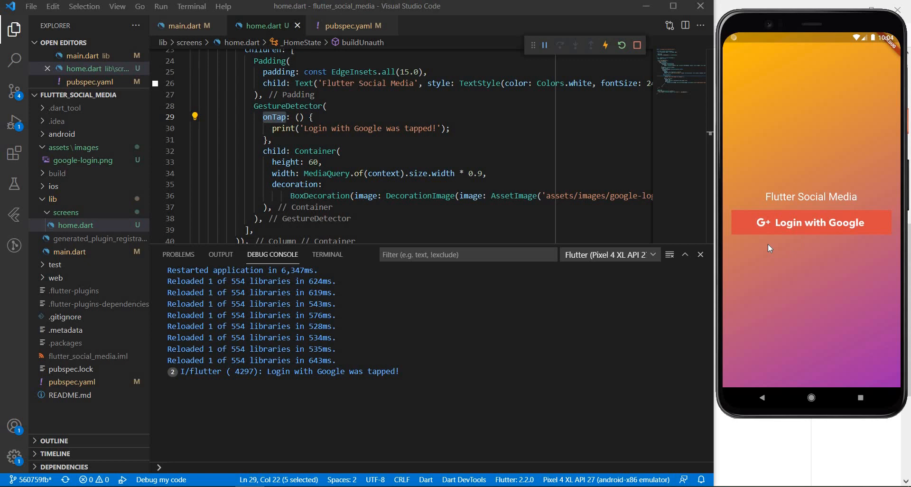
{"action": "mouse_move", "coordinate": [770, 254]}
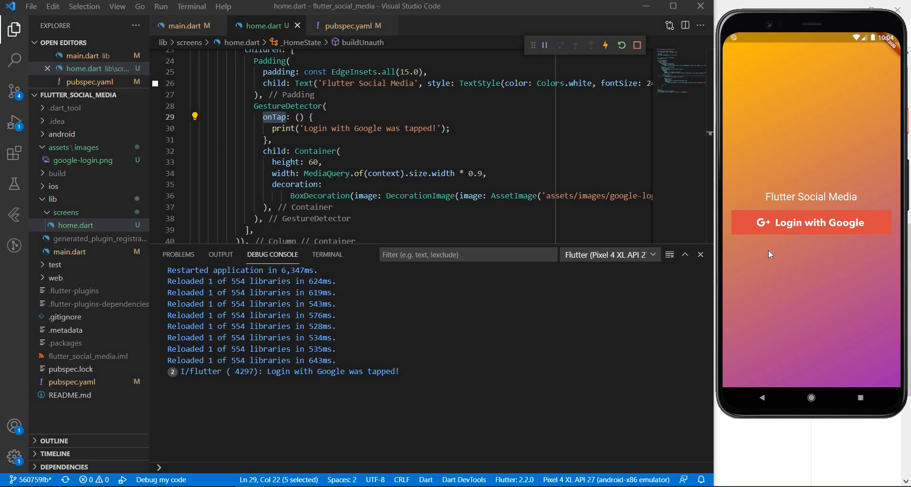
{"action": "mouse_move", "coordinate": [807, 226]}
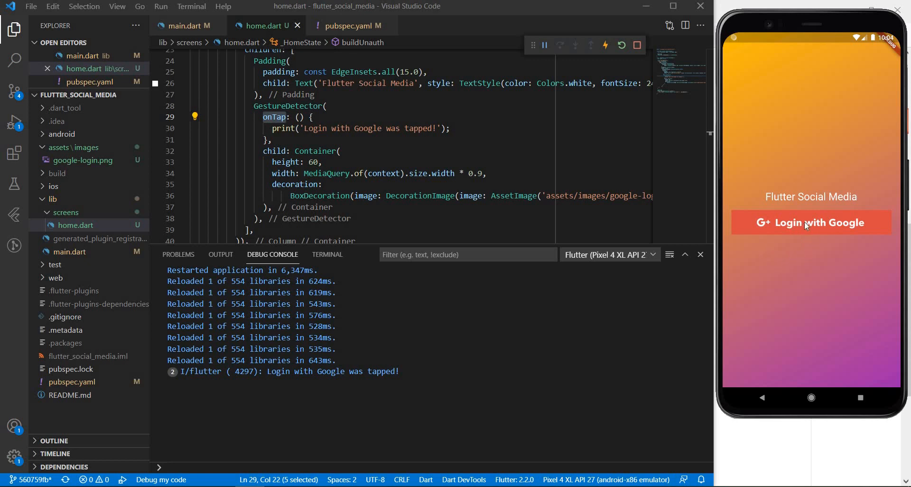
{"action": "mouse_move", "coordinate": [813, 240]}
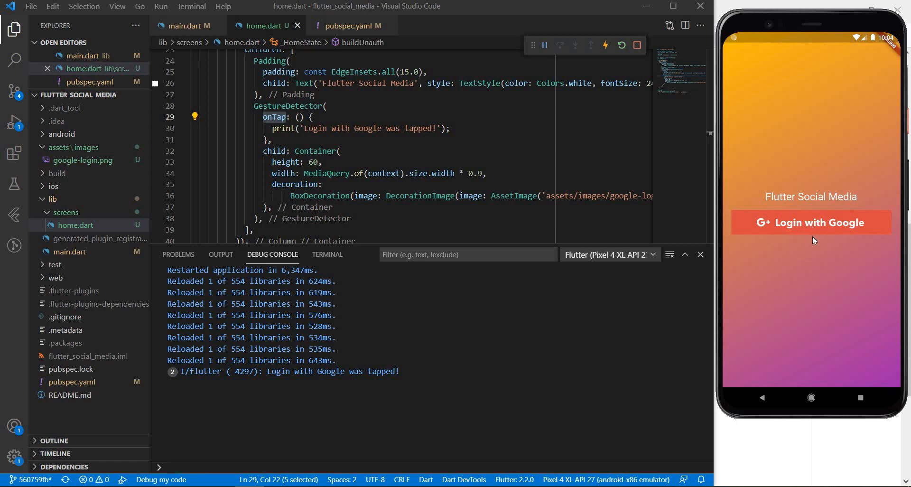
{"action": "mouse_move", "coordinate": [813, 227]}
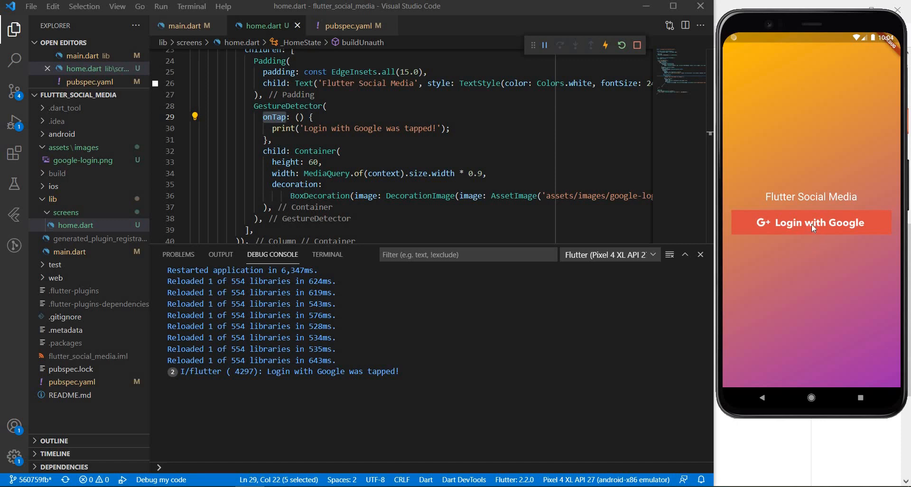
{"action": "mouse_move", "coordinate": [826, 232]}
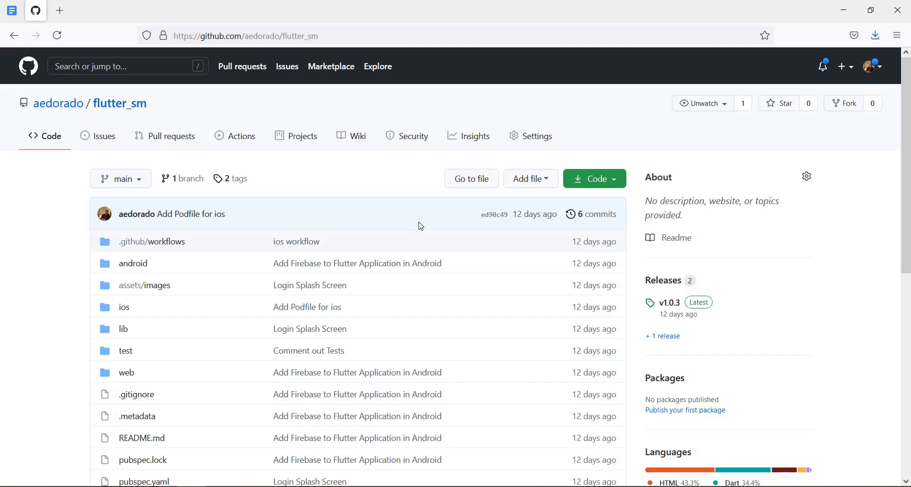
Step: Scroll the flutter_sm GitHub repository page down to its README
{"action": "scroll", "scroll_direction": "down", "scroll_amount": 3}
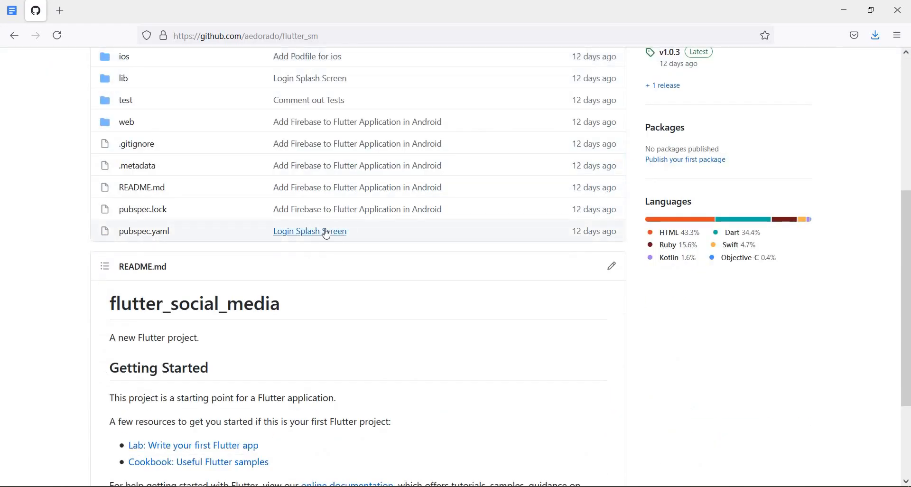